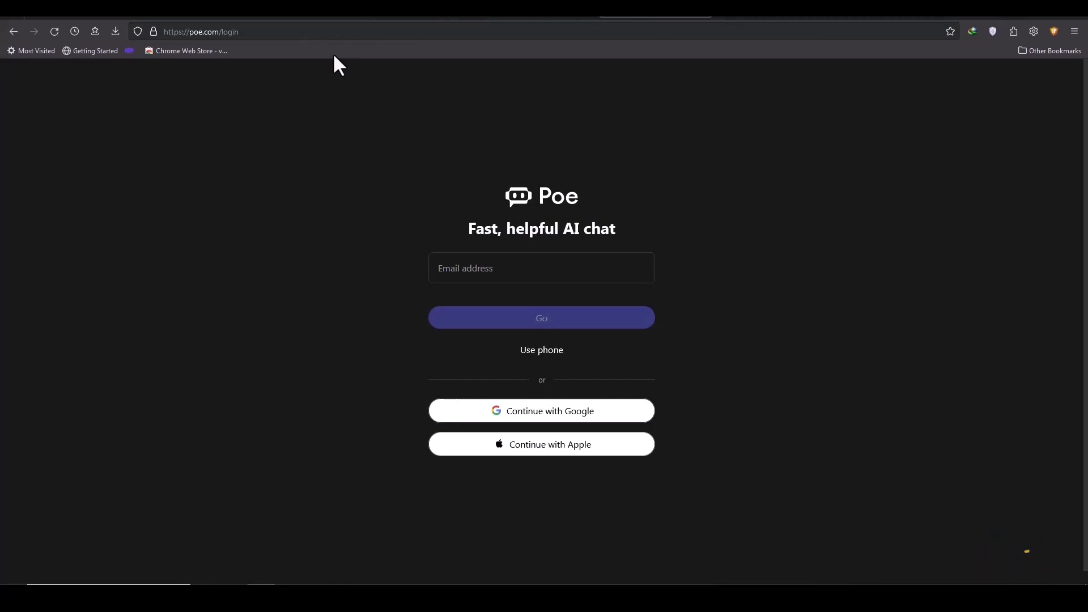
pyautogui.moveTo(297, 62)
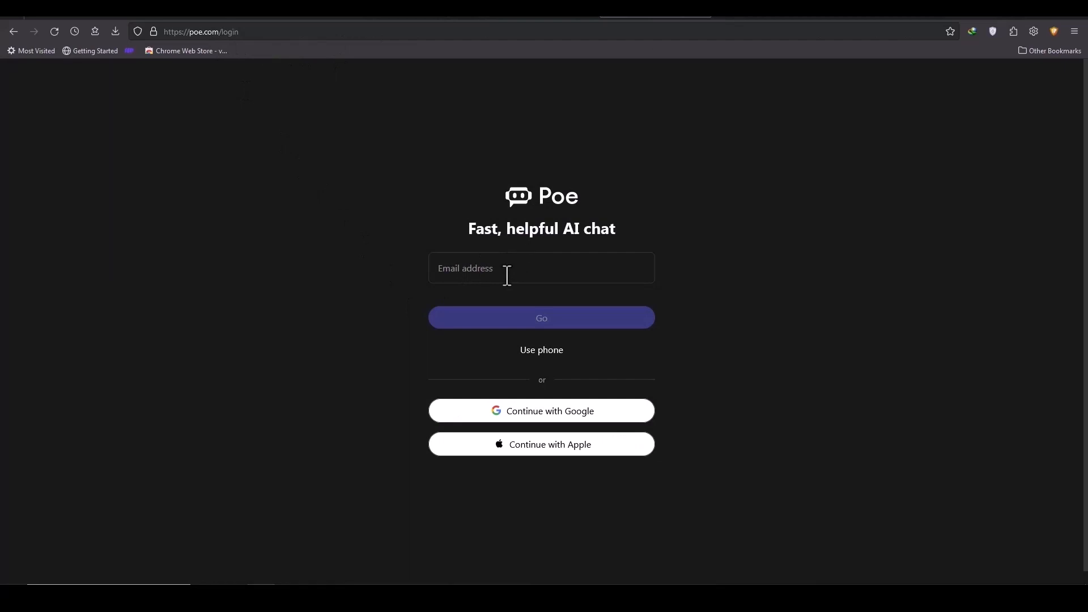
# Sign in to Poe with a Google account and focus the home page chat box
pyautogui.click(541, 269)
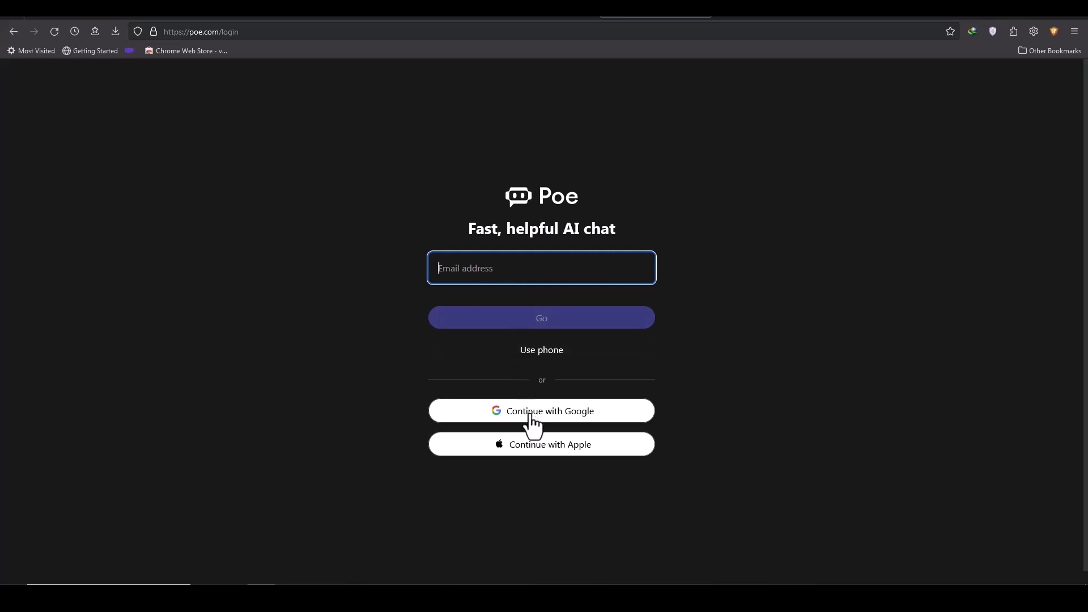
pyautogui.moveTo(547, 461)
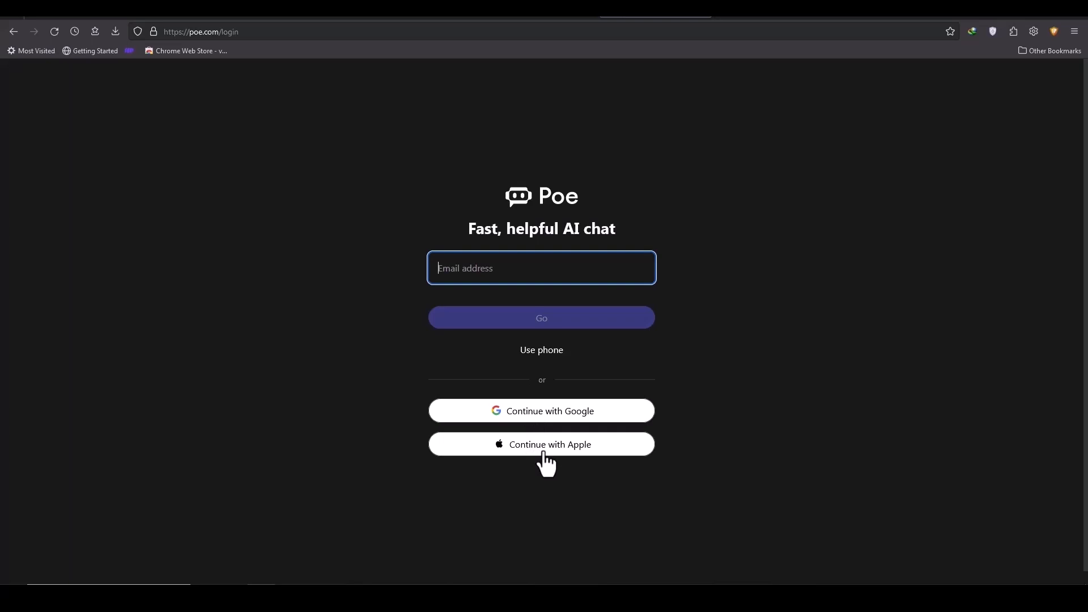
pyautogui.moveTo(310, 146)
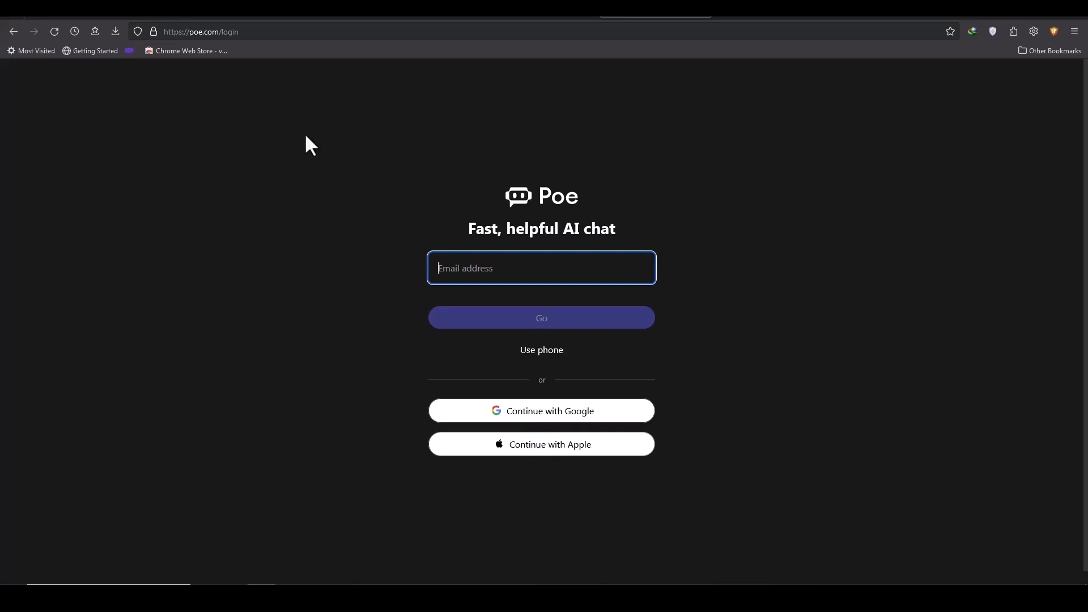
pyautogui.moveTo(210, 38)
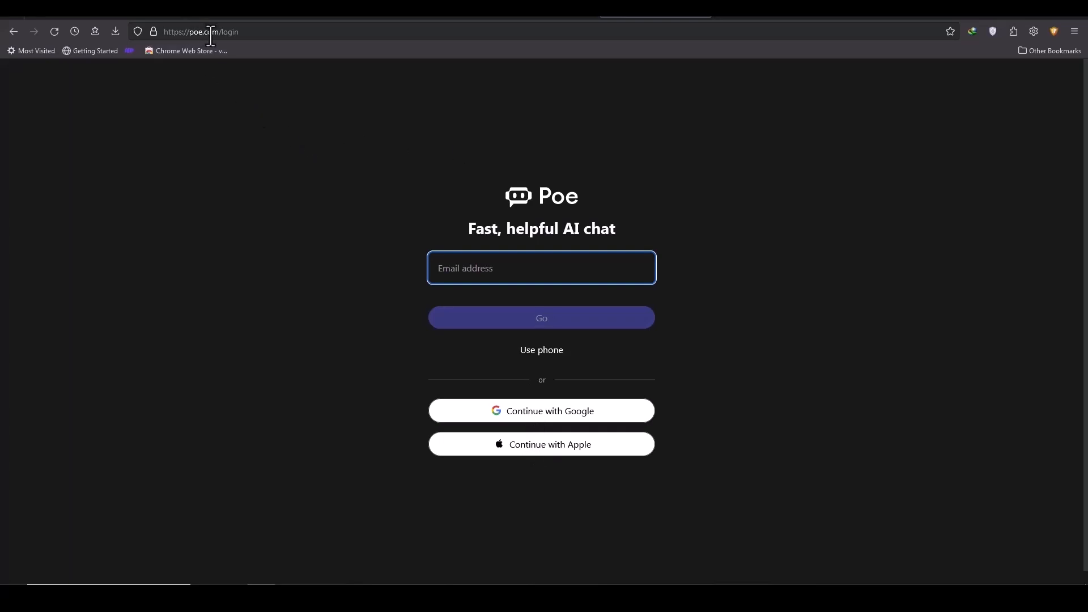
pyautogui.moveTo(422, 182)
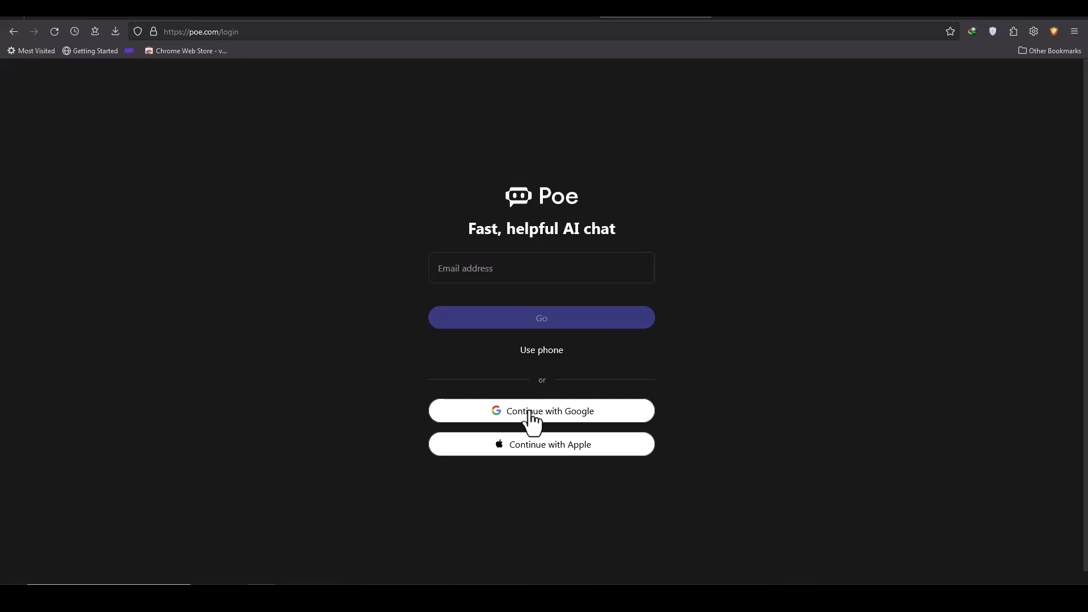
pyautogui.click(541, 410)
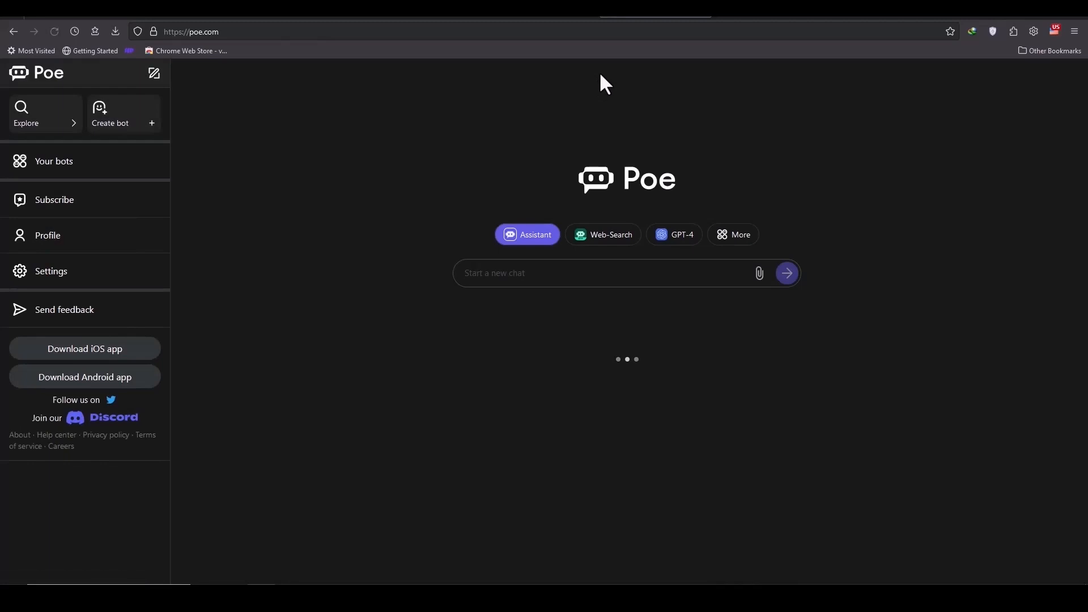
pyautogui.click(611, 273)
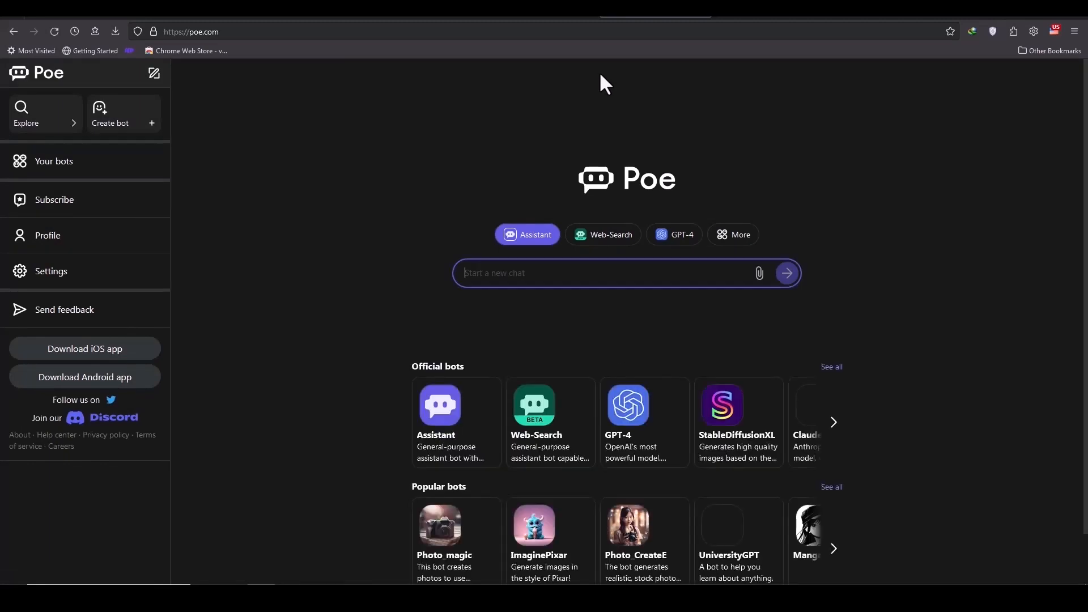
pyautogui.moveTo(574, 146)
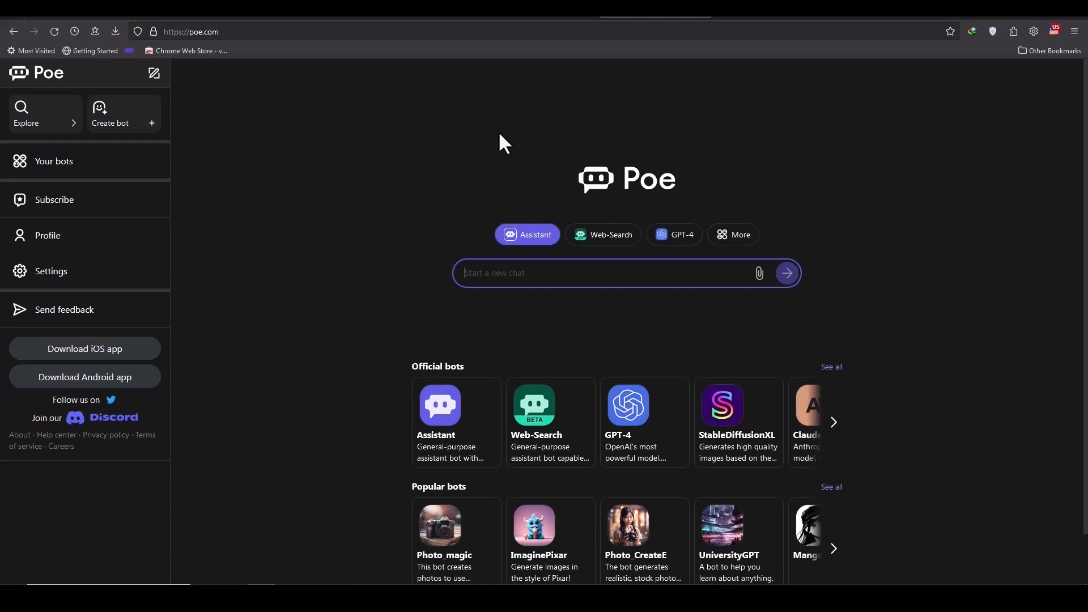
pyautogui.moveTo(502, 208)
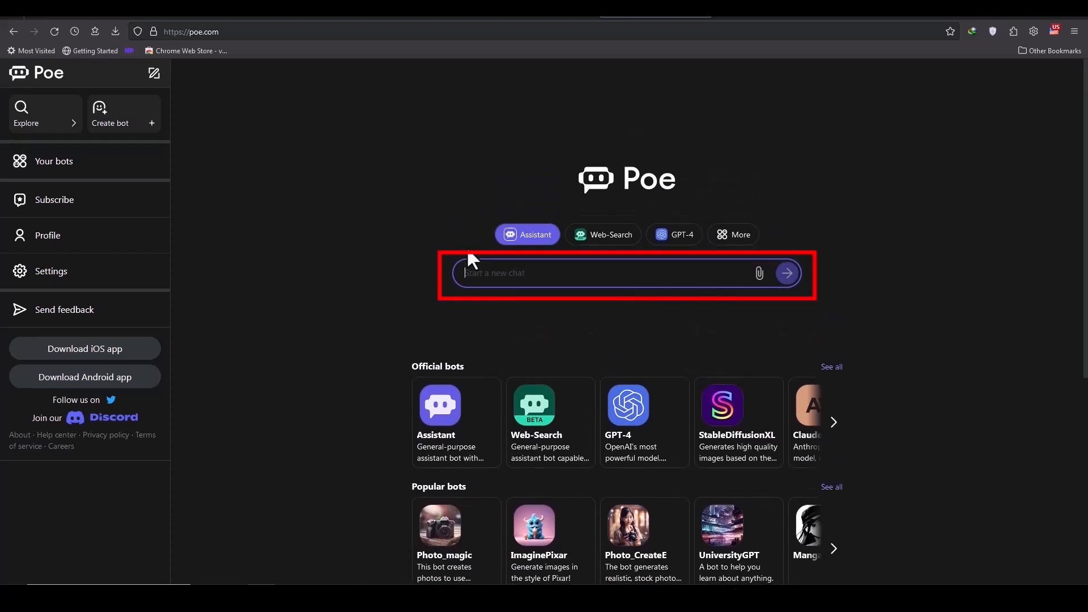
pyautogui.moveTo(541, 416)
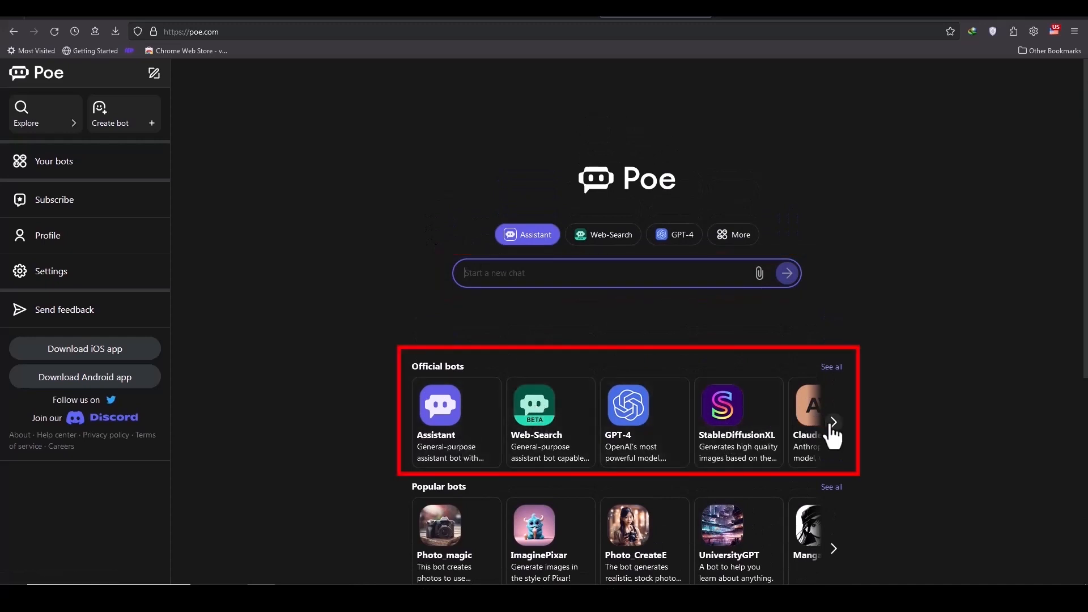
# Scroll the Official bots carousel right to reveal Claude and ChatGPT
pyautogui.click(832, 422)
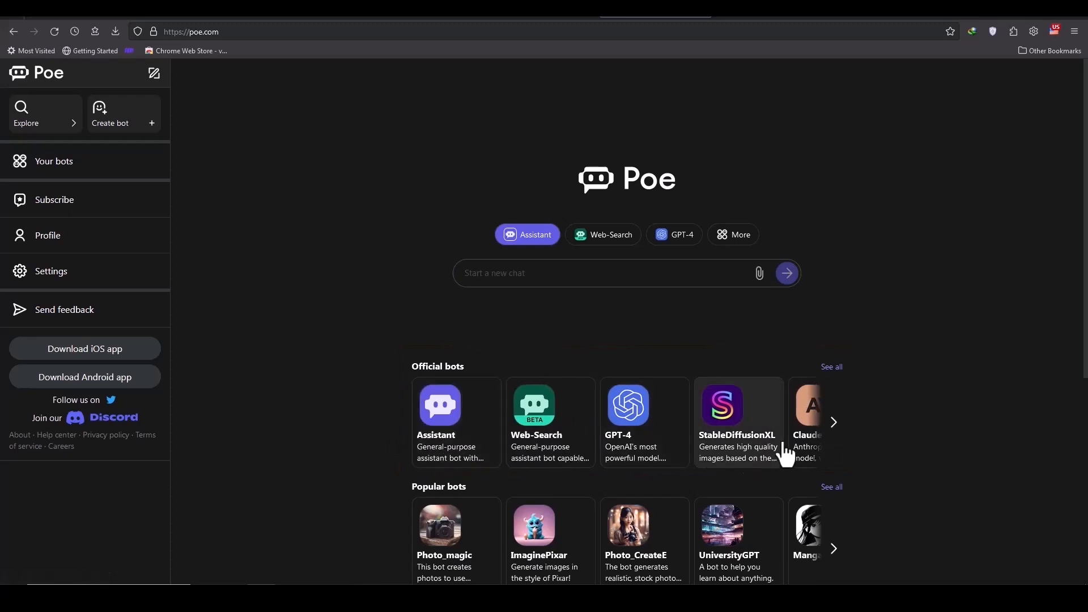
pyautogui.click(832, 422)
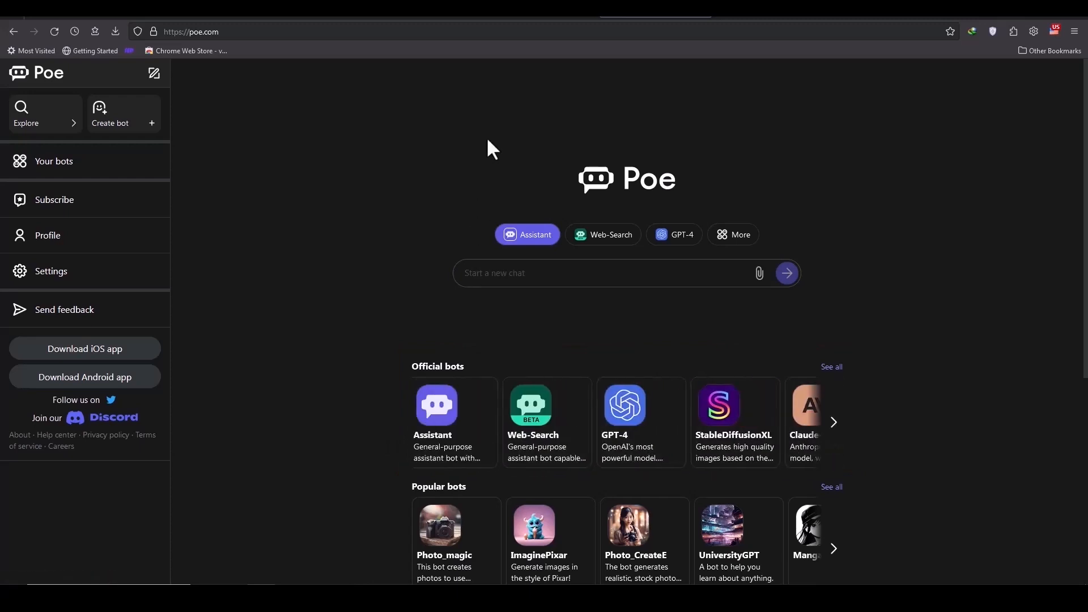
pyautogui.moveTo(843, 467)
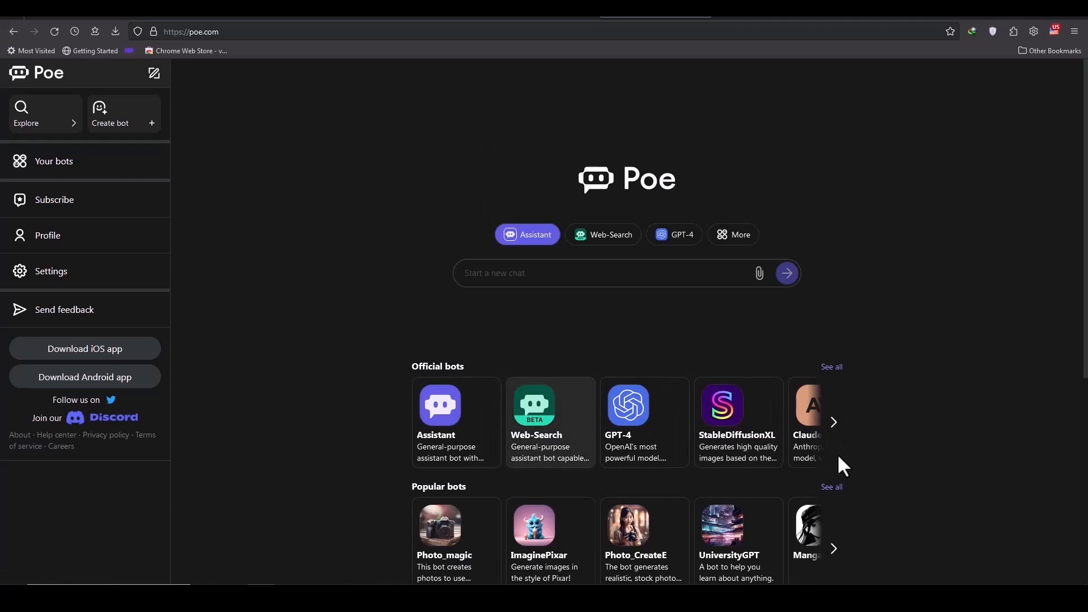
pyautogui.click(833, 421)
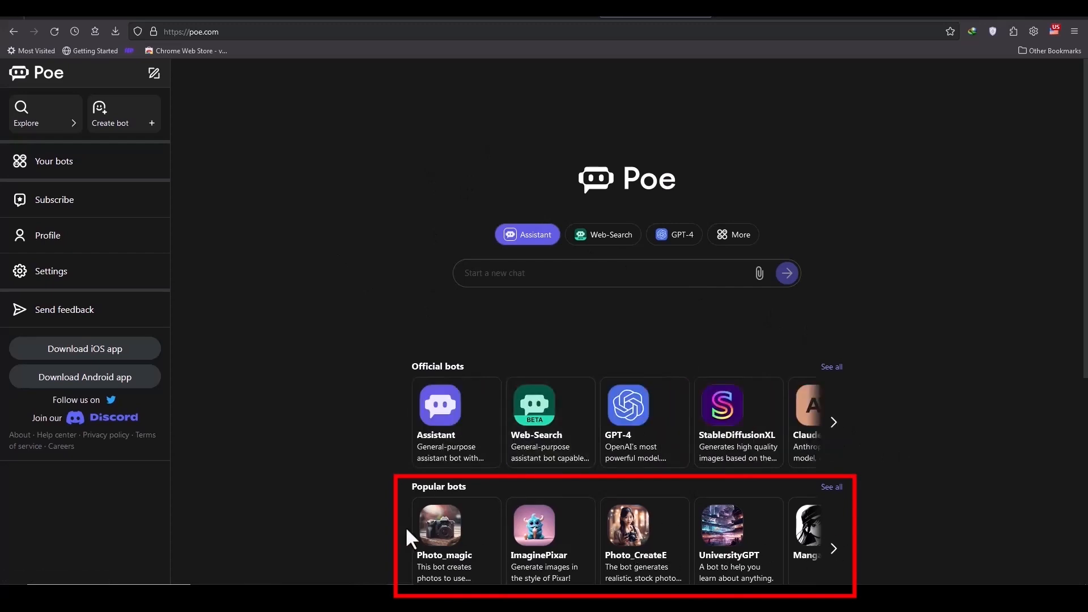
pyautogui.moveTo(598, 538)
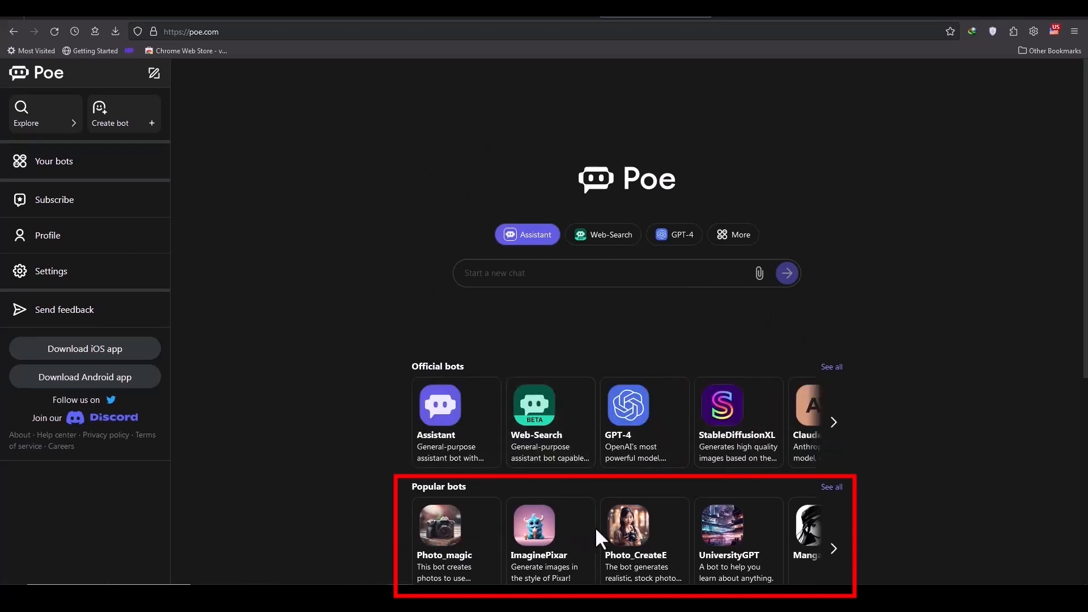
pyautogui.click(832, 422)
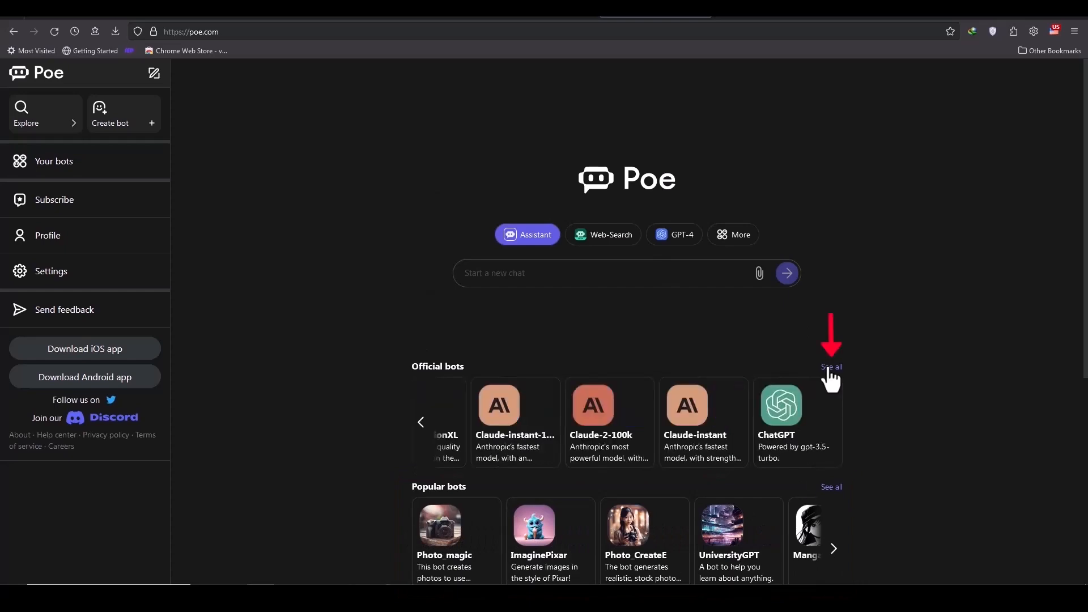
# Open the full bot directory, browse the New category, then list the ImageGen bots
pyautogui.click(831, 367)
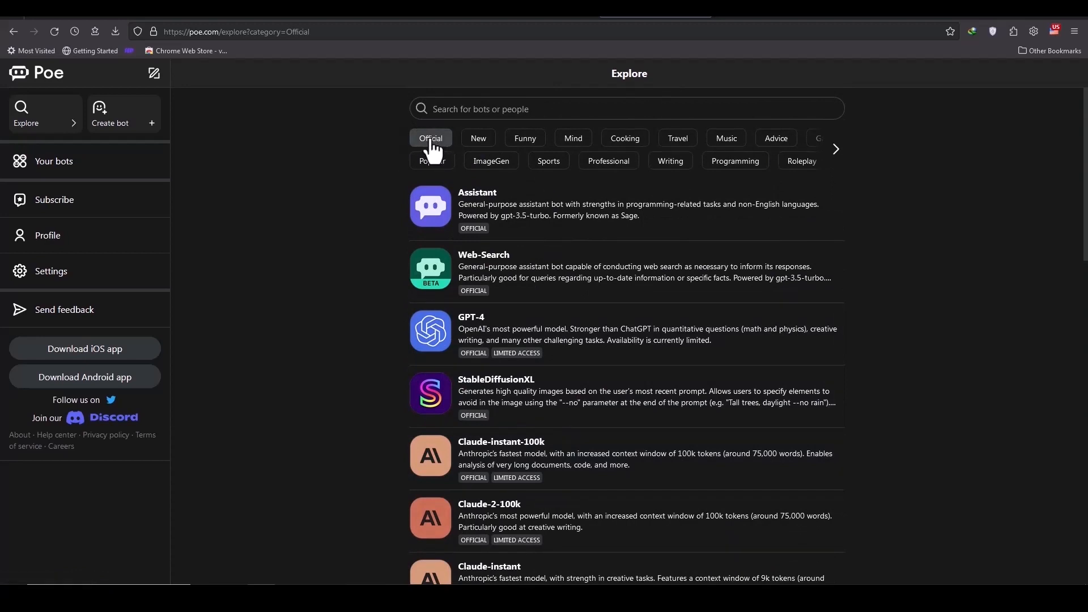
pyautogui.moveTo(490, 271)
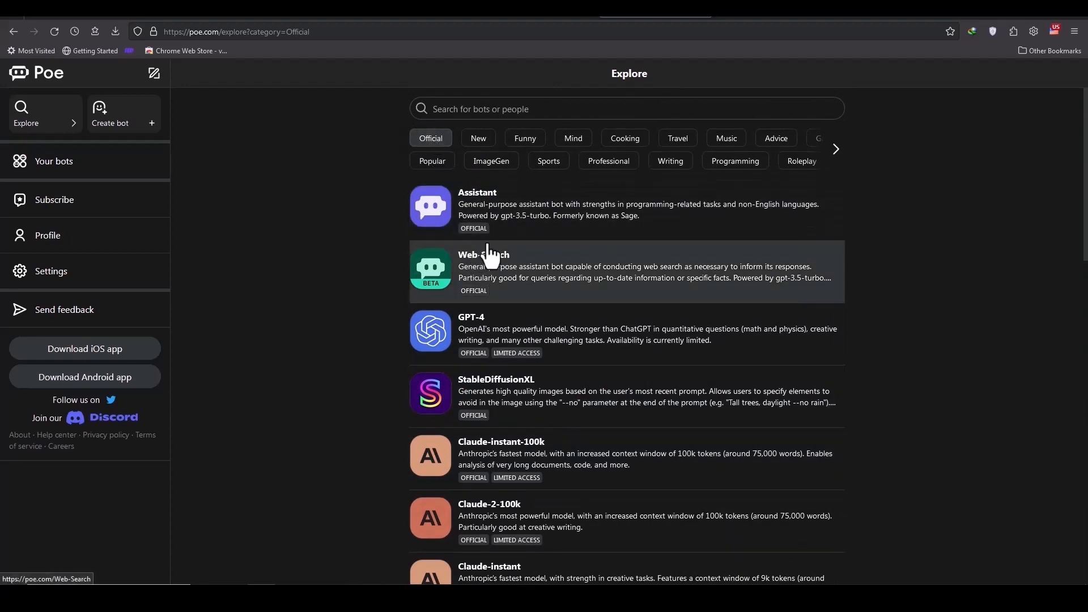
pyautogui.moveTo(573, 323)
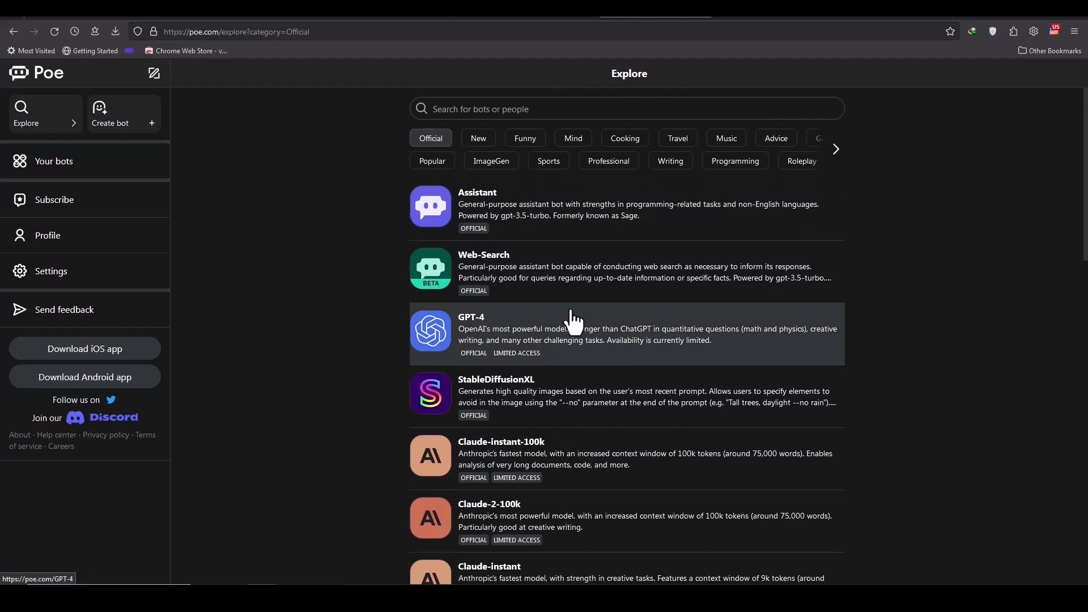
pyautogui.scroll(-3)
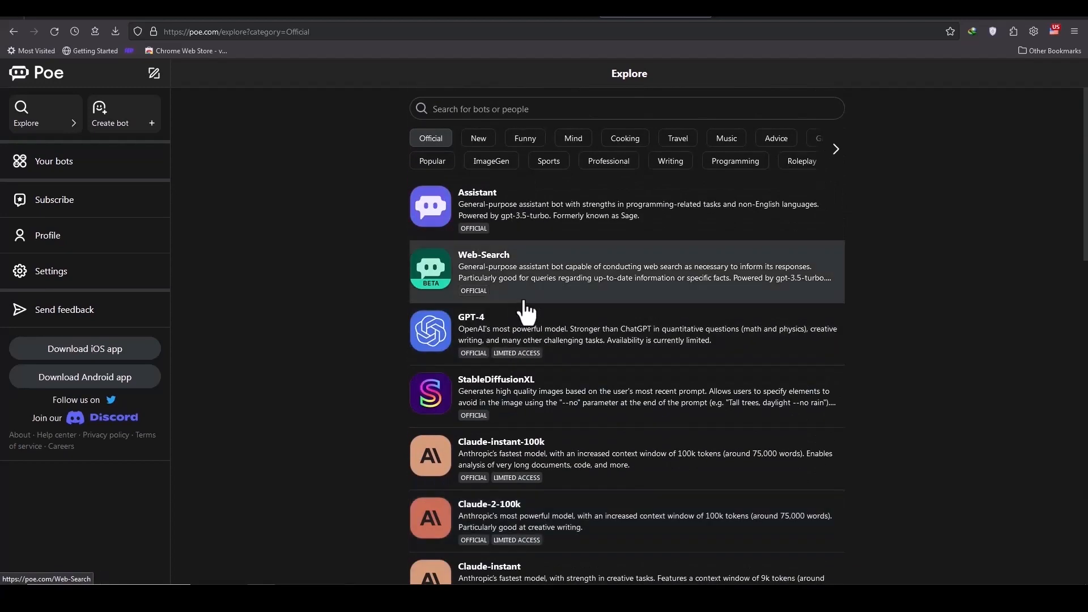
pyautogui.click(478, 139)
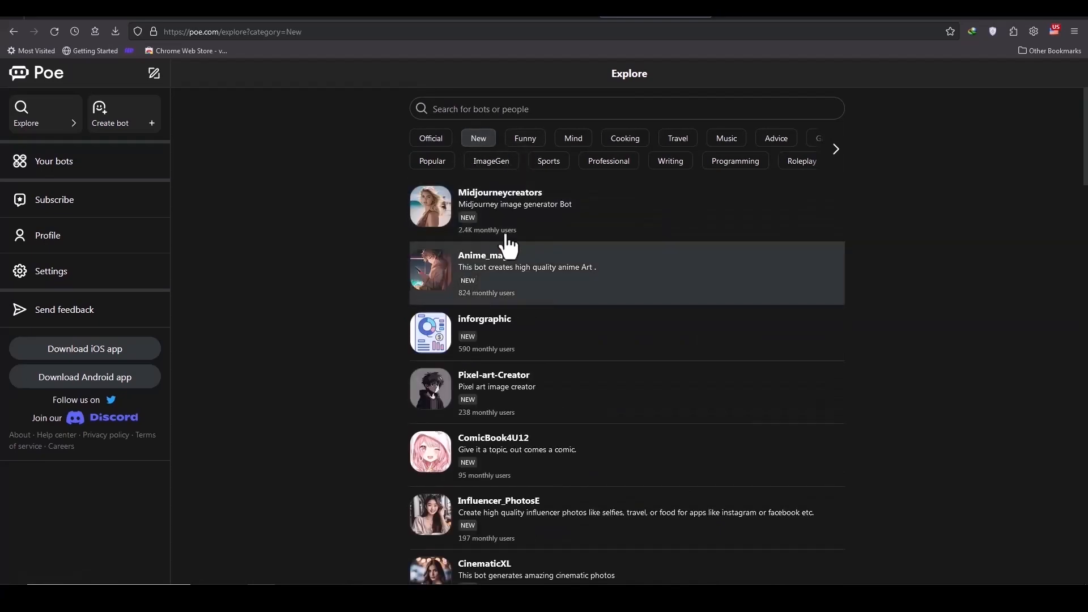
pyautogui.scroll(-3)
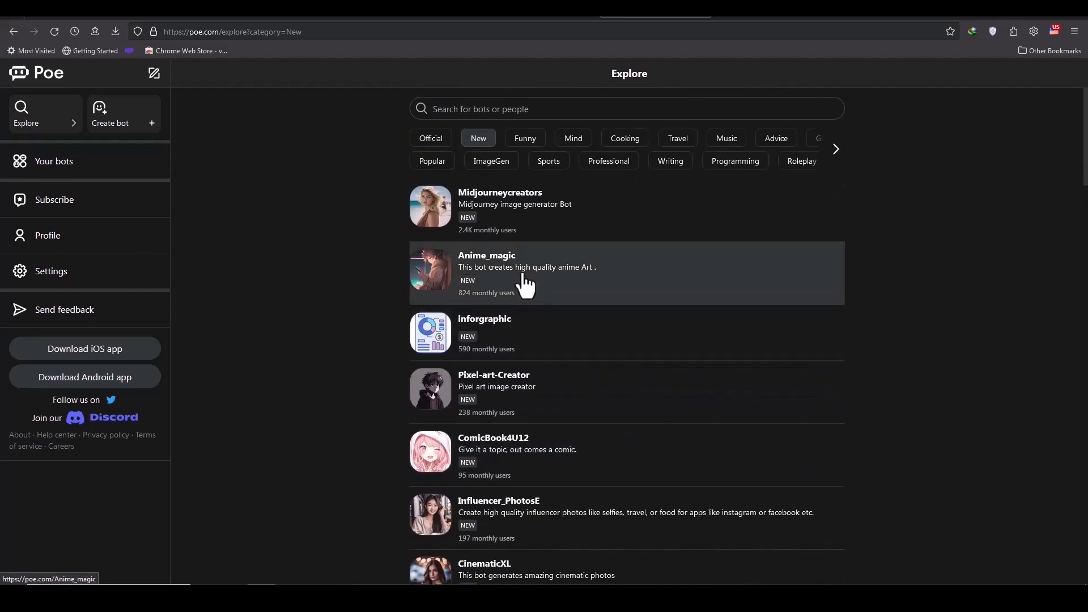
pyautogui.moveTo(507, 220)
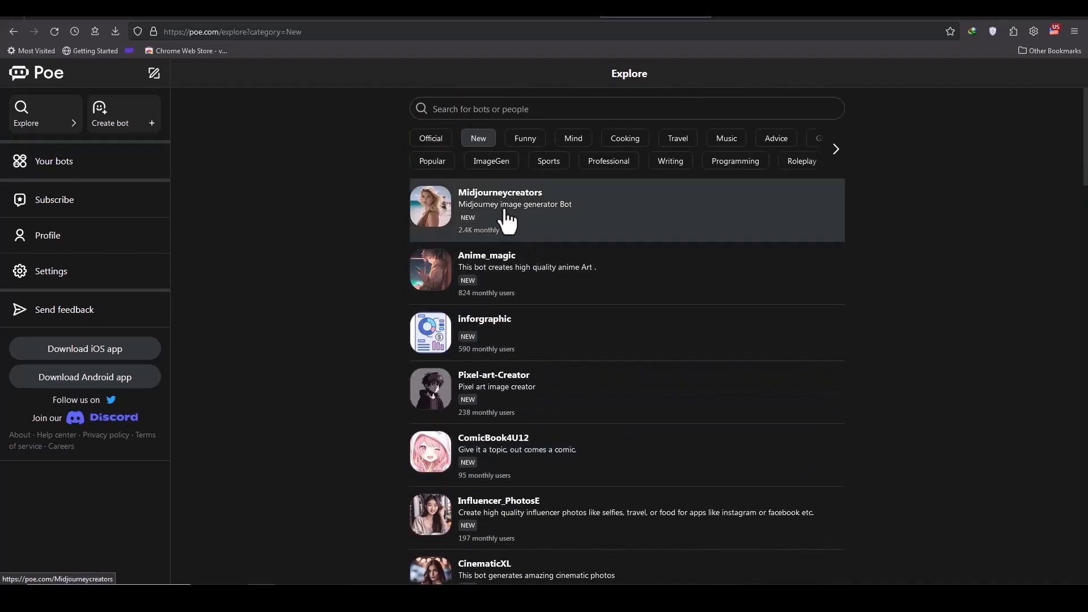
pyautogui.moveTo(444, 155)
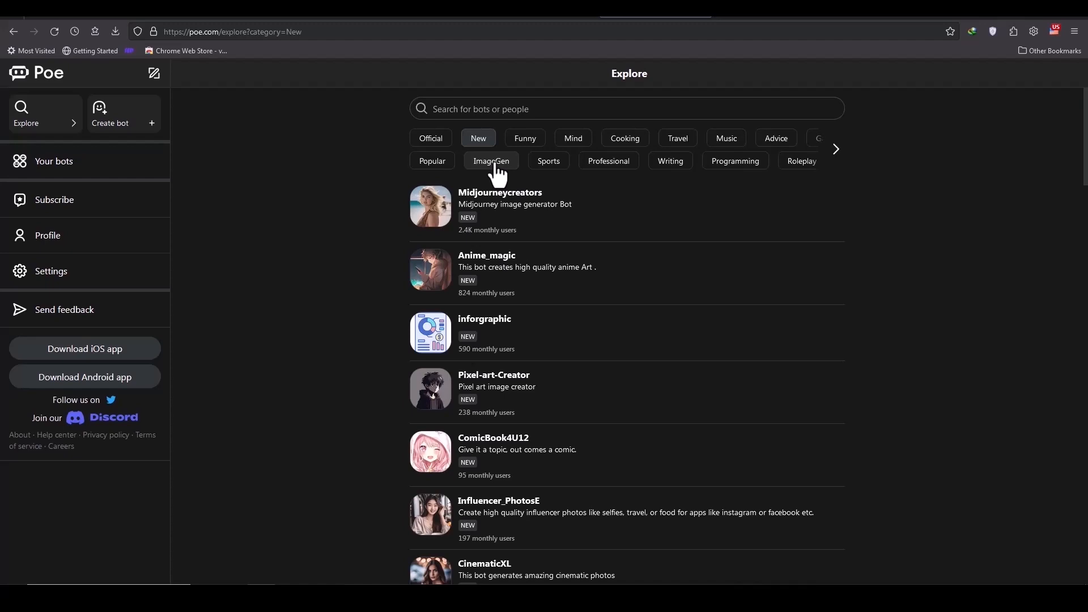
pyautogui.click(491, 161)
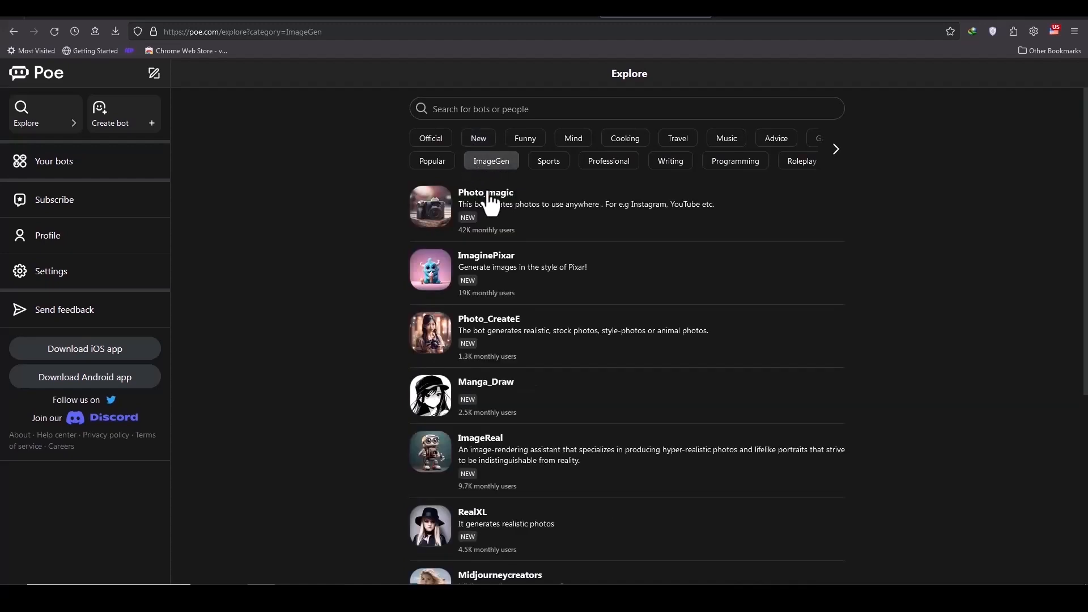
# Open a Photo_magic chat and send the prompt 'Flying cow'
pyautogui.click(486, 193)
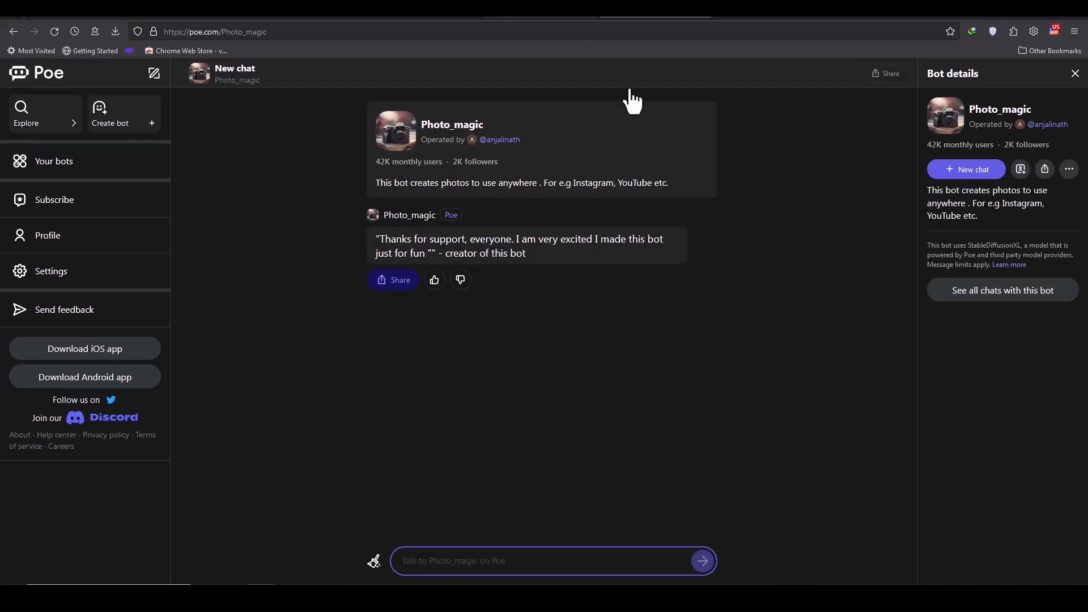
pyautogui.moveTo(681, 205)
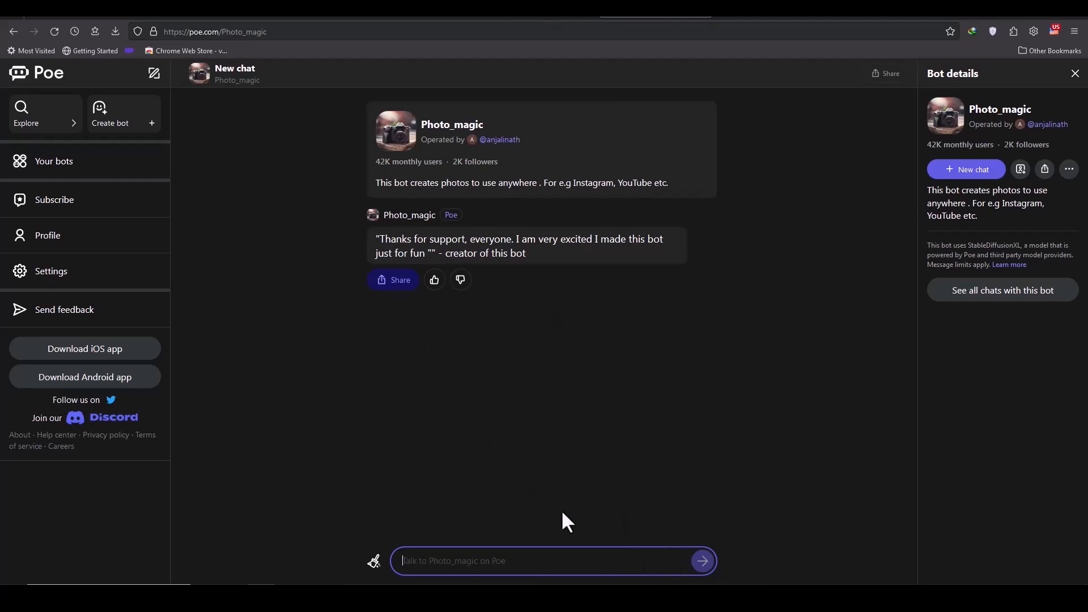
pyautogui.moveTo(386, 369)
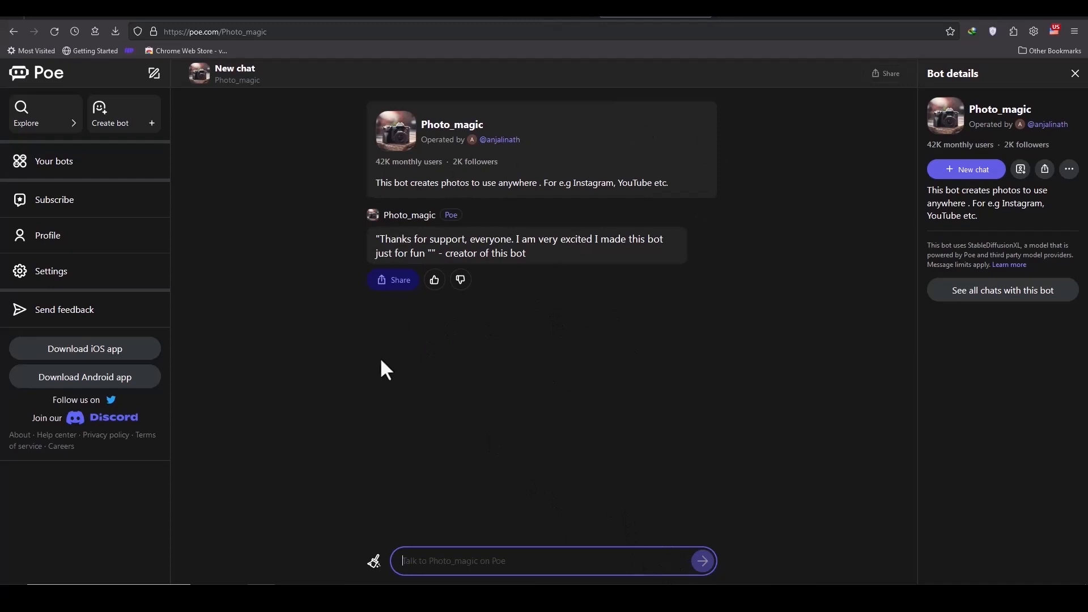
pyautogui.moveTo(483, 443)
pyautogui.write('Flying')
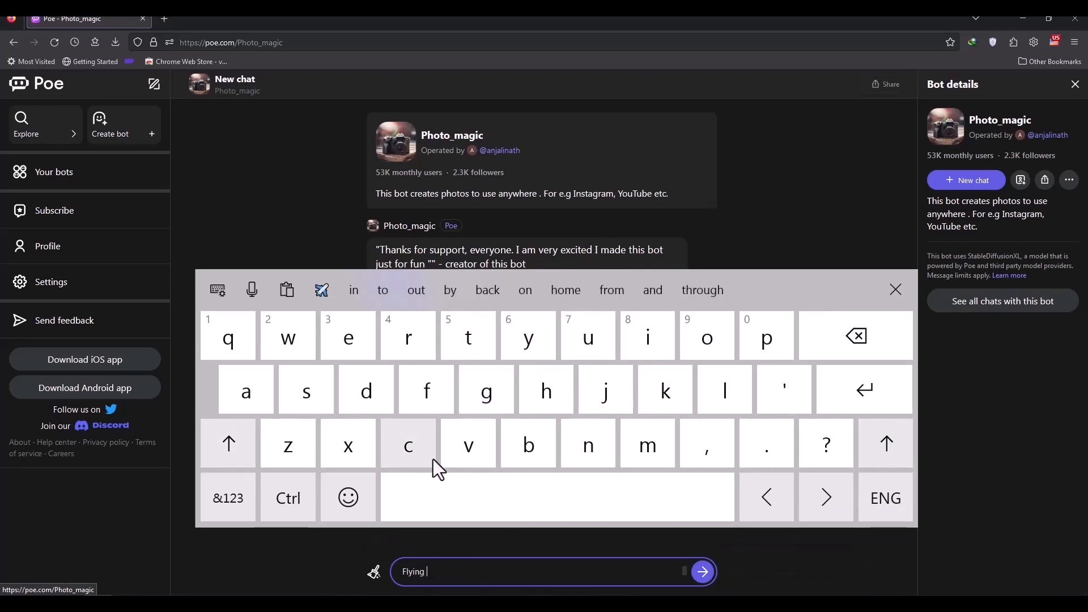
pyautogui.write('ow')
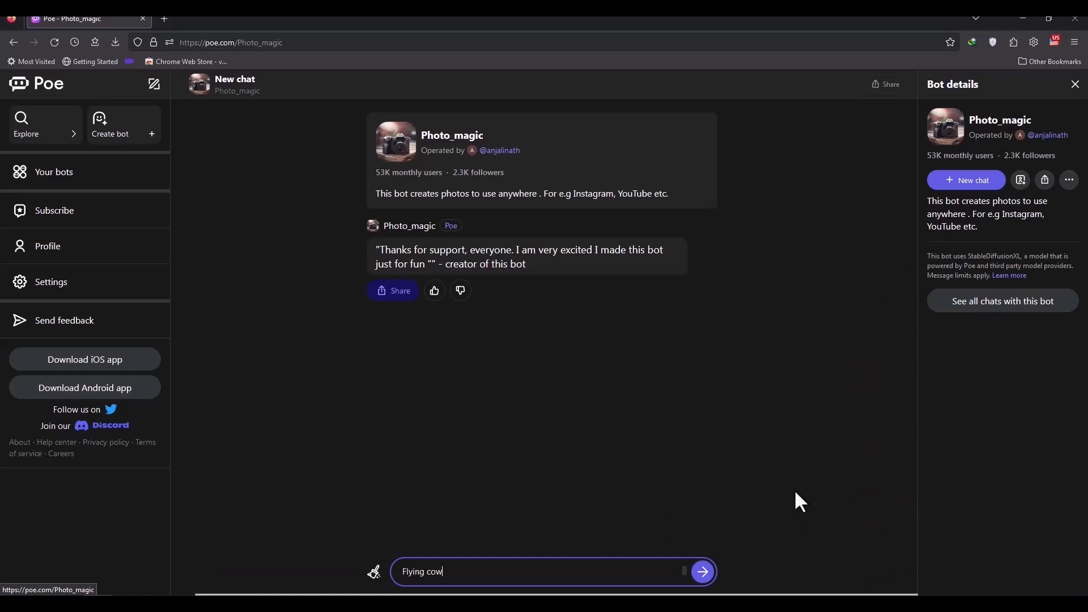
pyautogui.click(702, 571)
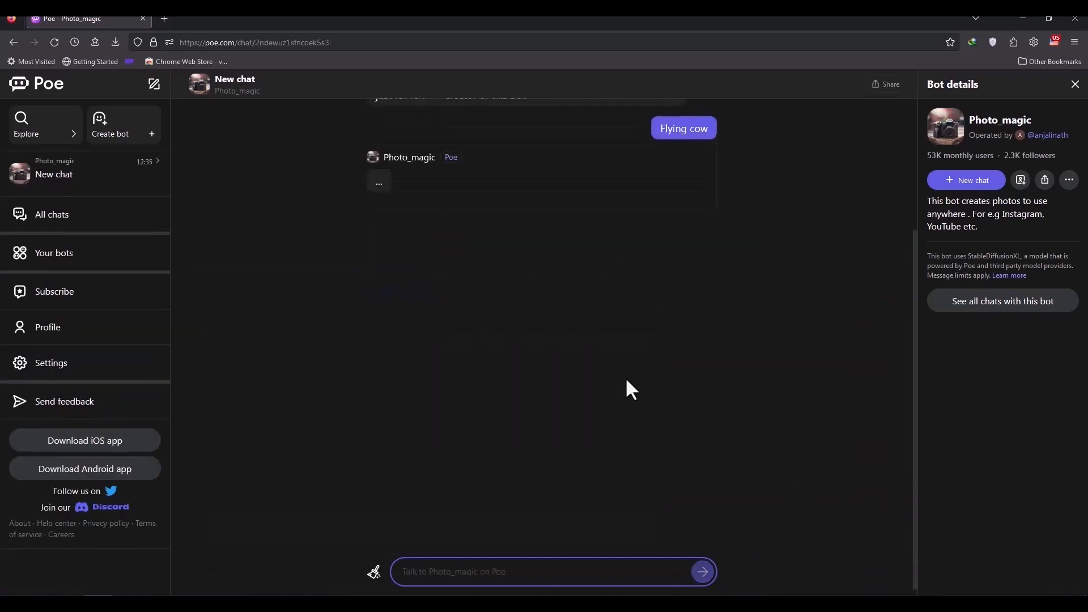
# Wait for Photo_magic's flying cow image and scroll down to view it
pyautogui.click(701, 572)
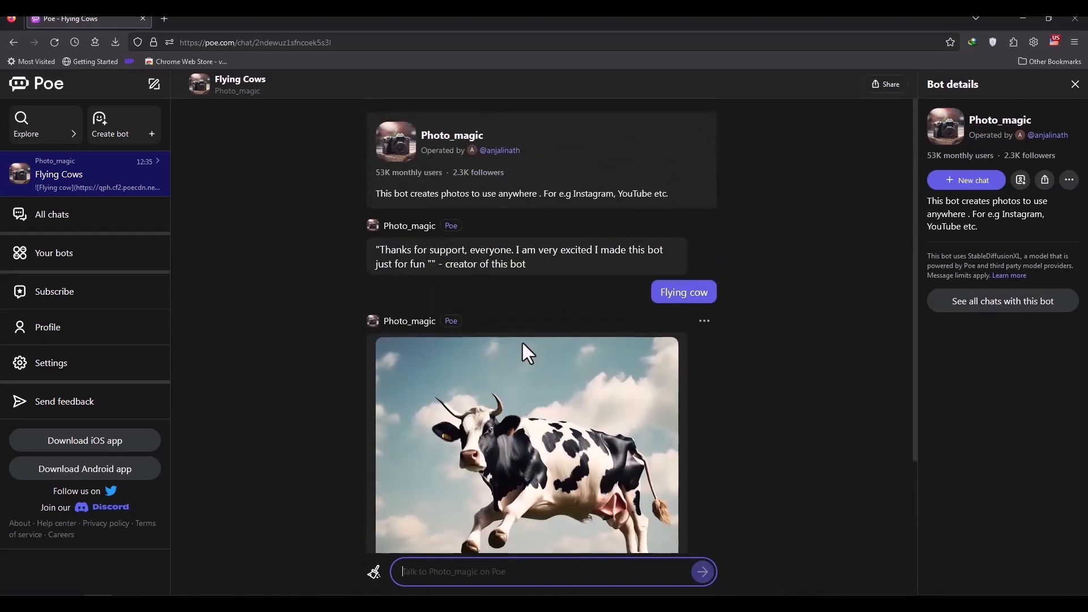
pyautogui.scroll(-3)
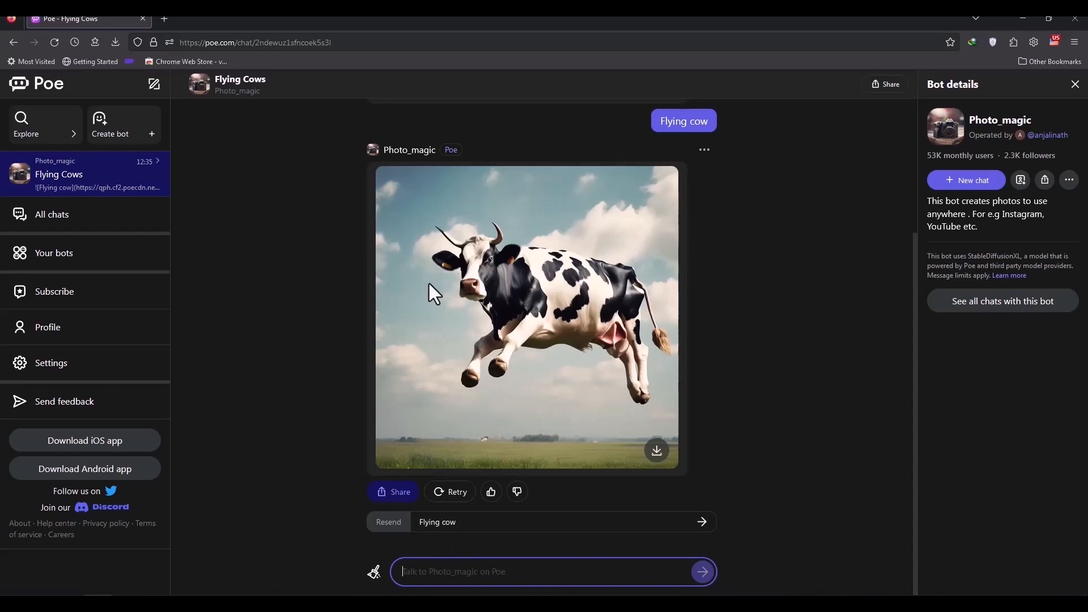
pyautogui.moveTo(467, 325)
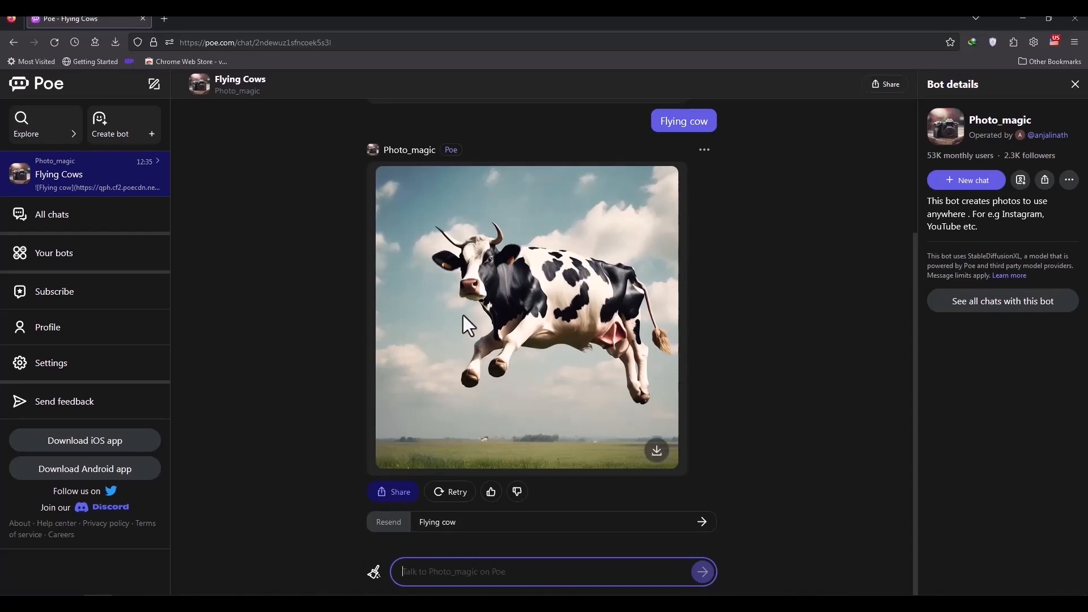
pyautogui.moveTo(581, 409)
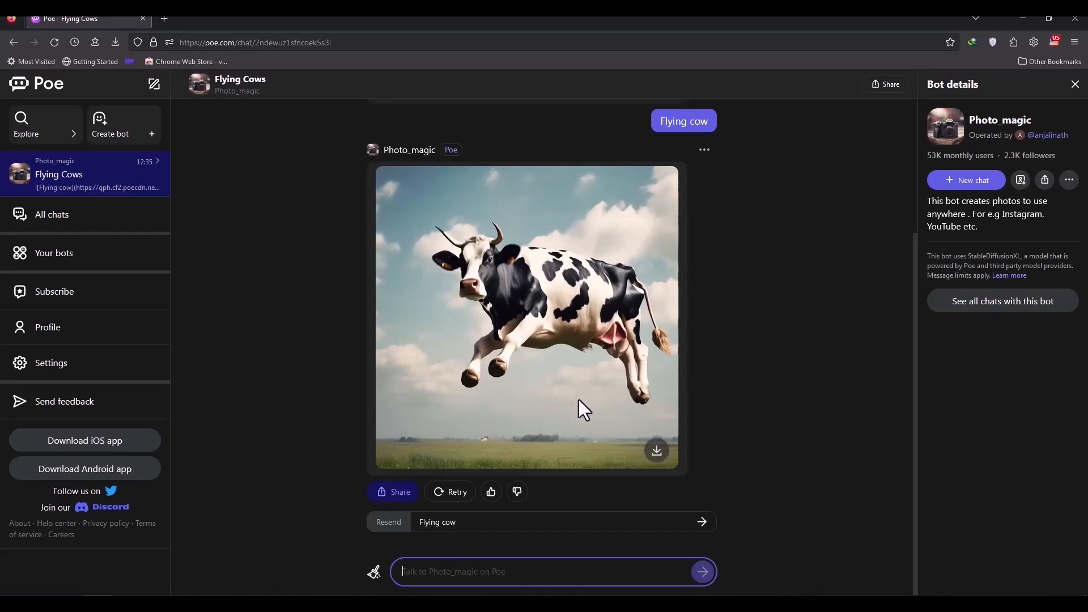
pyautogui.moveTo(353, 331)
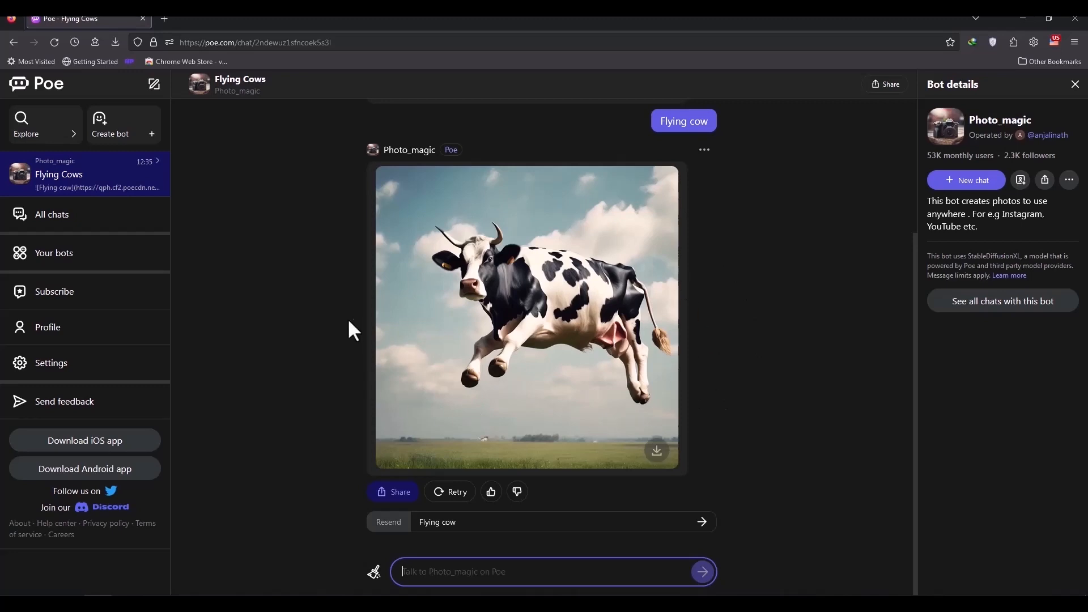
pyautogui.moveTo(139, 194)
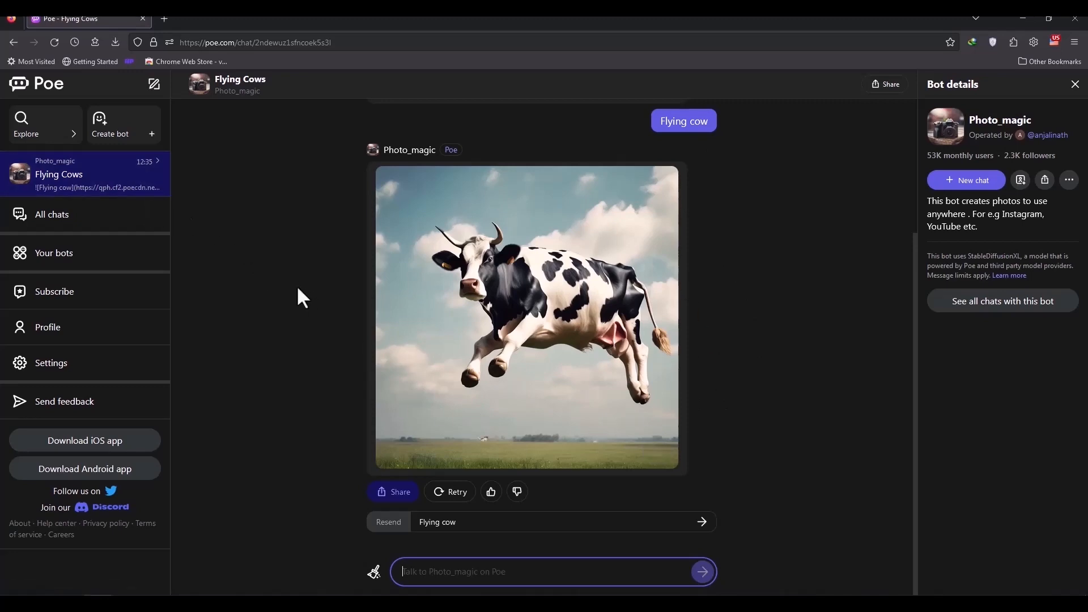
pyautogui.moveTo(333, 423)
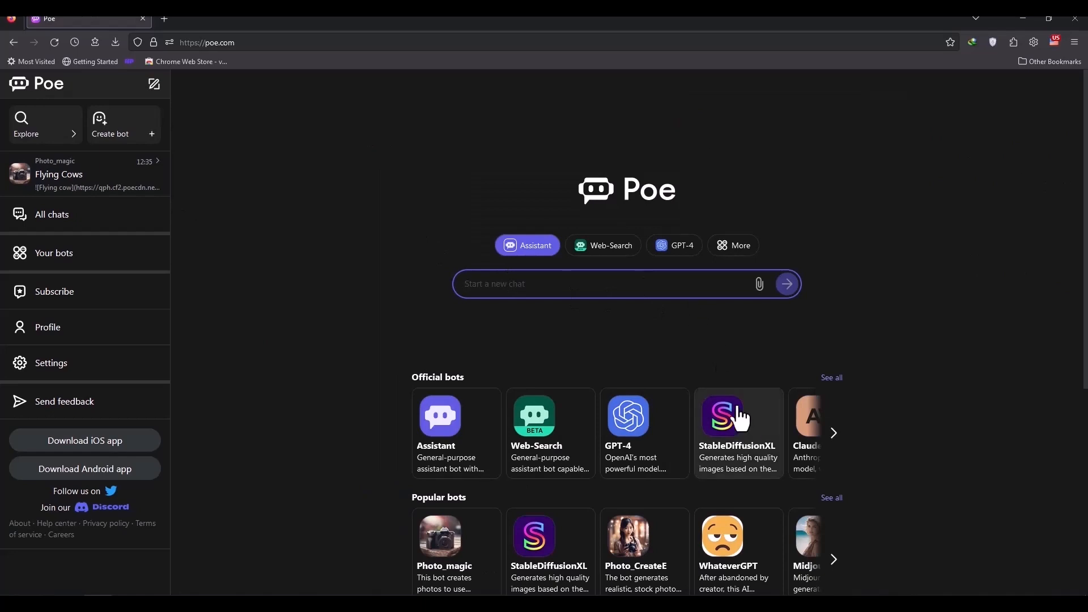
pyautogui.moveTo(721, 362)
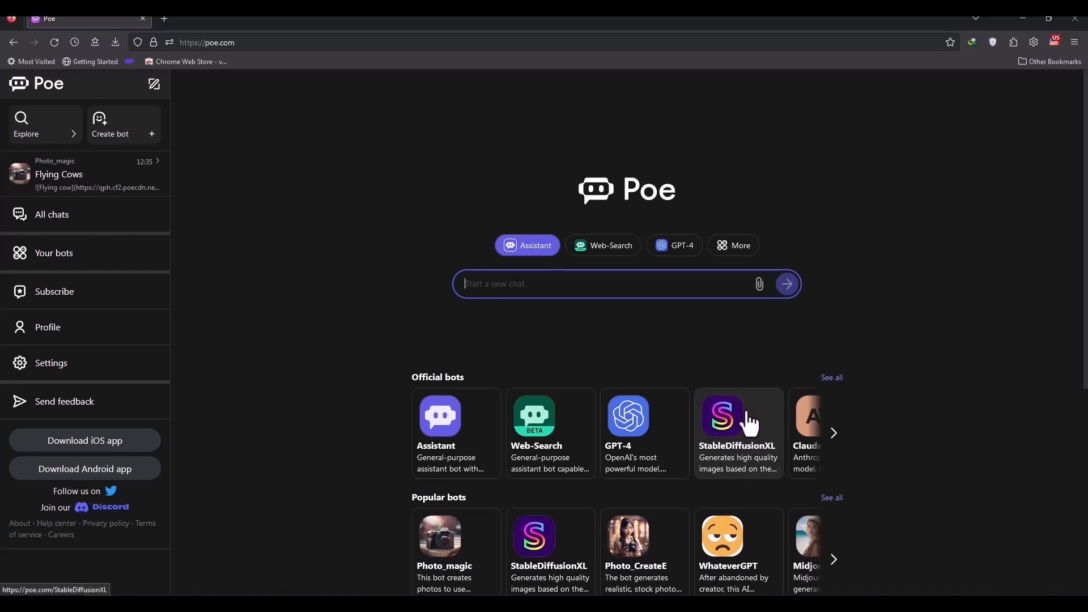
pyautogui.moveTo(722, 340)
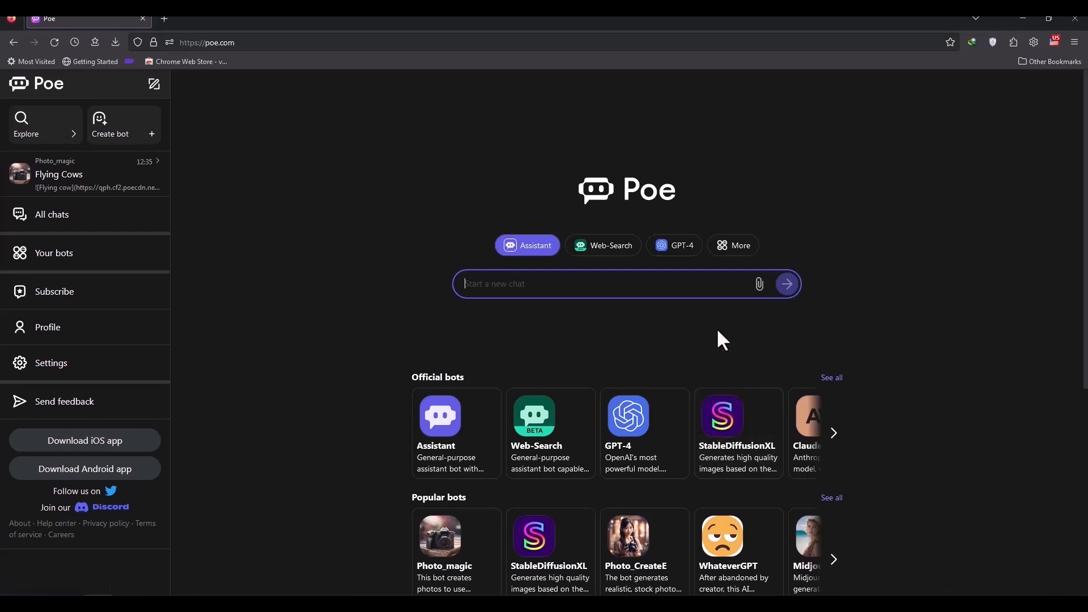
pyautogui.moveTo(374, 415)
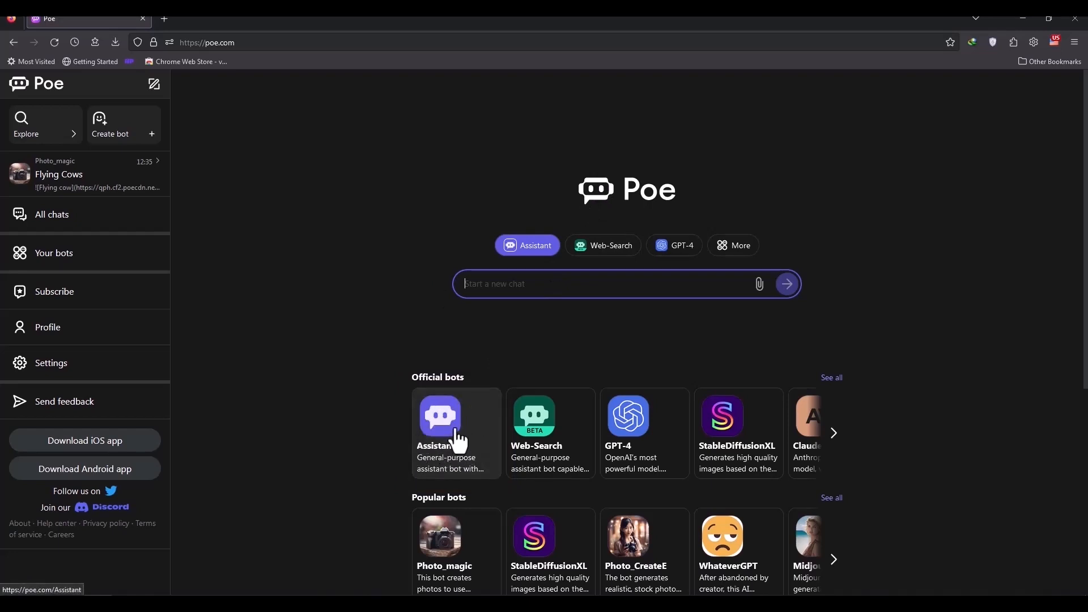
pyautogui.moveTo(456, 427)
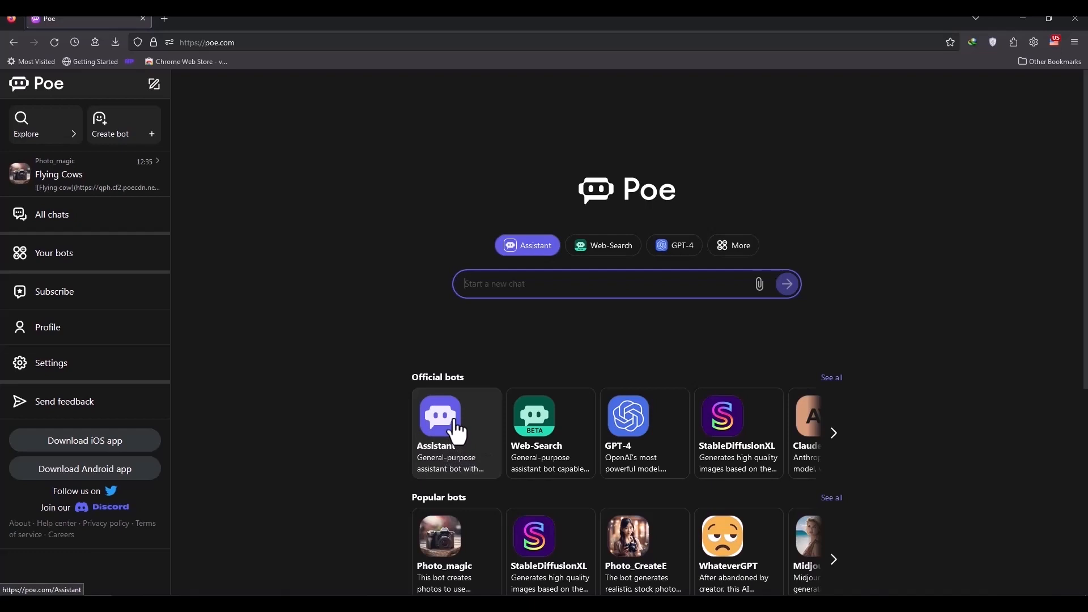
pyautogui.moveTo(330, 287)
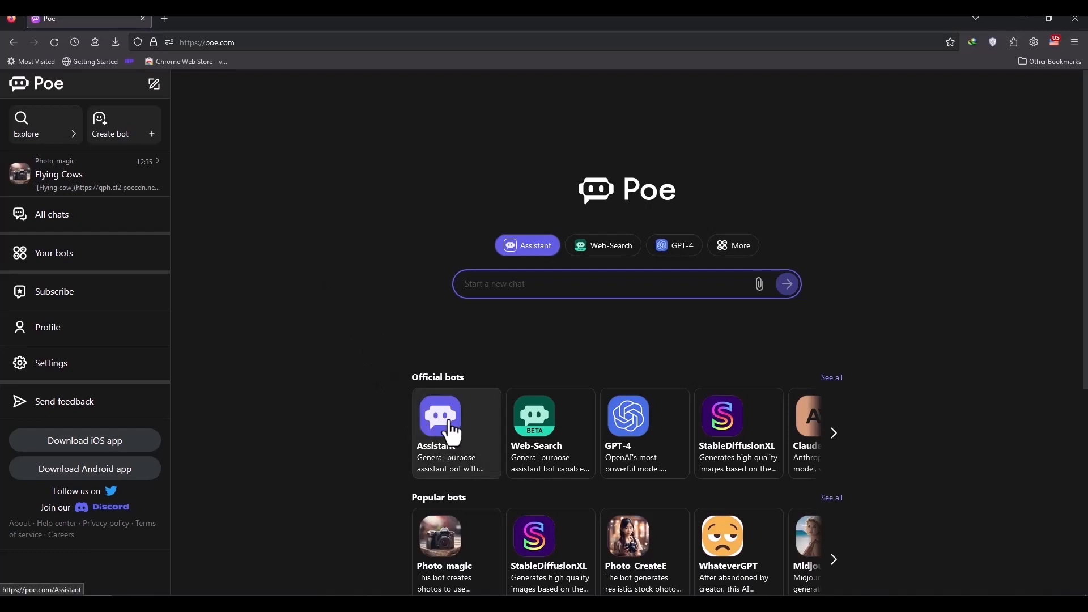
# Open a new chat with the gpt-3.5-turbo Assistant bot from Official bots
pyautogui.click(441, 423)
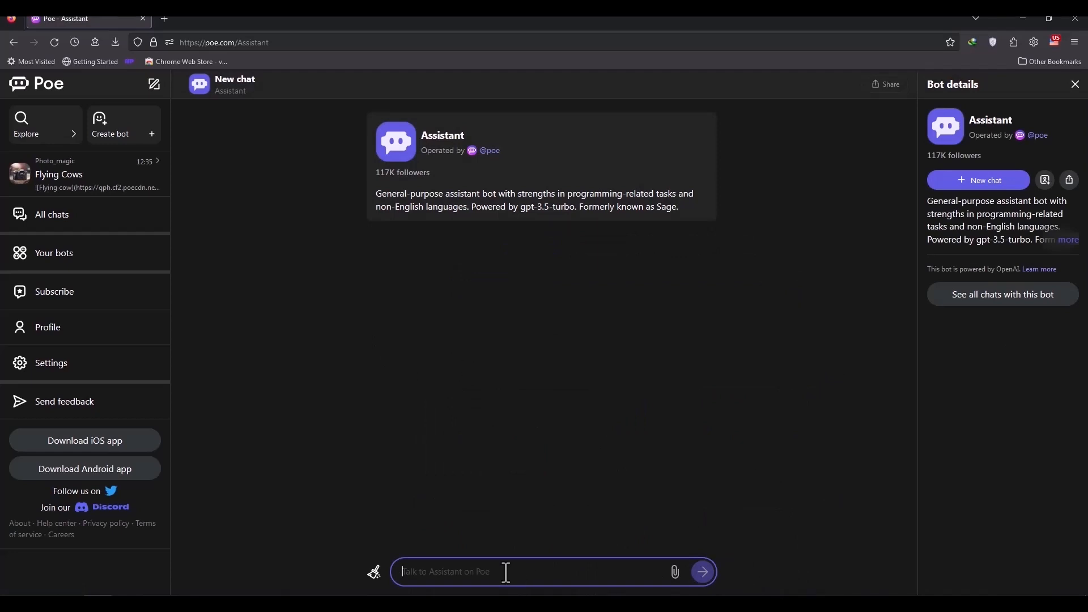
pyautogui.moveTo(560, 446)
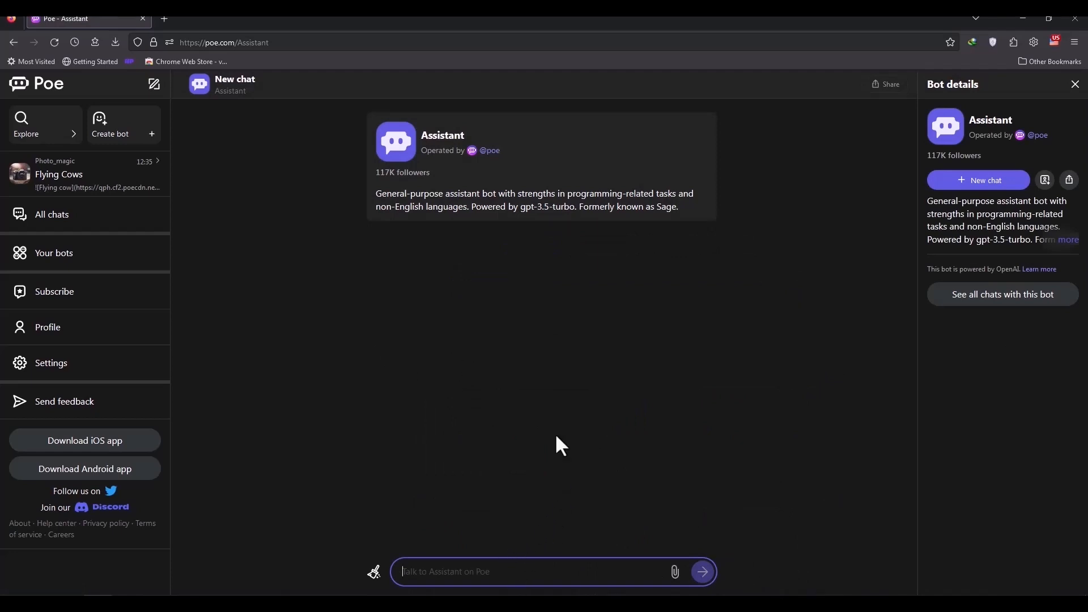
pyautogui.moveTo(601, 467)
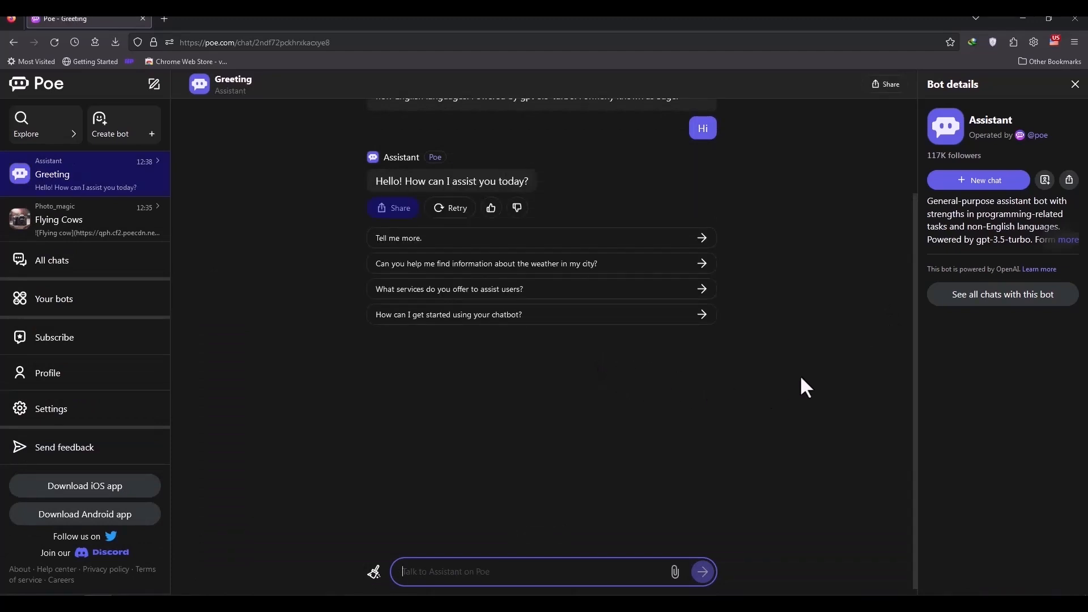
pyautogui.moveTo(601, 390)
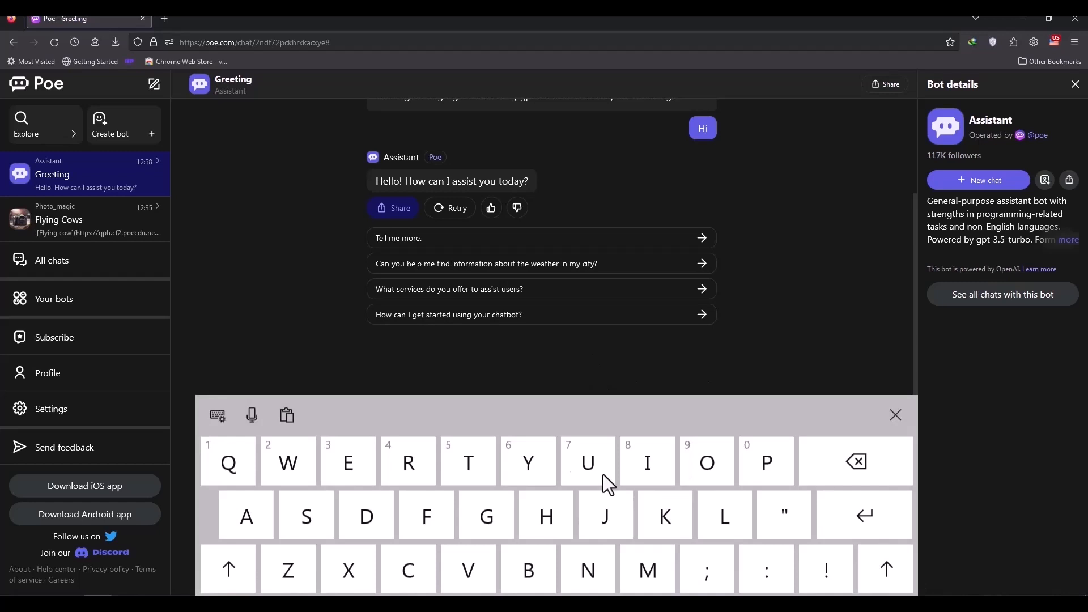
# Send Assistant the question 'Tell me about best football players in the history'
pyautogui.write('Tell me about')
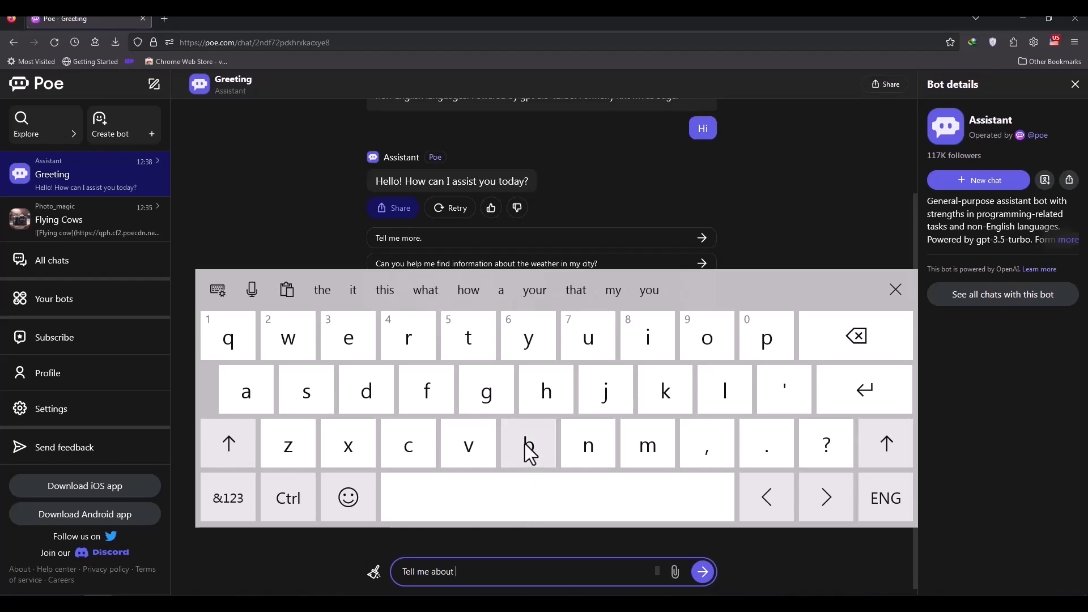
pyautogui.click(529, 444)
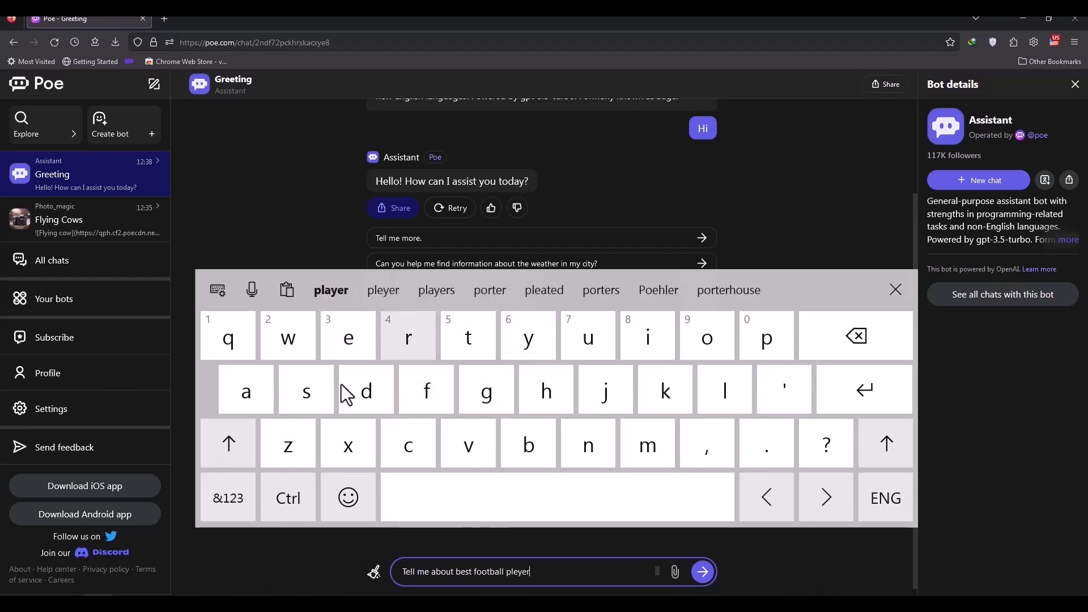
pyautogui.click(648, 338)
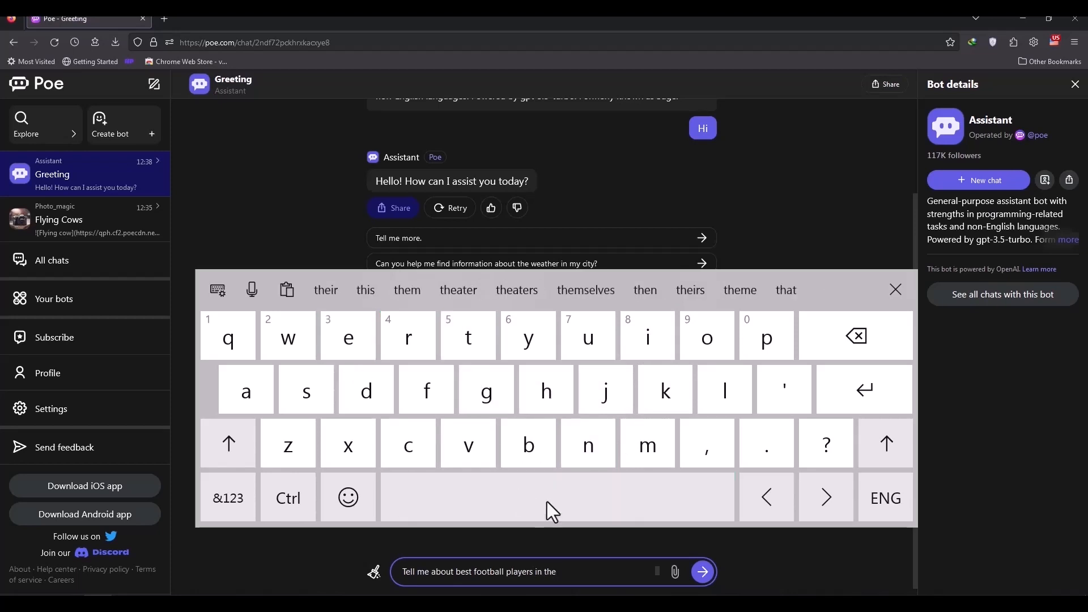
pyautogui.write('history')
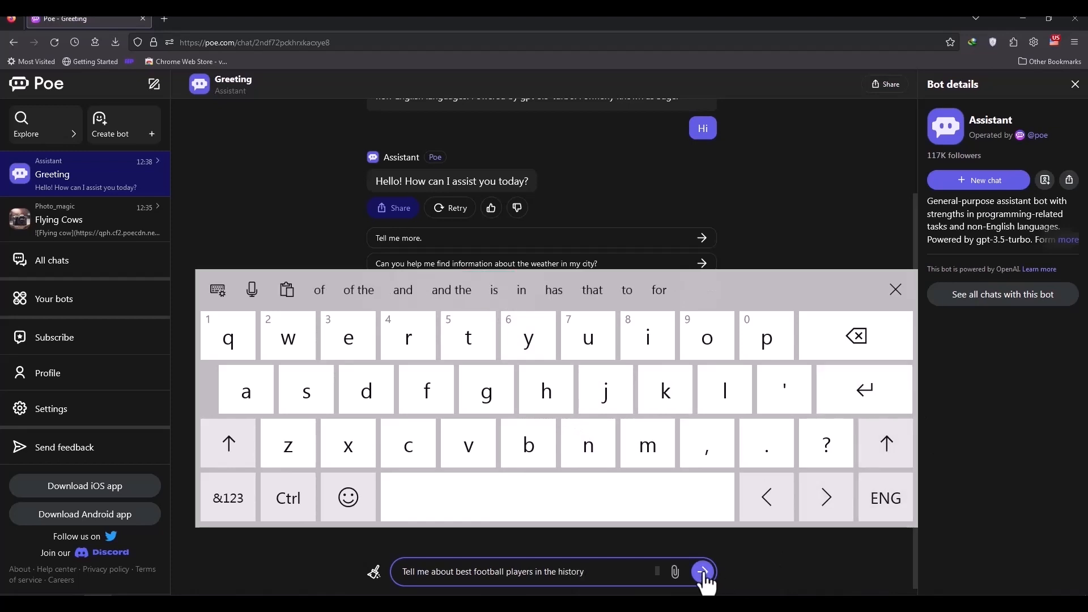
pyautogui.click(701, 572)
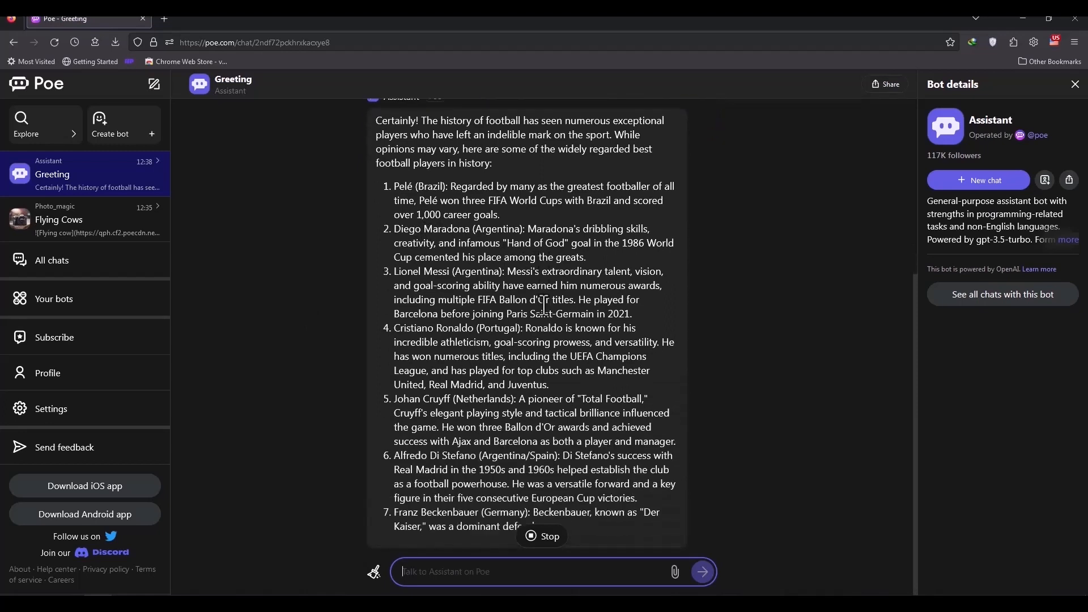
pyautogui.scroll(-3)
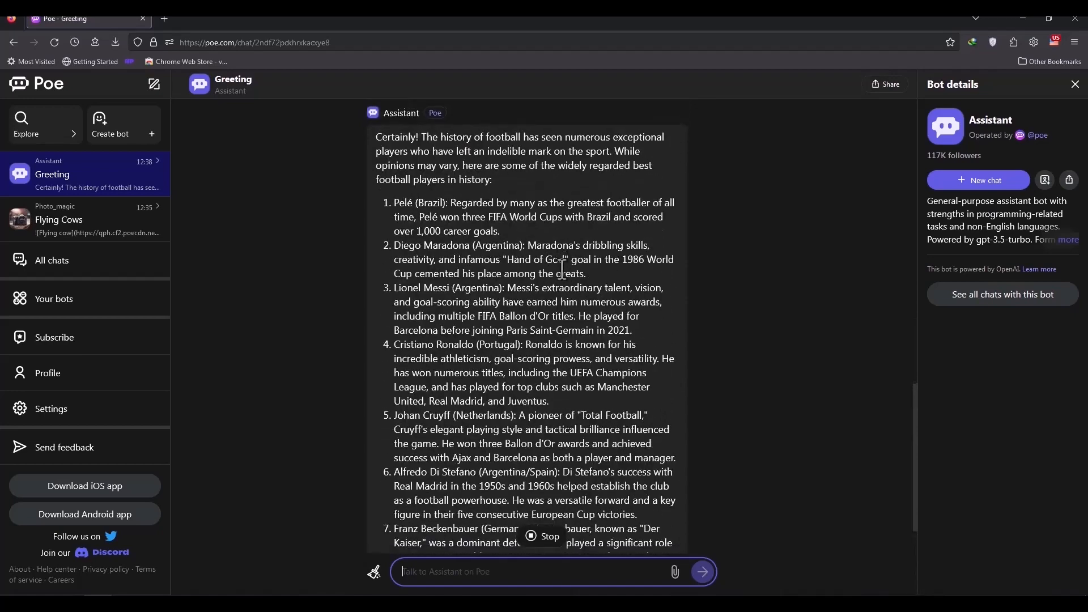
pyautogui.scroll(-3)
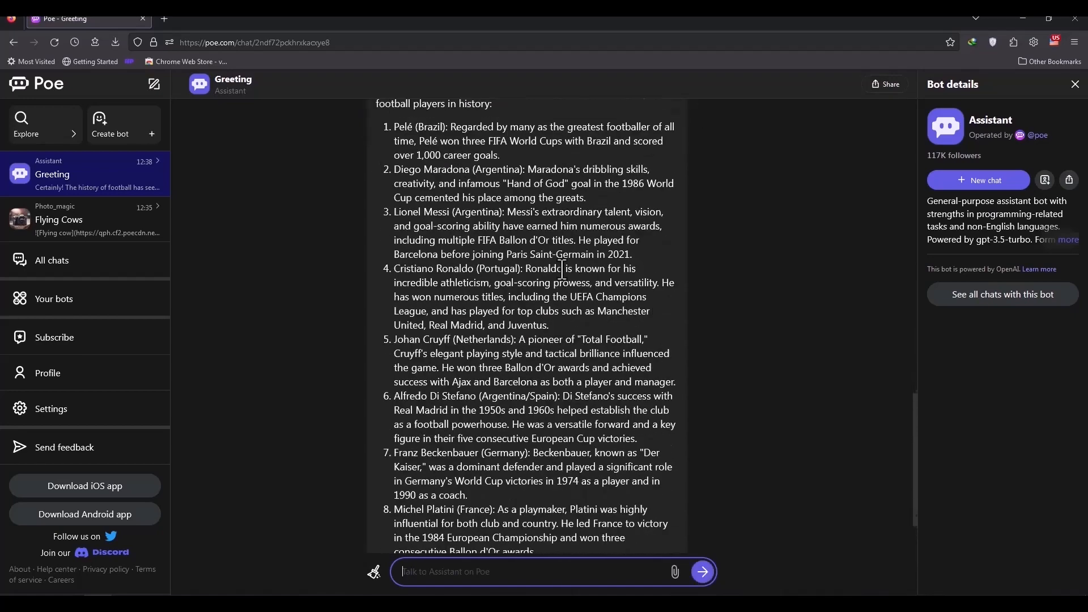
pyautogui.scroll(-3)
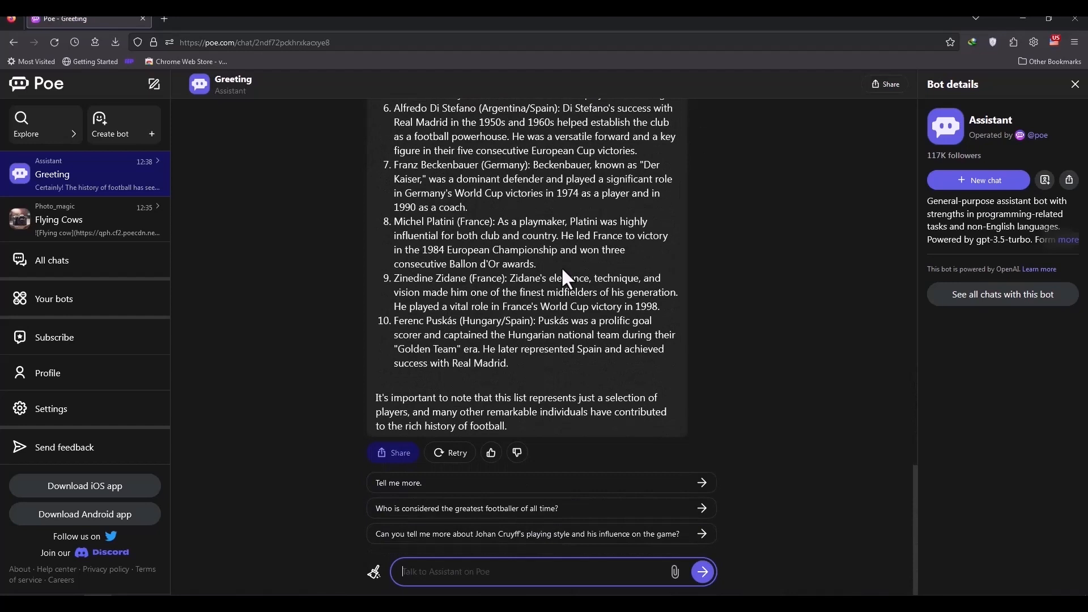
pyautogui.scroll(-3)
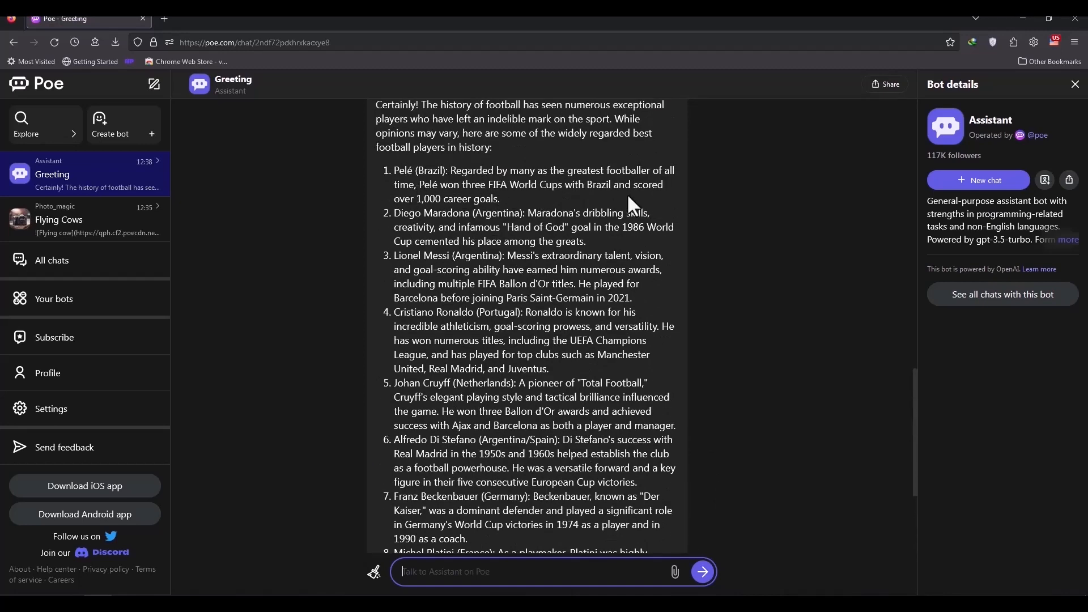
pyautogui.scroll(-3)
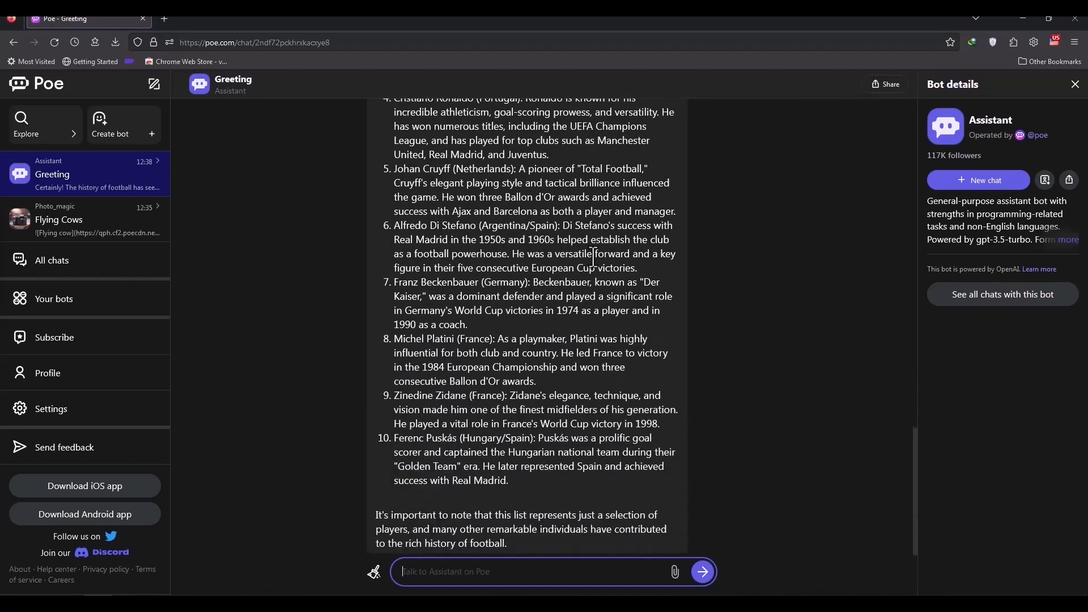
pyautogui.scroll(3)
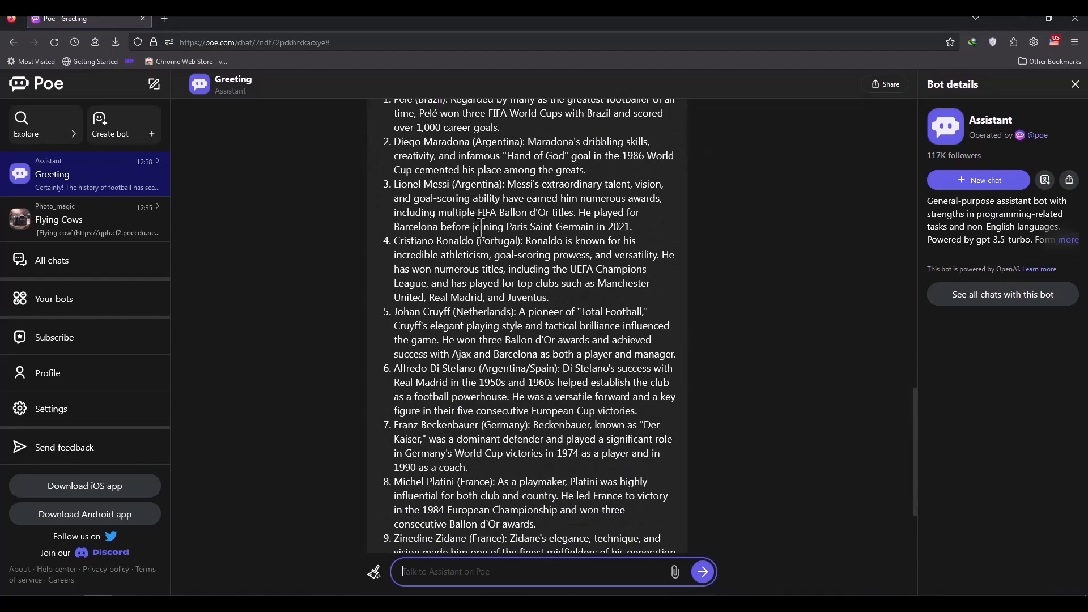
pyautogui.moveTo(430, 259)
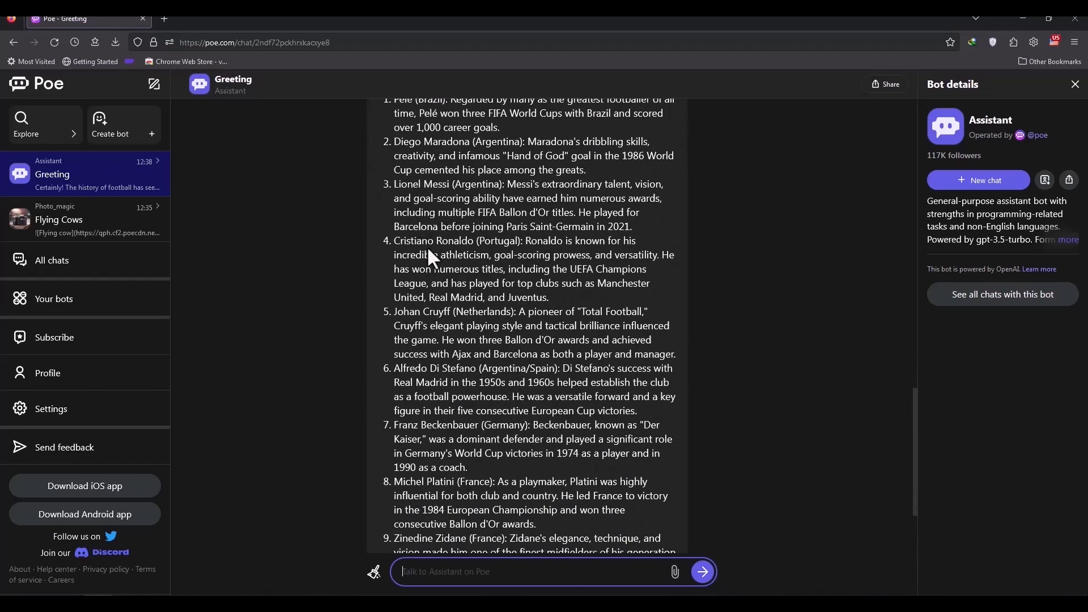
pyautogui.scroll(-3)
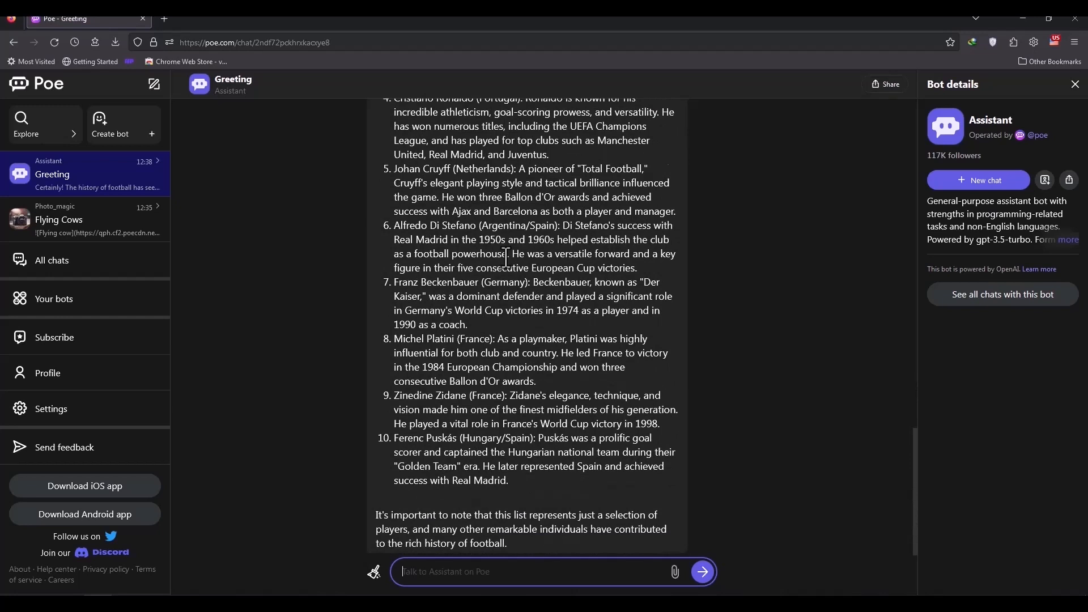
pyautogui.scroll(-3)
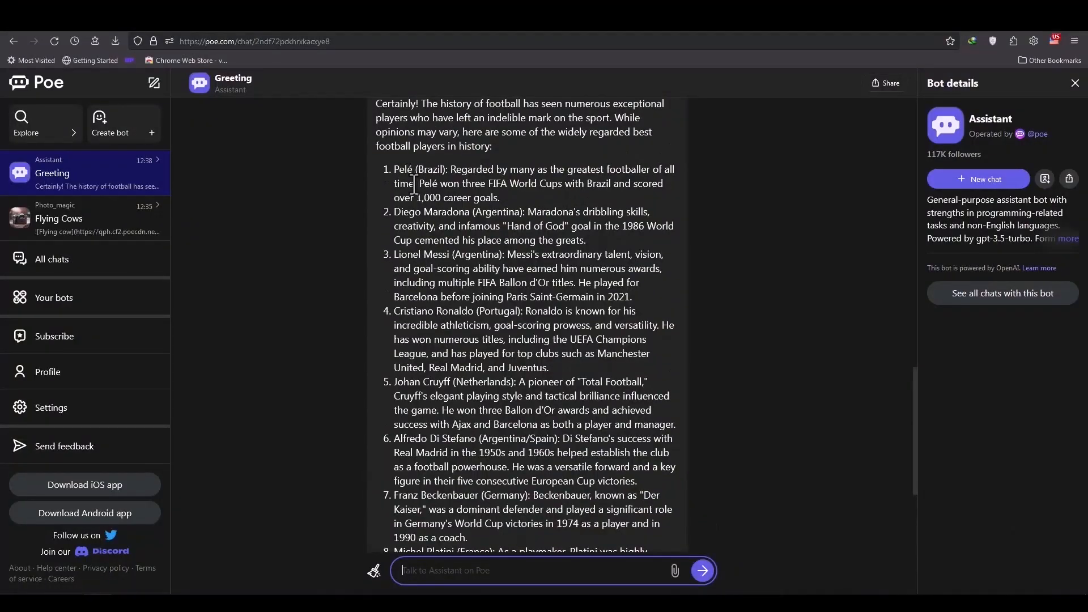
pyautogui.scroll(-3)
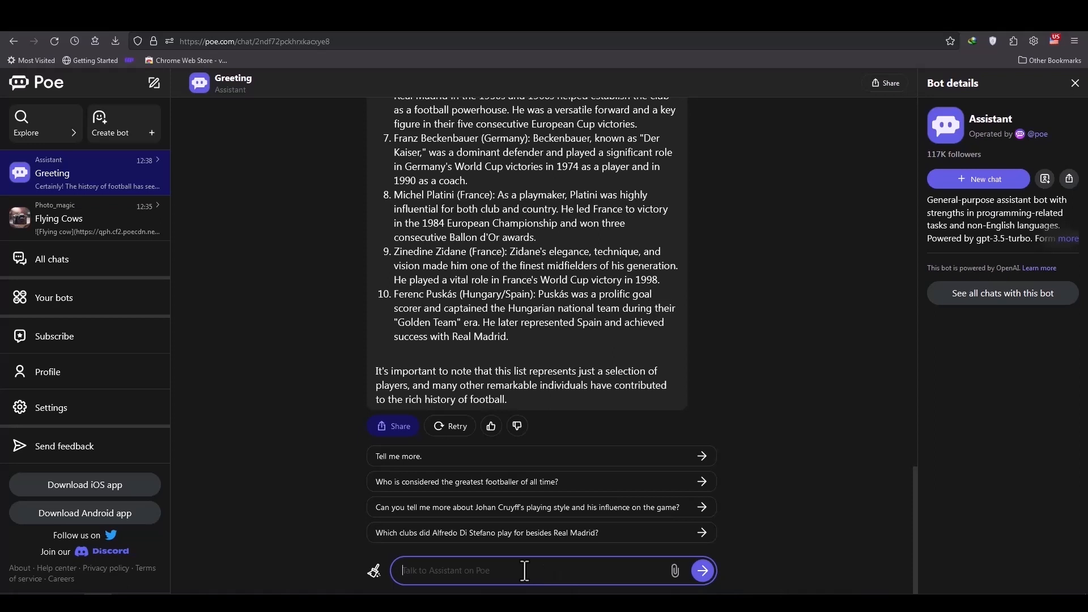
pyautogui.moveTo(773, 367)
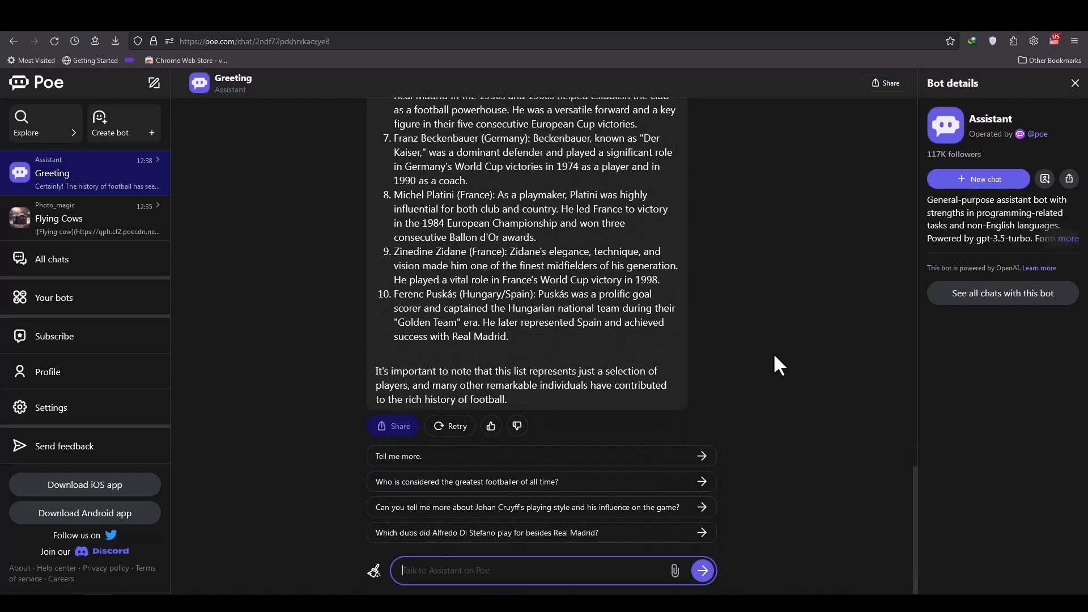
pyautogui.moveTo(760, 315)
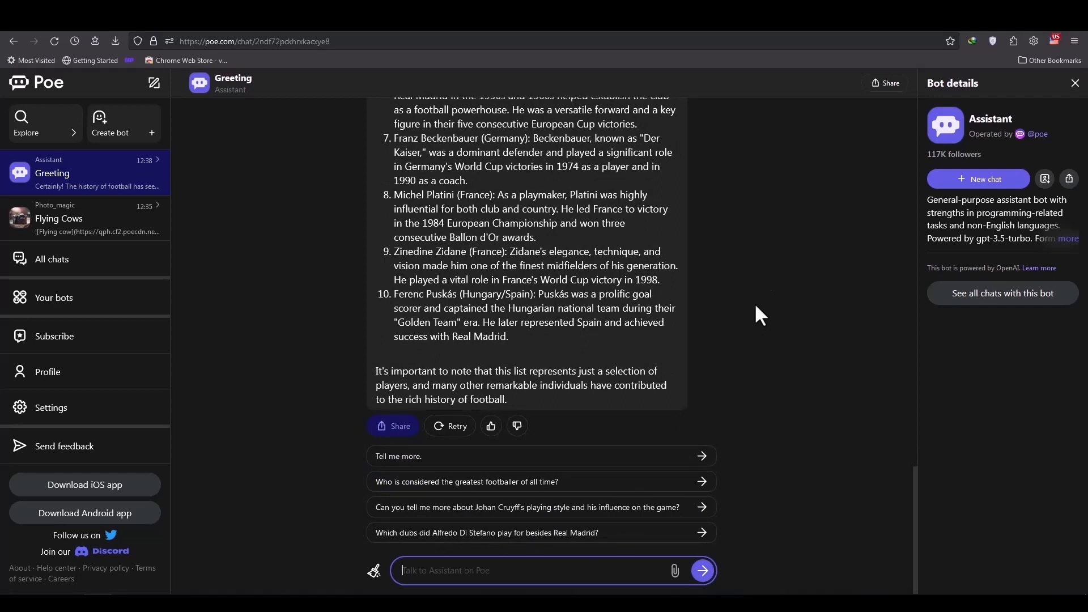
pyautogui.moveTo(813, 356)
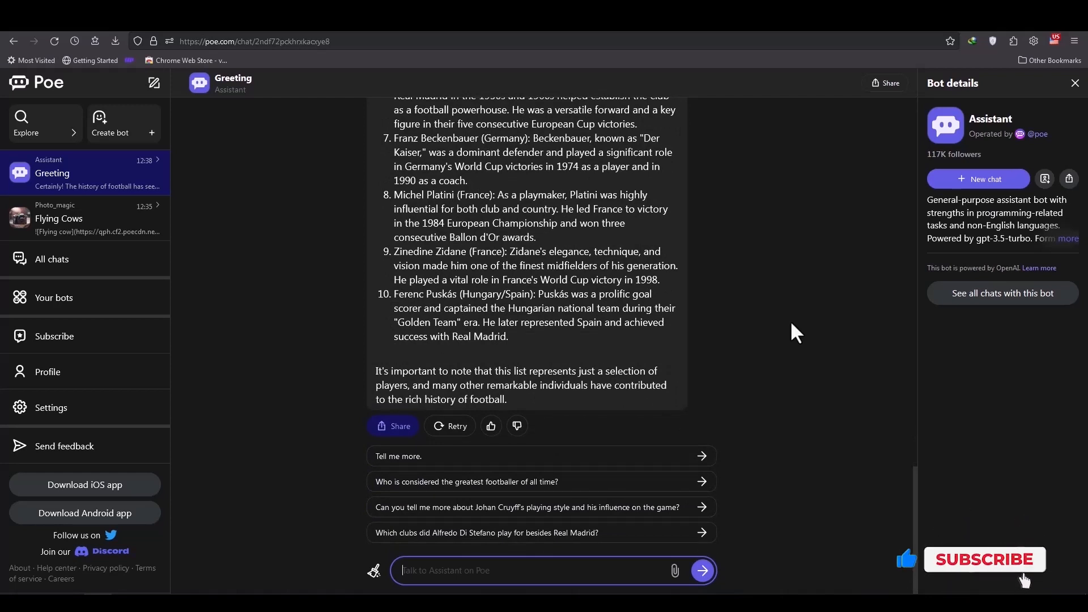
pyautogui.click(983, 559)
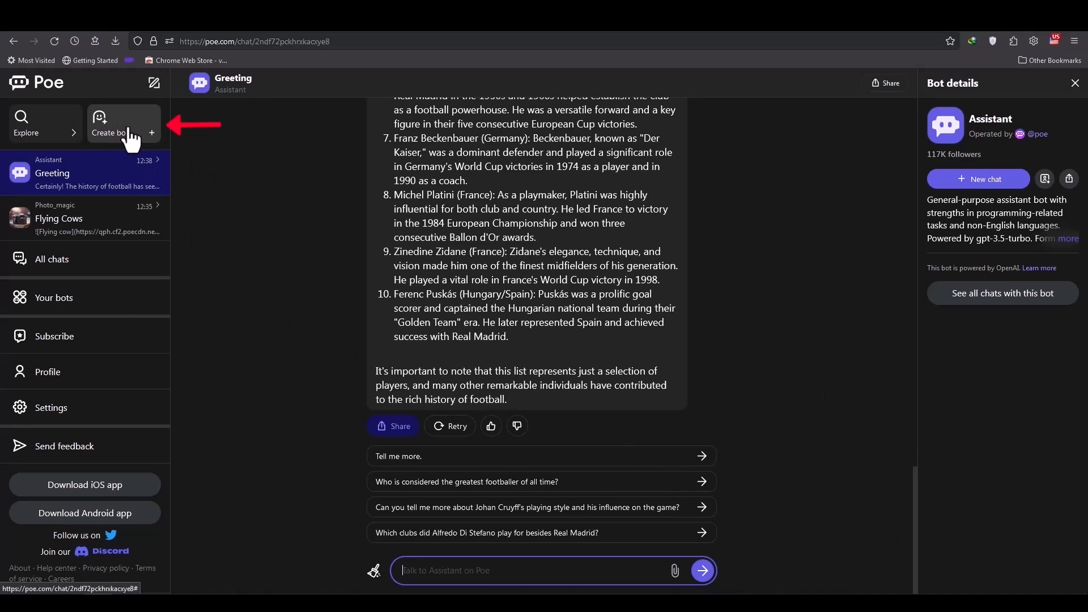
# Start a new bot and confirm the preview profile to reach Create a bot
pyautogui.click(110, 125)
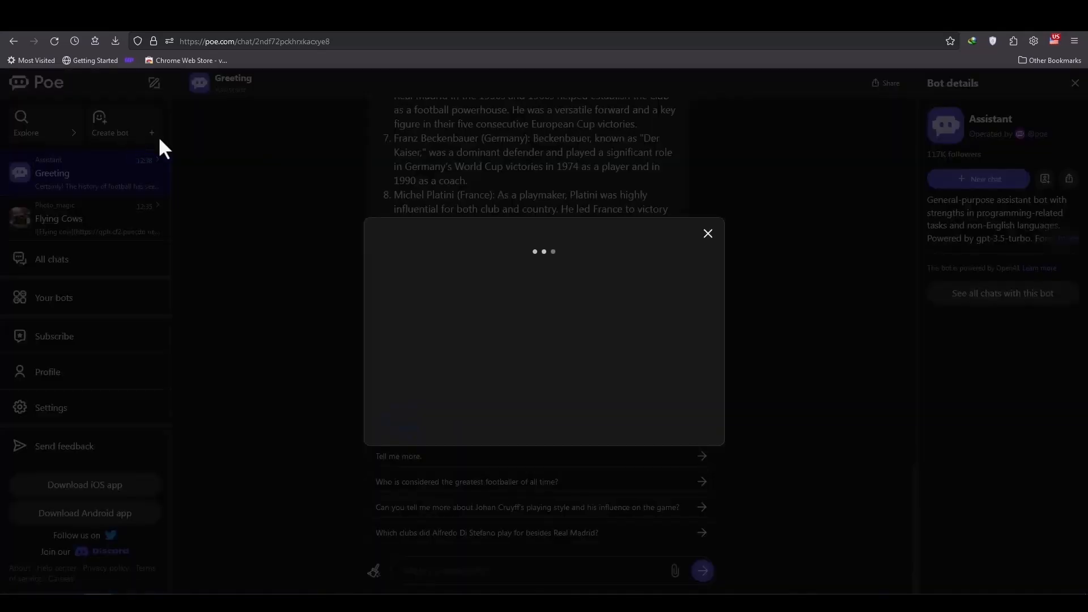
pyautogui.moveTo(607, 267)
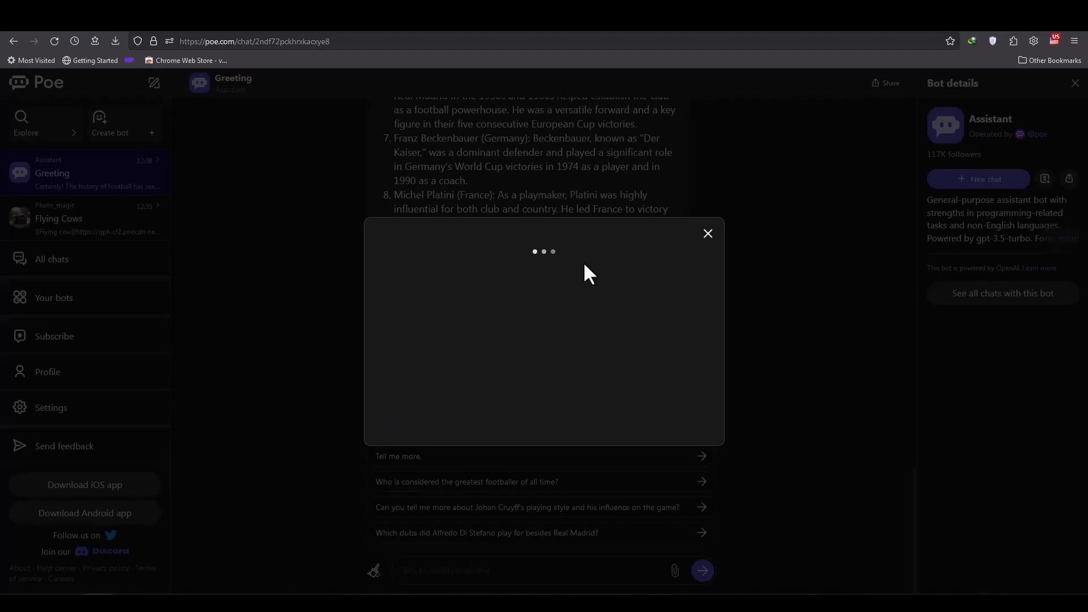
pyautogui.moveTo(656, 331)
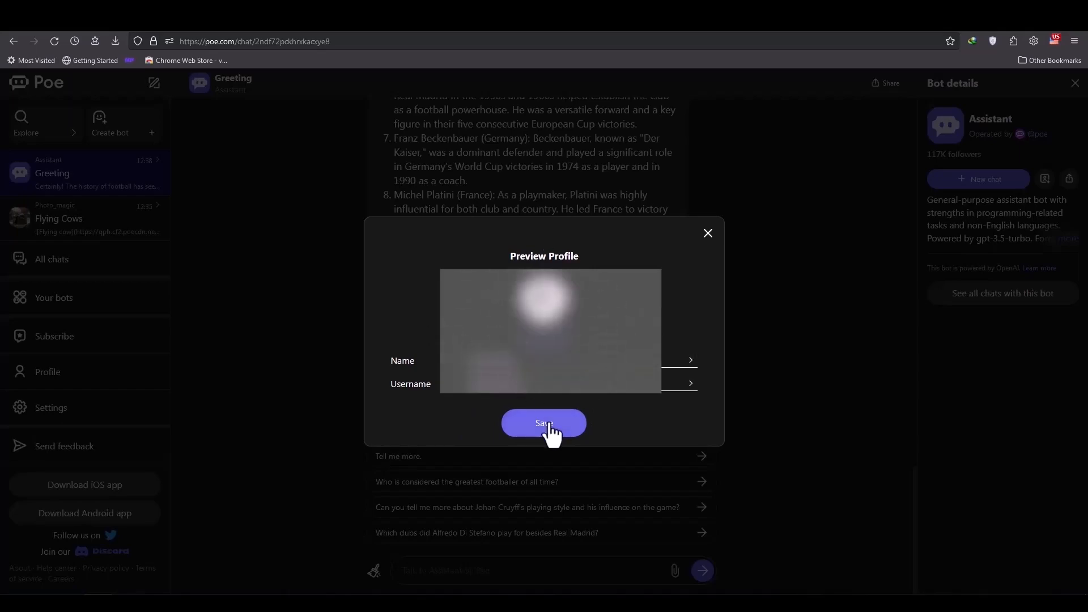
pyautogui.click(544, 424)
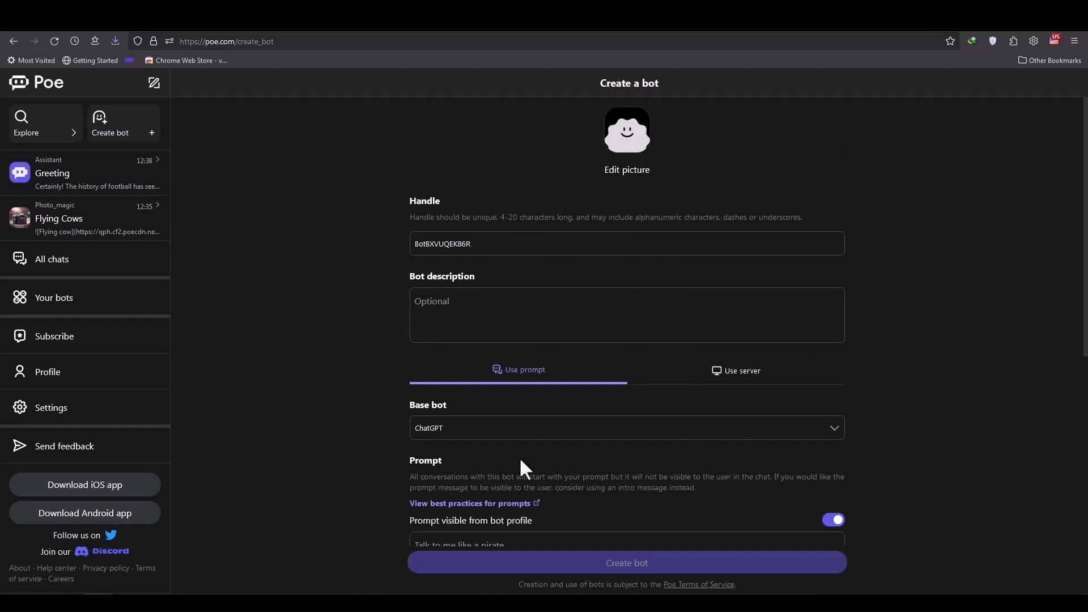
pyautogui.moveTo(700, 436)
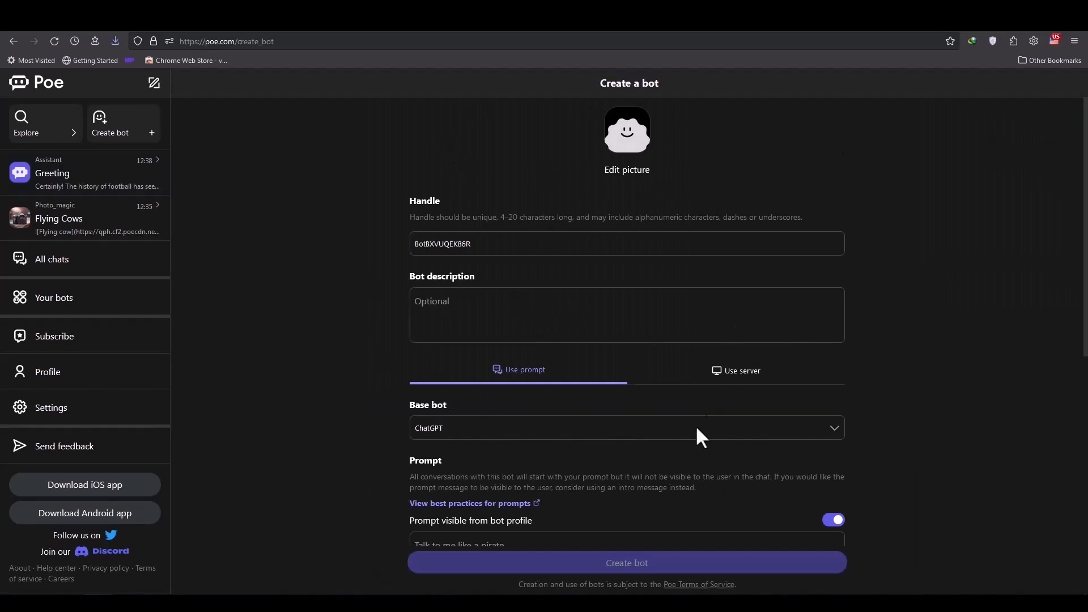
pyautogui.moveTo(825, 406)
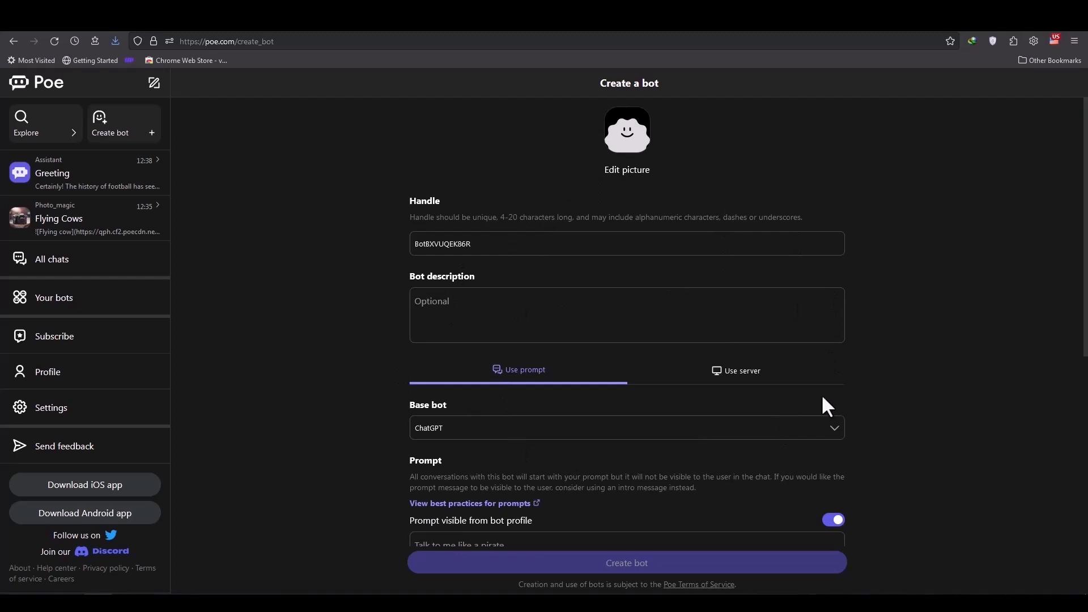
pyautogui.moveTo(808, 199)
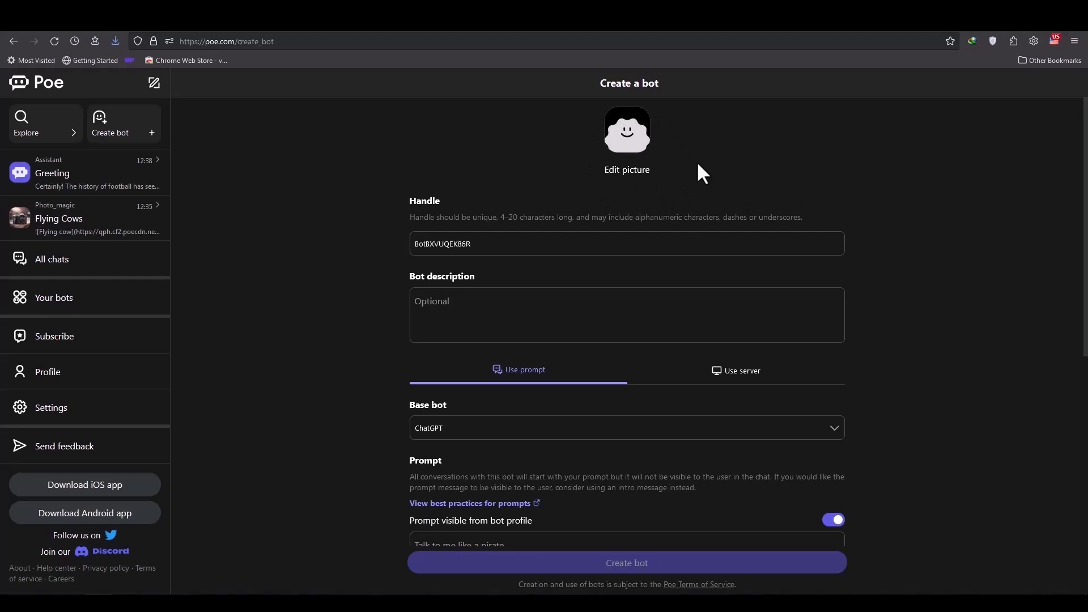
pyautogui.moveTo(594, 125)
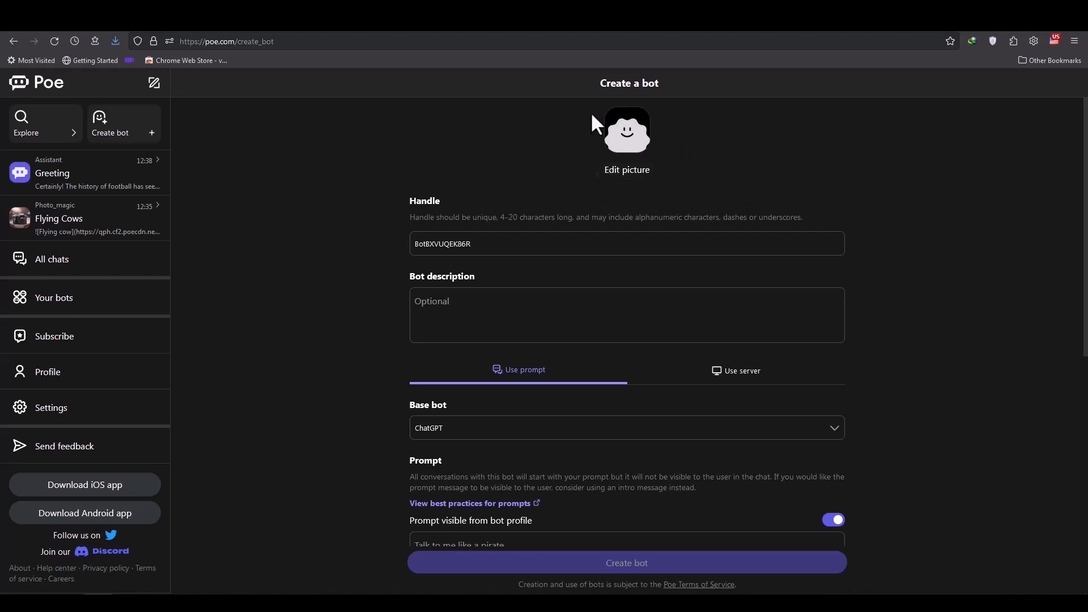
pyautogui.moveTo(626, 199)
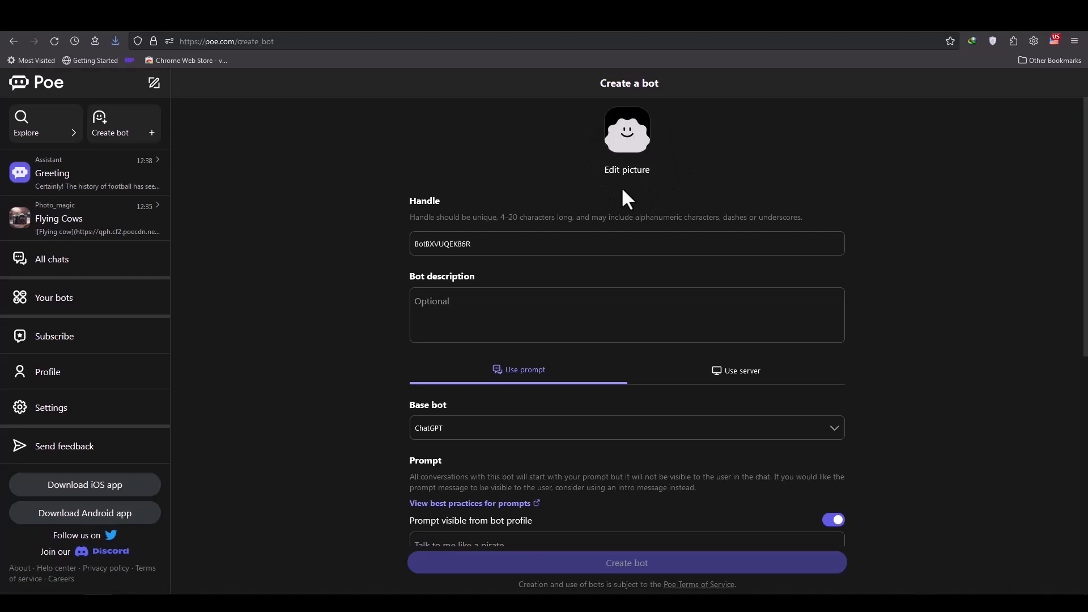
pyautogui.moveTo(606, 195)
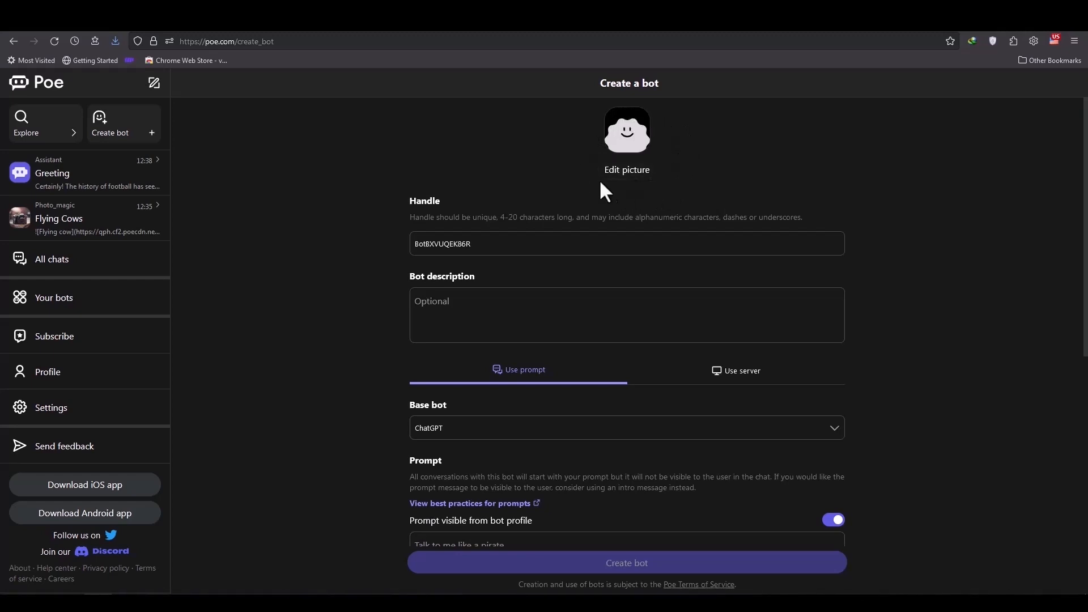
pyautogui.moveTo(683, 144)
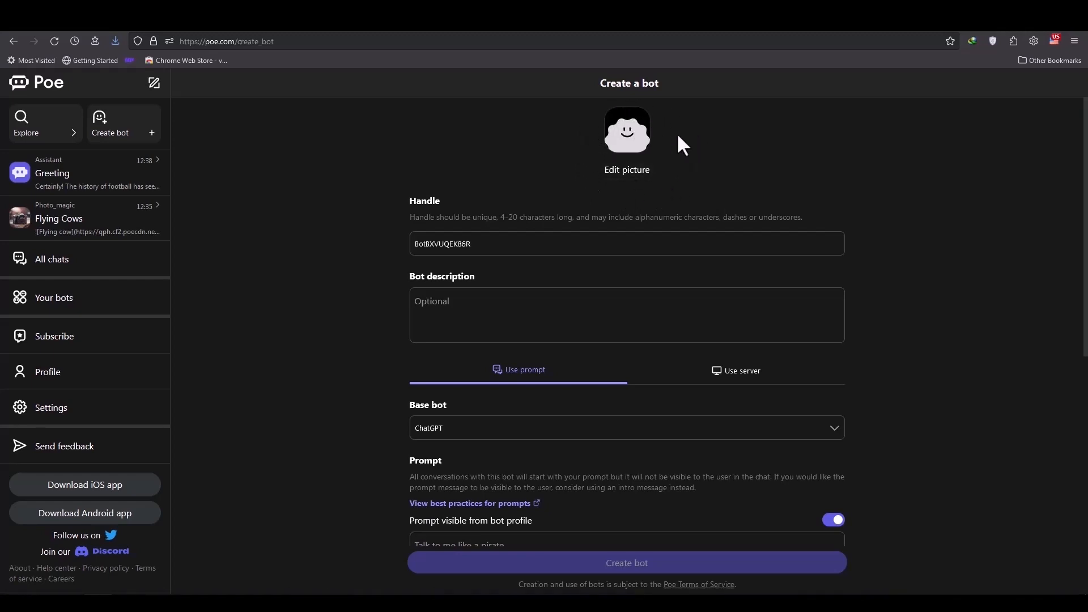
pyautogui.moveTo(563, 168)
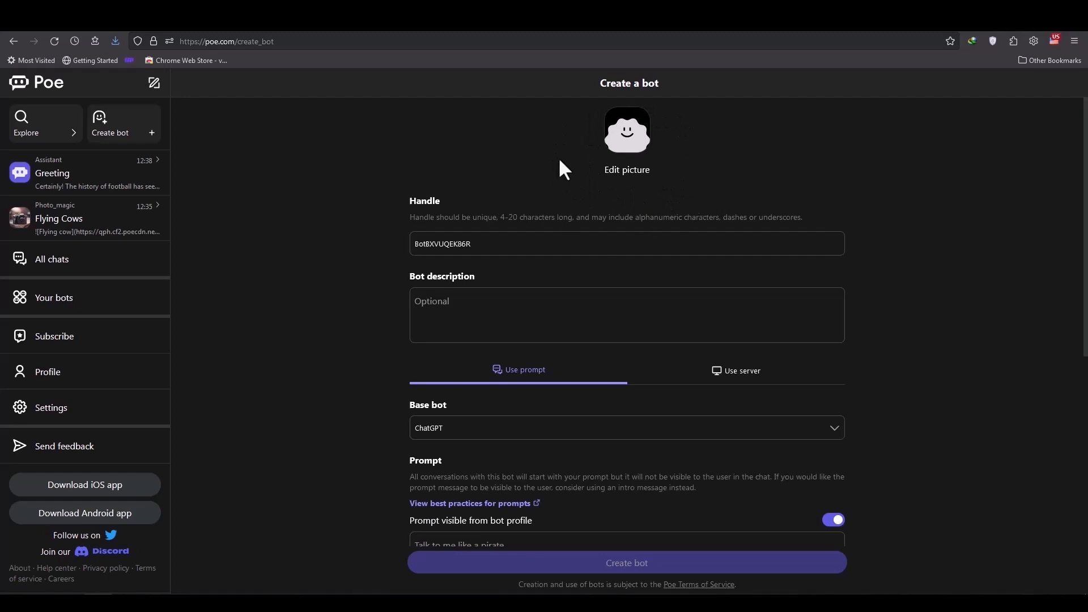
pyautogui.moveTo(694, 188)
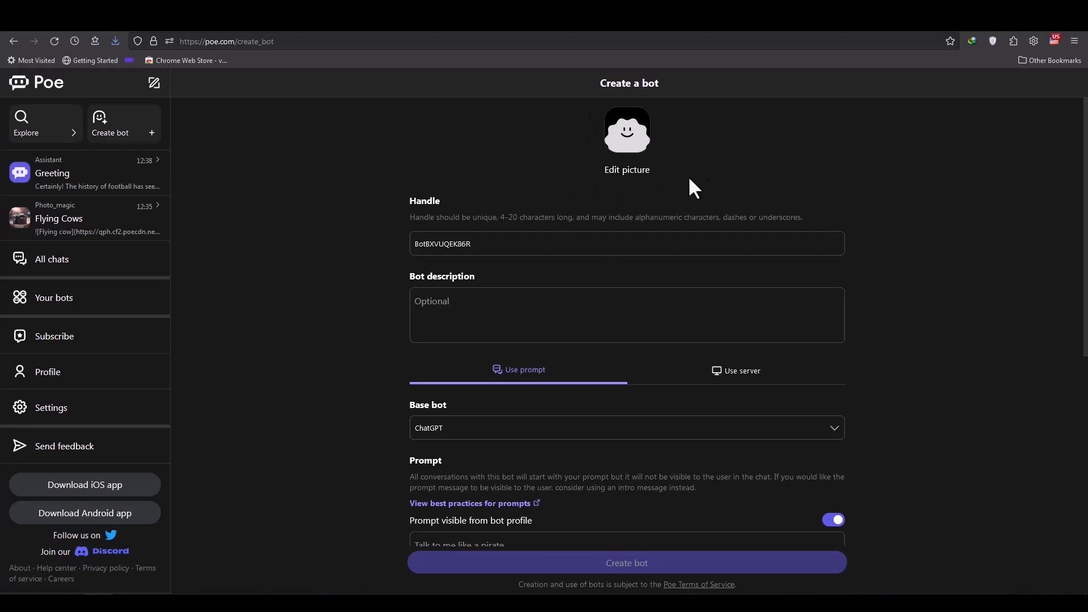
pyautogui.moveTo(627, 132)
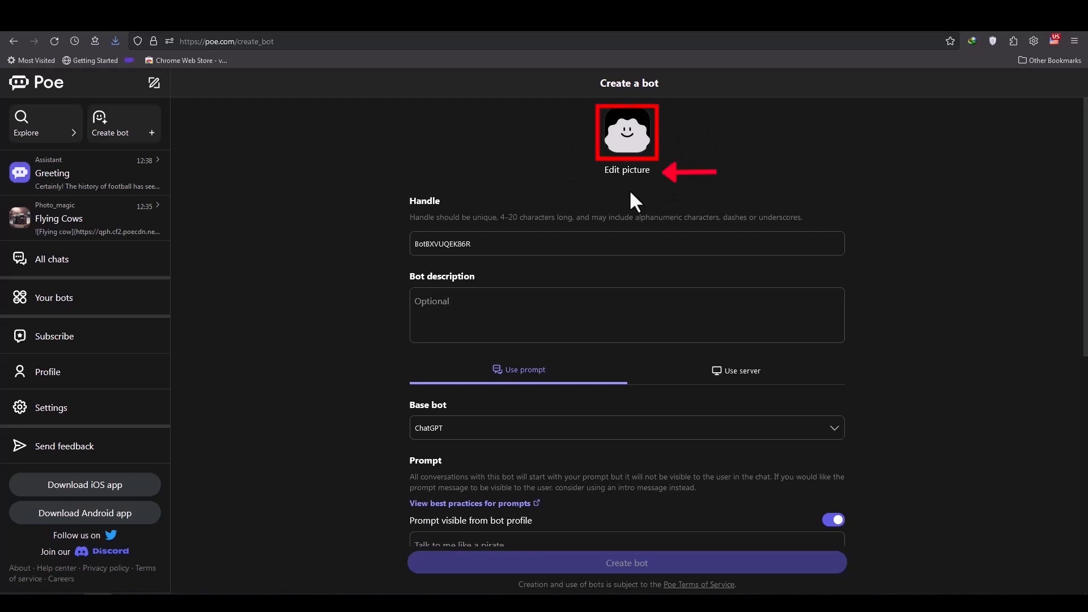
pyautogui.moveTo(589, 193)
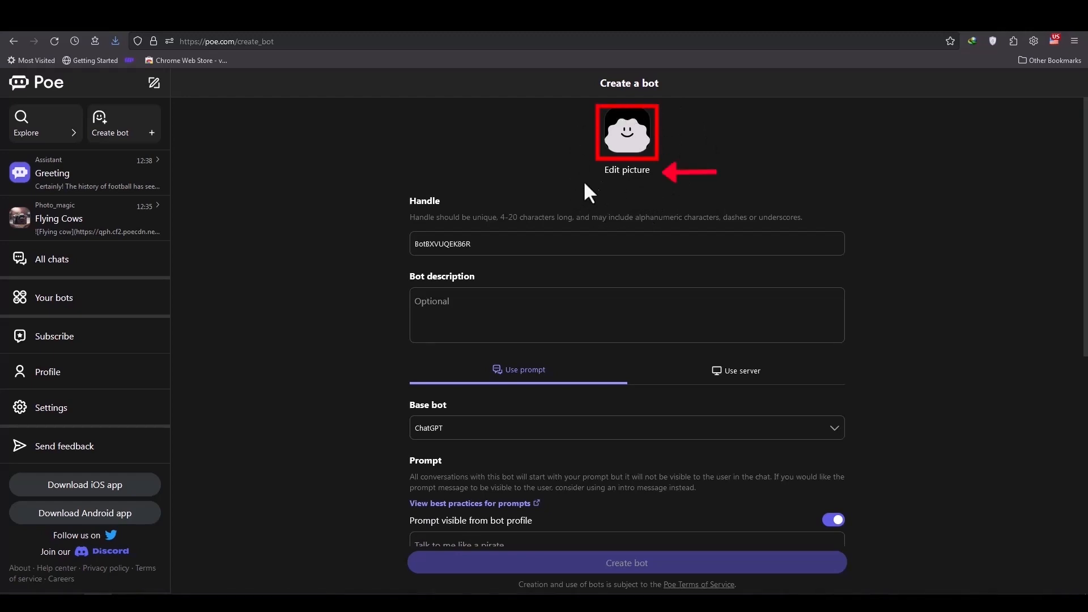
# Set the bot's picture to the chef hat JPG and select the default handle
pyautogui.click(625, 132)
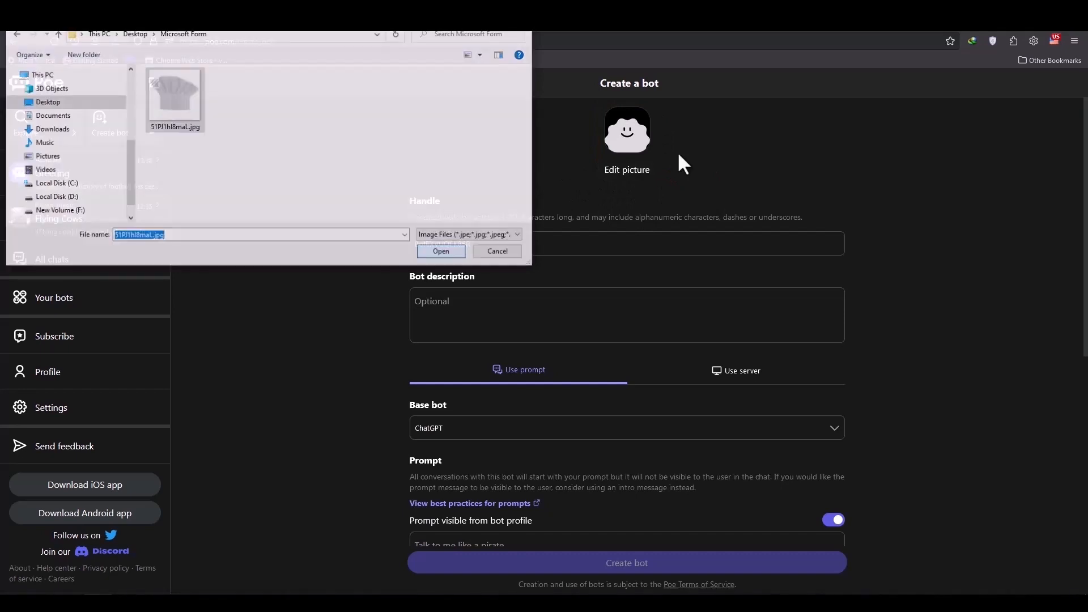
pyautogui.click(441, 251)
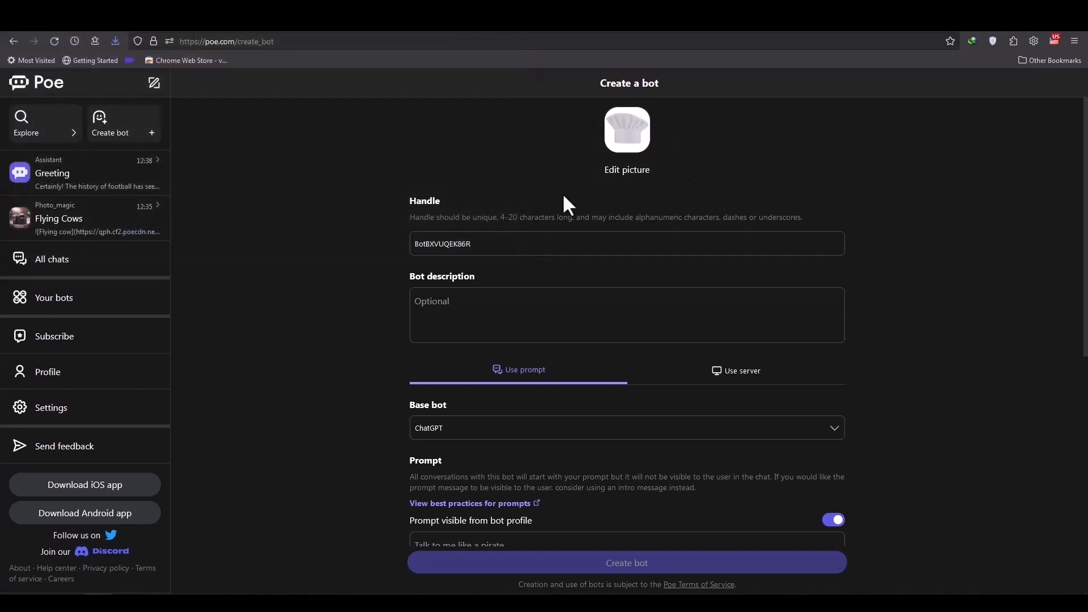
pyautogui.click(625, 244)
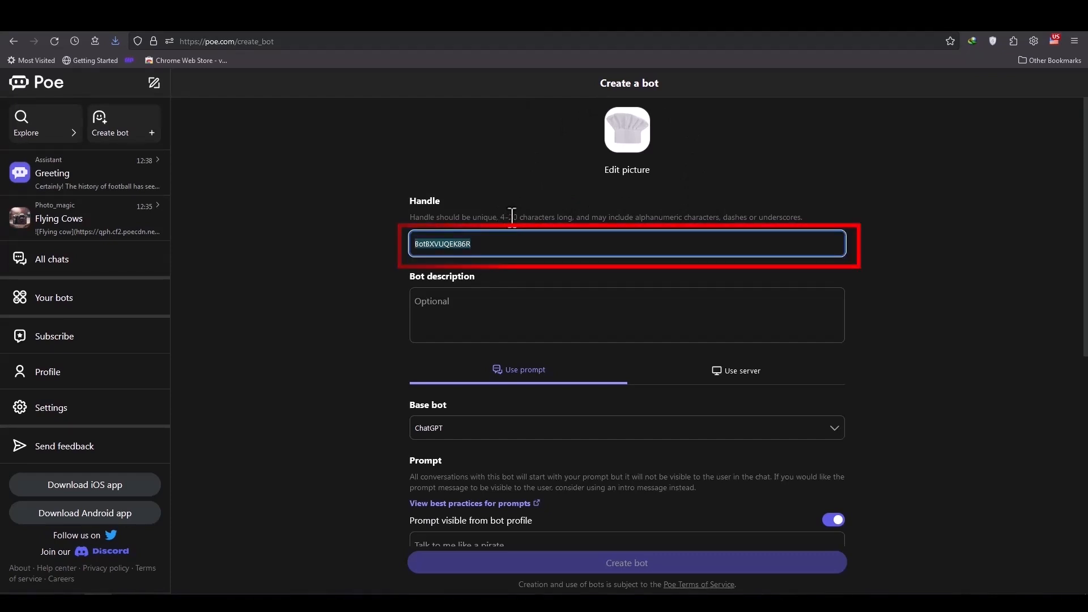
pyautogui.moveTo(715, 391)
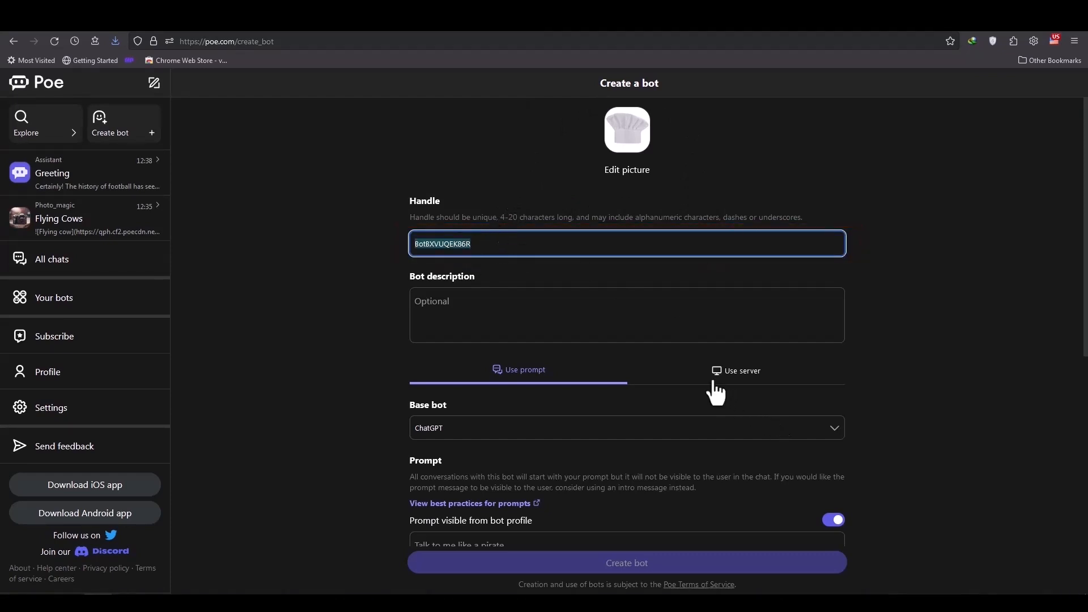
# Replace the generated handle with 'Mrcheif'
pyautogui.click(470, 243)
pyautogui.write('Mrcheif')
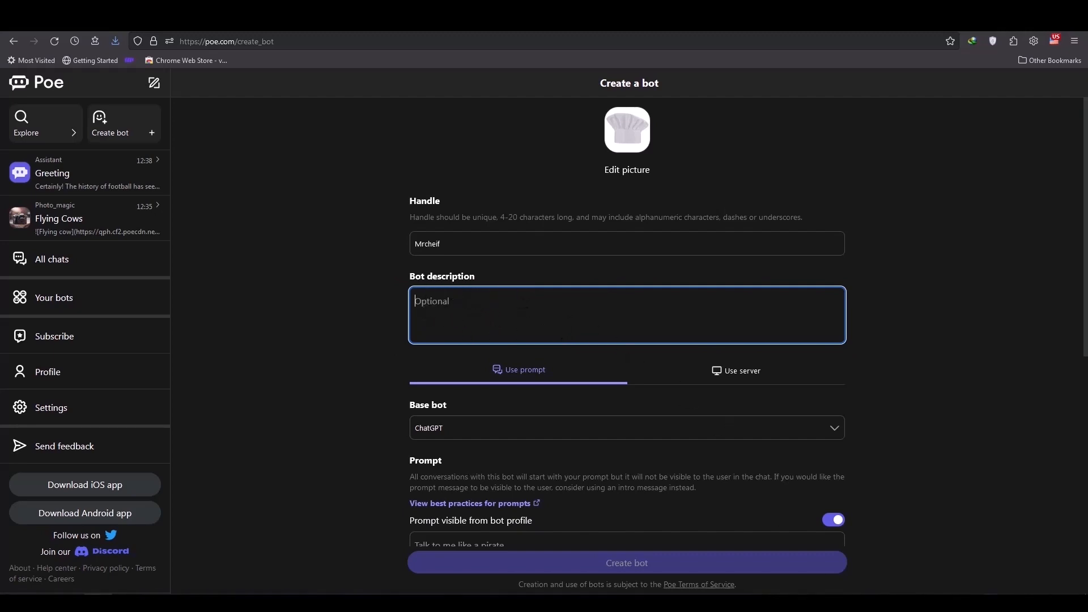
# Enter the bot description 'This bot is cooking assistant'
pyautogui.click(626, 314)
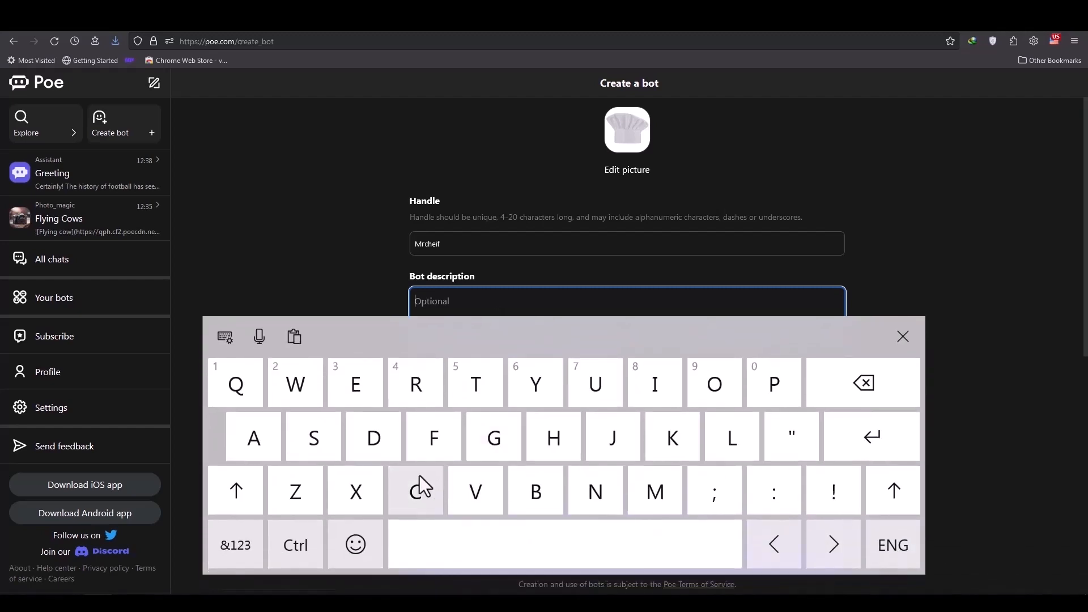
pyautogui.moveTo(494, 442)
pyautogui.write('This bo')
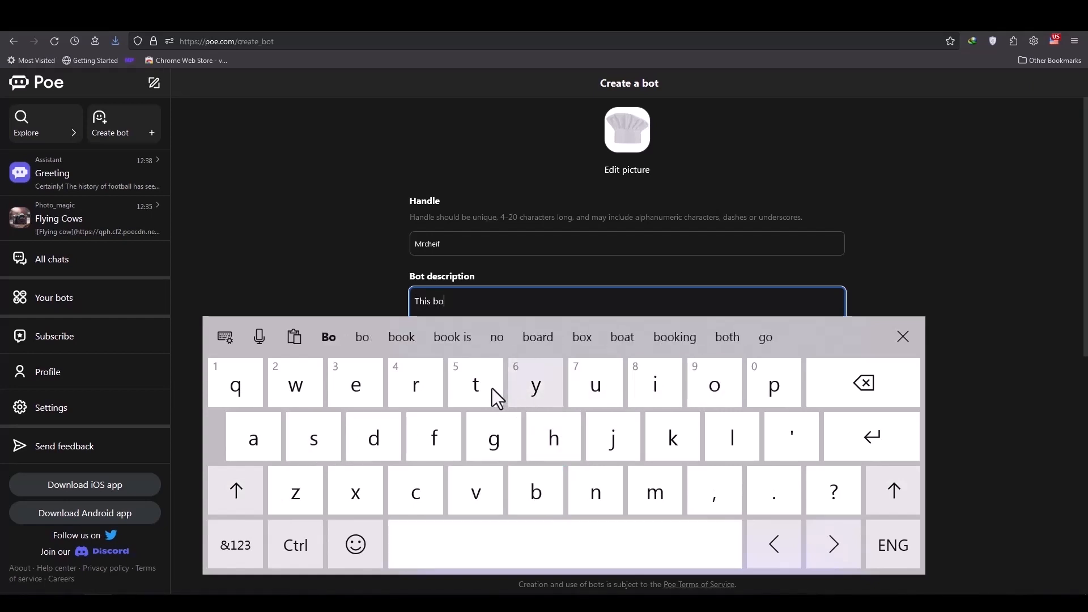
pyautogui.write('t')
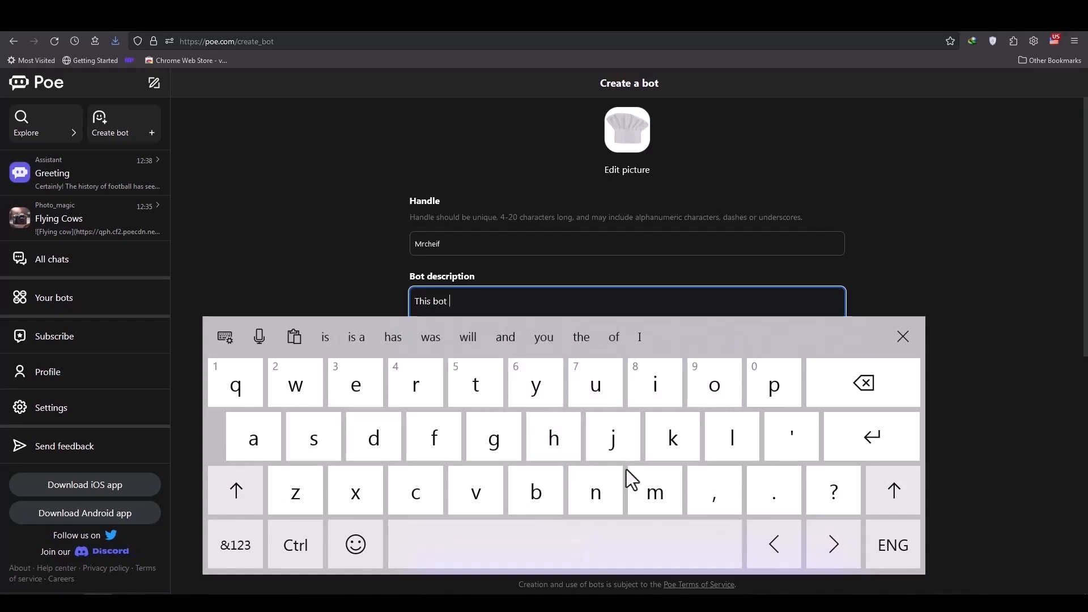
pyautogui.click(325, 337)
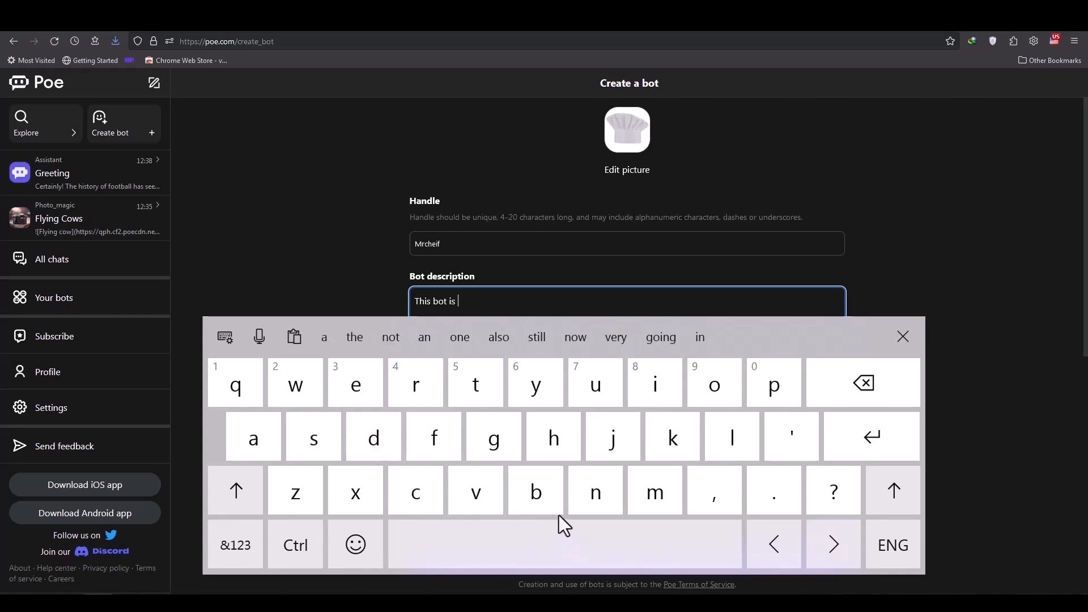
pyautogui.moveTo(494, 437)
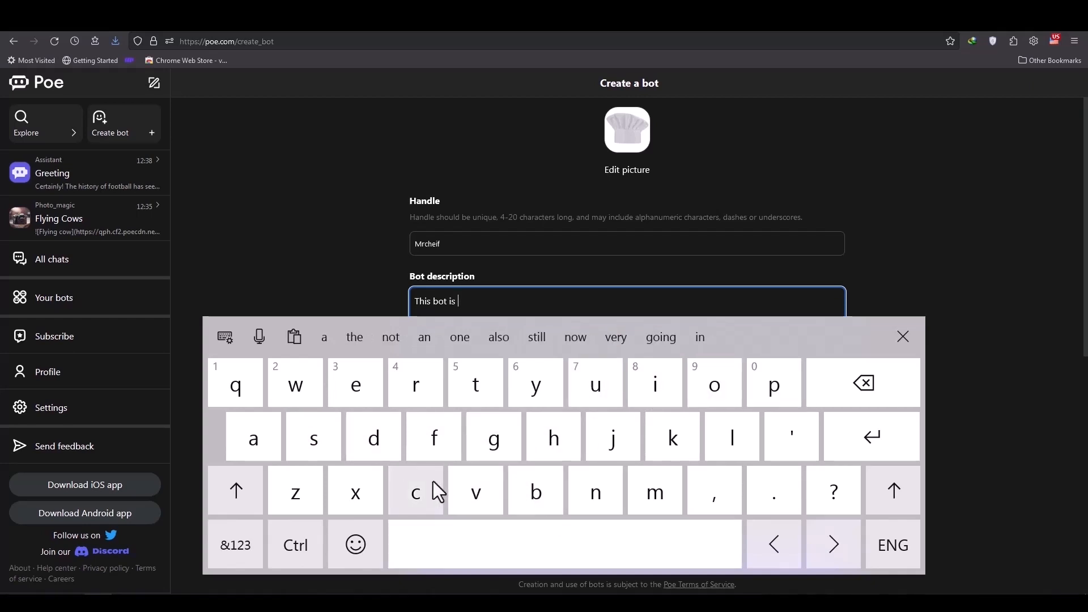
pyautogui.write('cooking')
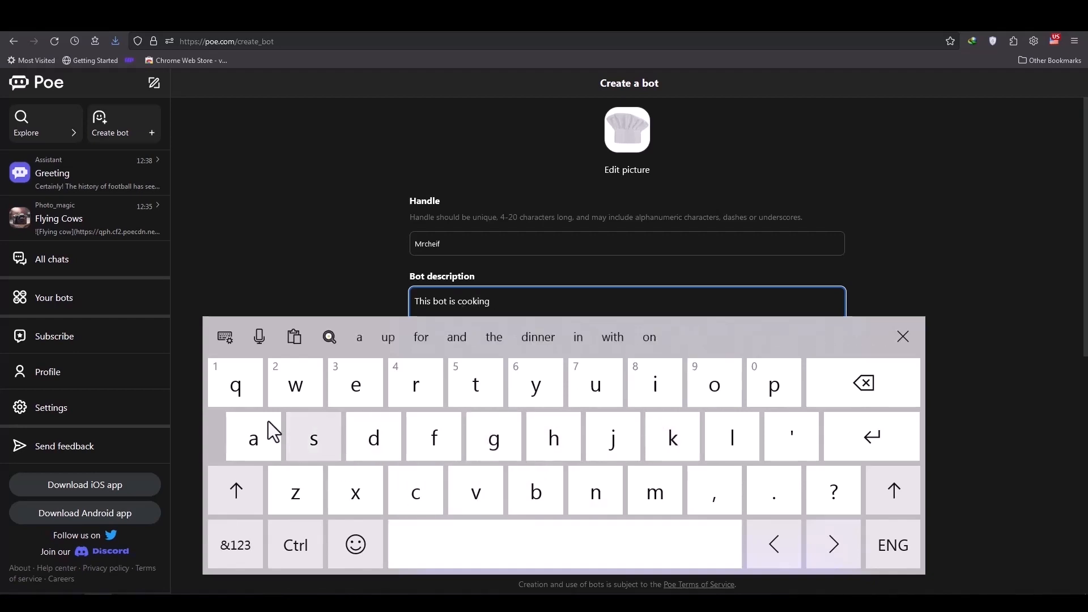
pyautogui.write('asi')
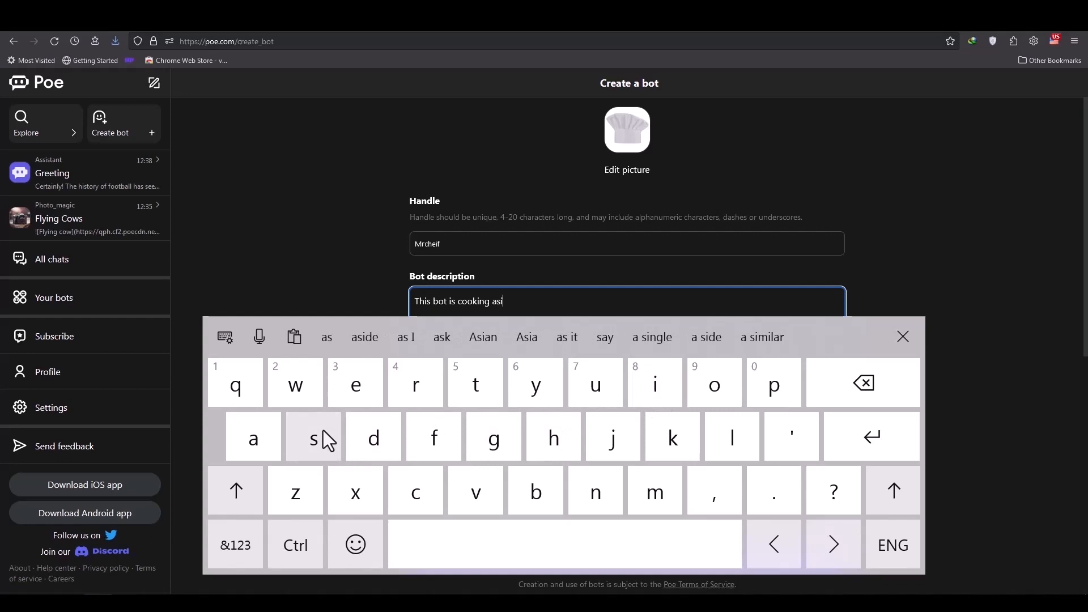
pyautogui.write('stant')
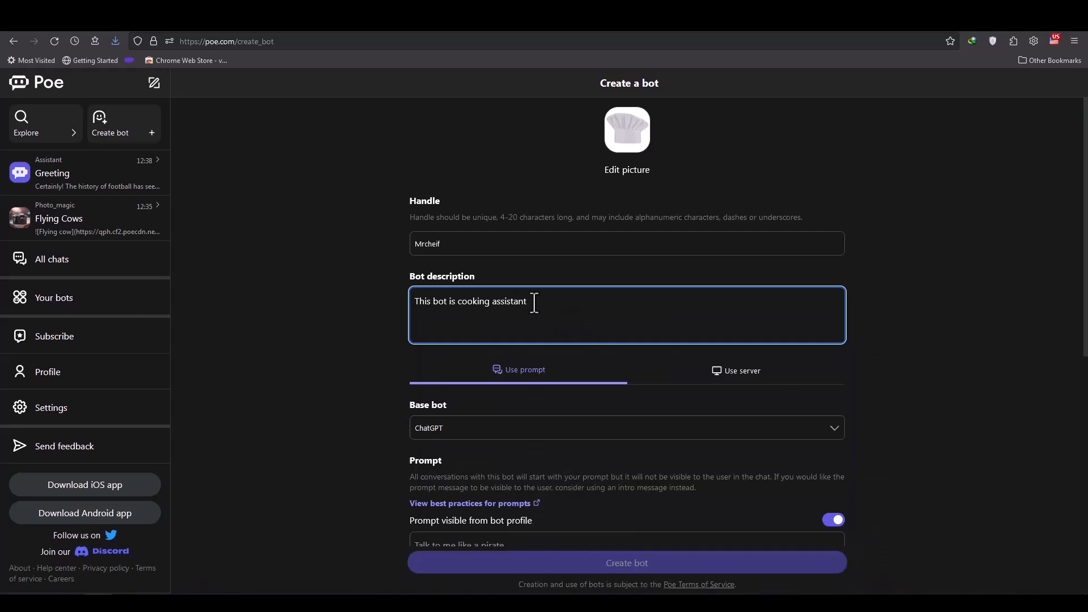
pyautogui.moveTo(526, 308)
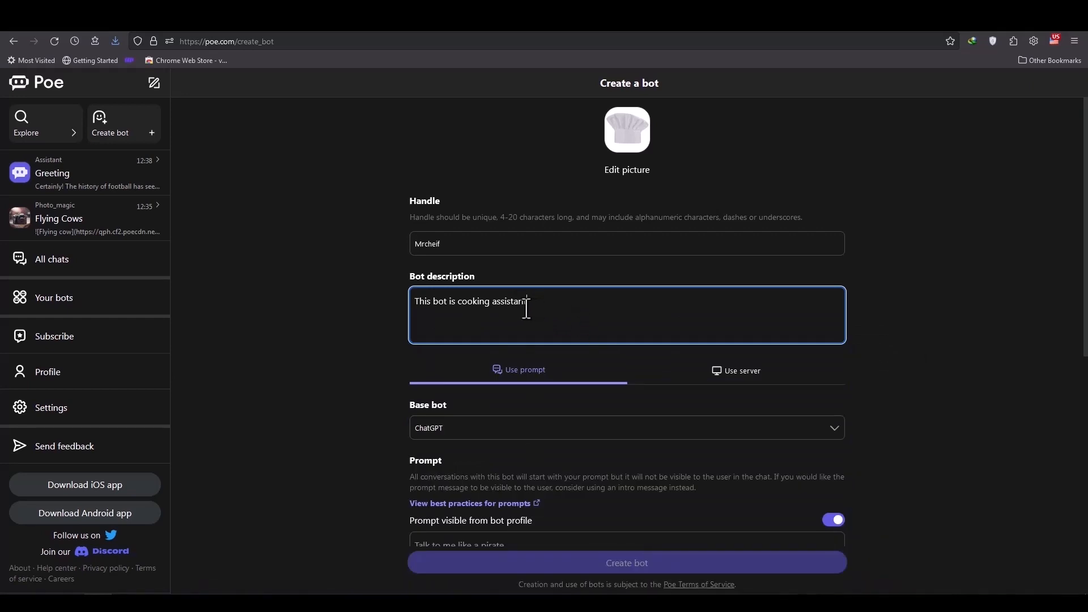
pyautogui.moveTo(391, 327)
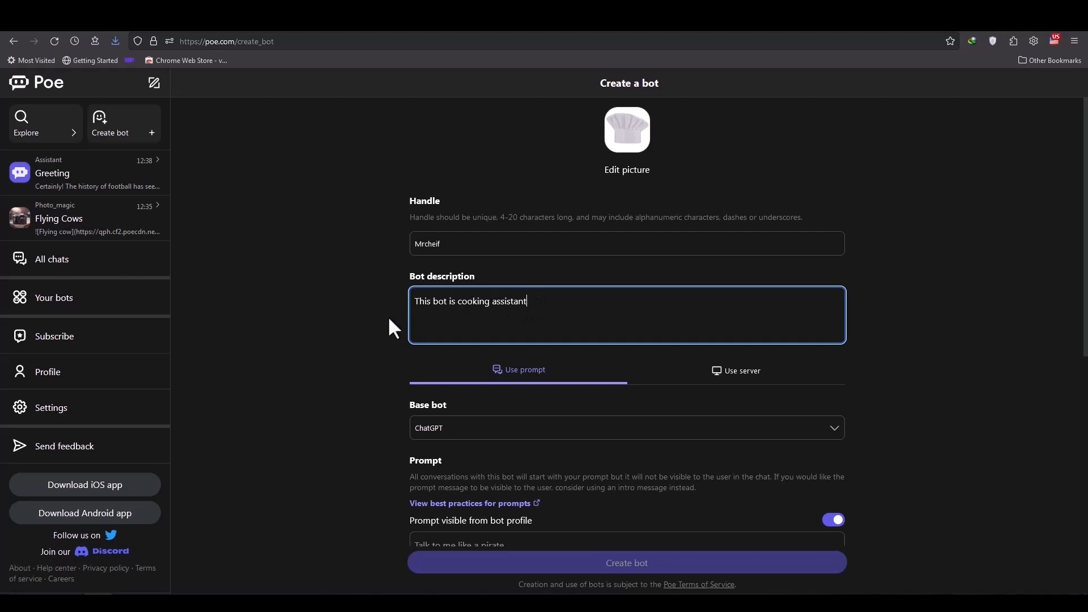
pyautogui.scroll(-3)
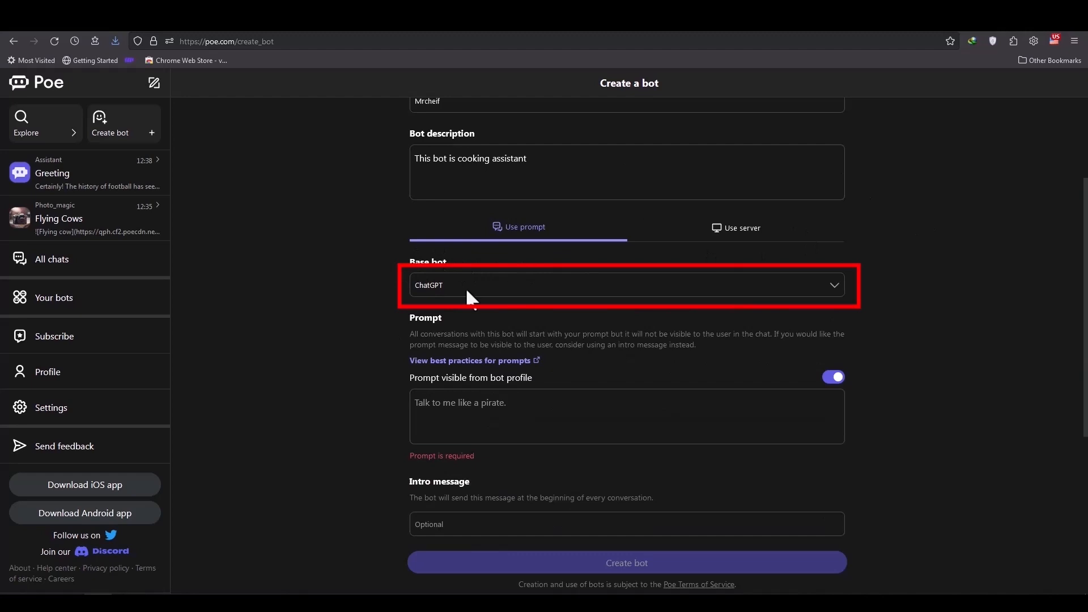
# Keep ChatGPT as the base bot and set the bot prompt to 'Cooking'
pyautogui.click(627, 285)
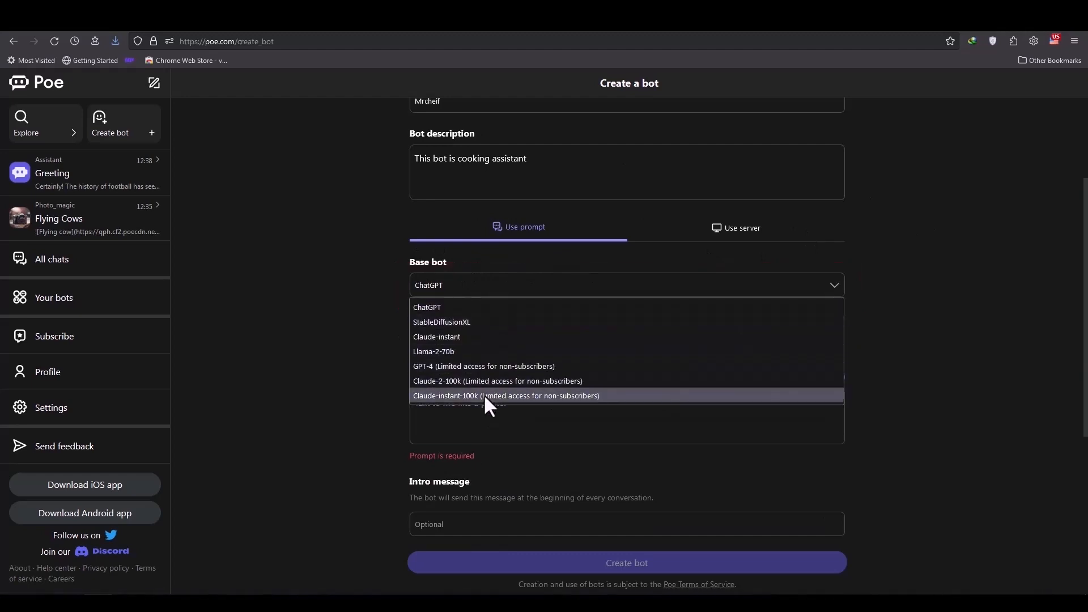
pyautogui.moveTo(507, 387)
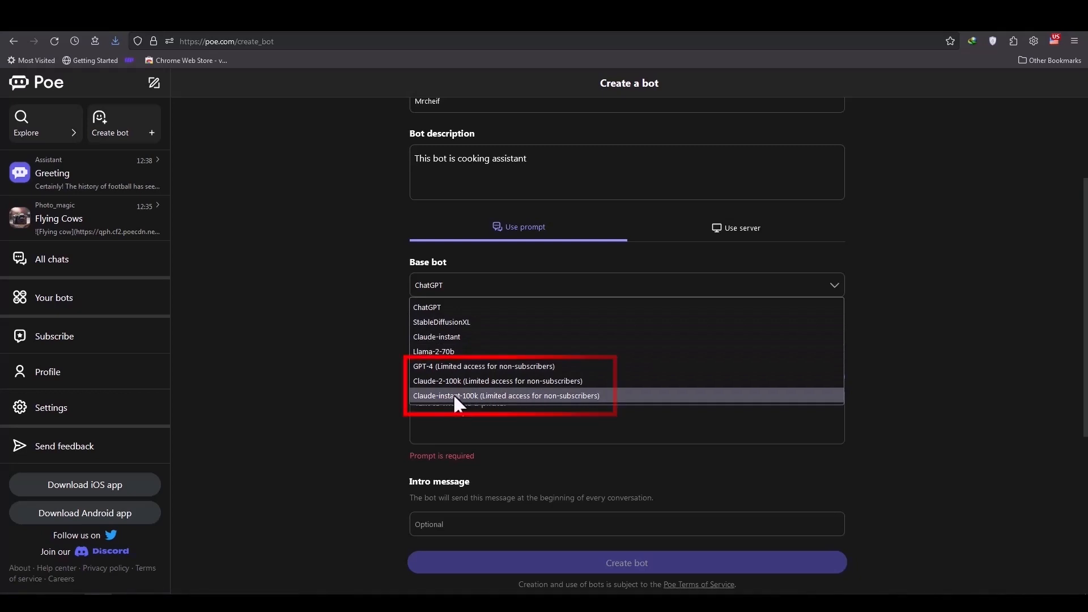
pyautogui.moveTo(455, 383)
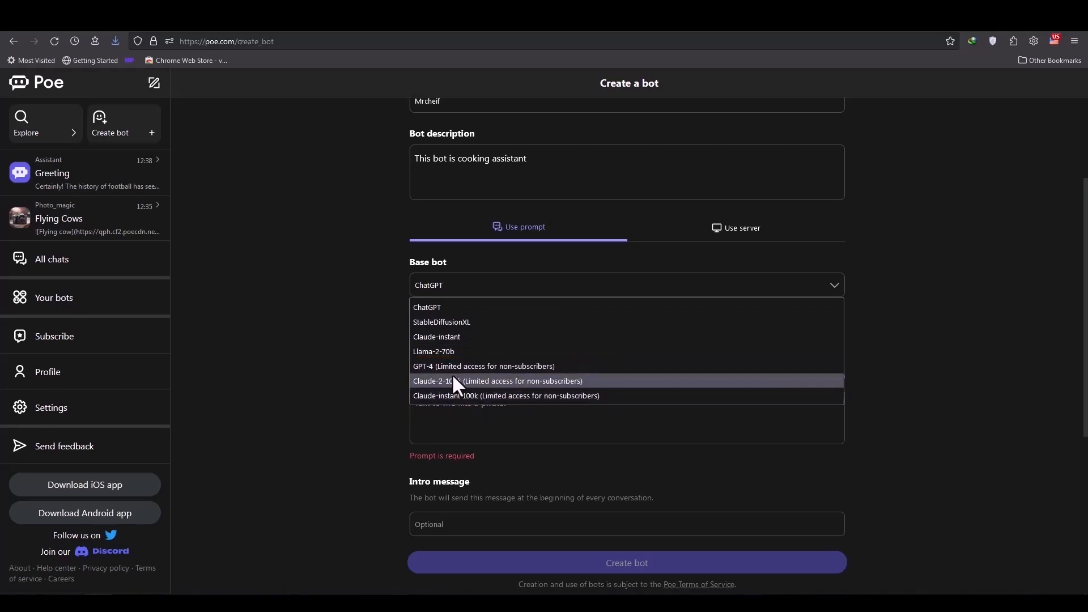
pyautogui.moveTo(448, 340)
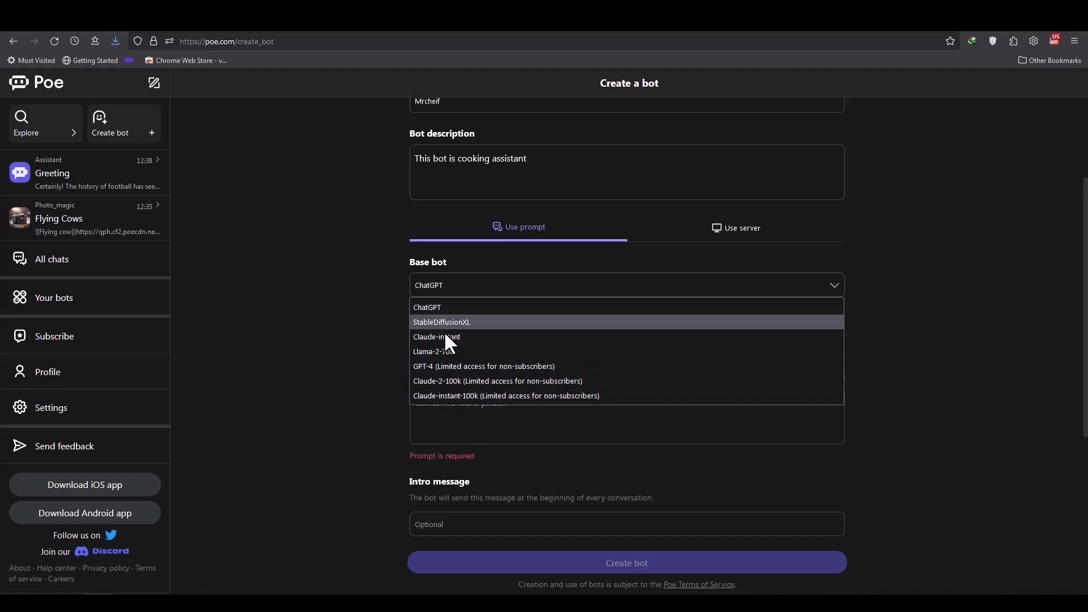
pyautogui.moveTo(427, 307)
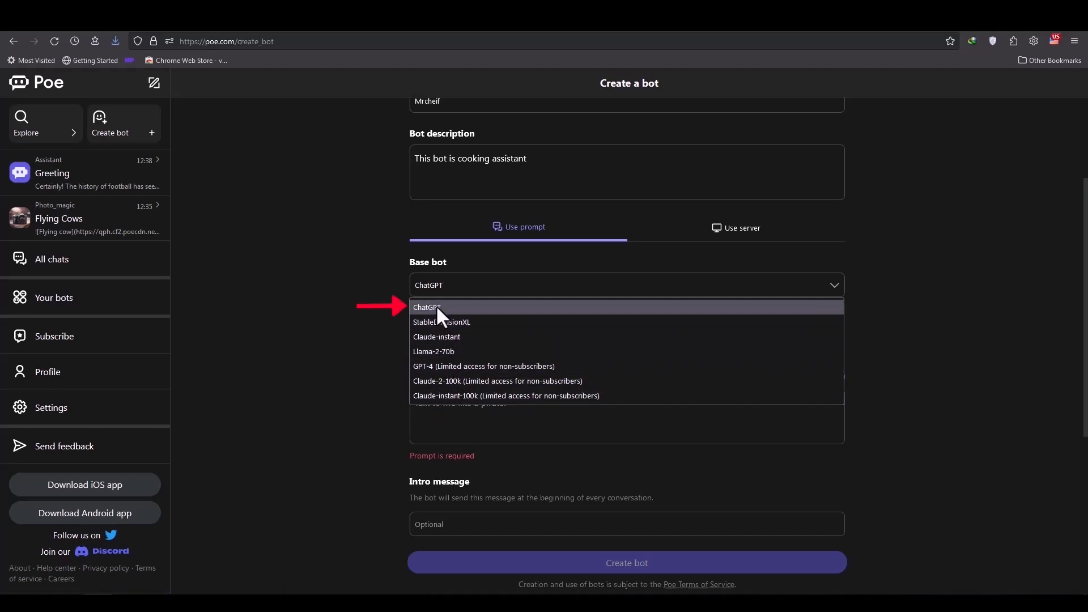
pyautogui.click(427, 307)
pyautogui.write('Cooking')
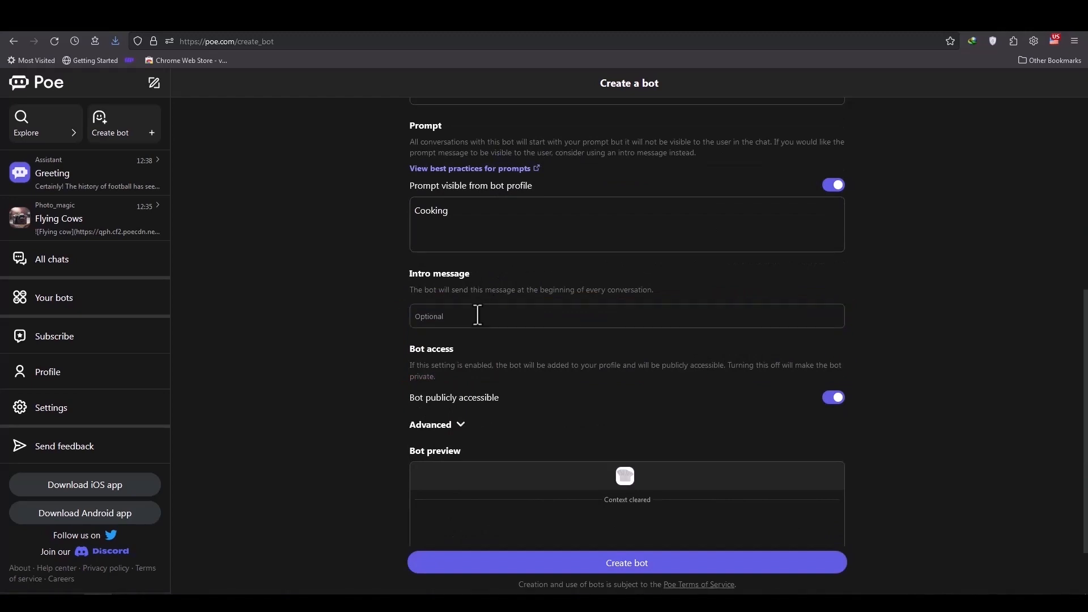
# Enter 'Can I help you?' as the bot's intro message
pyautogui.click(624, 316)
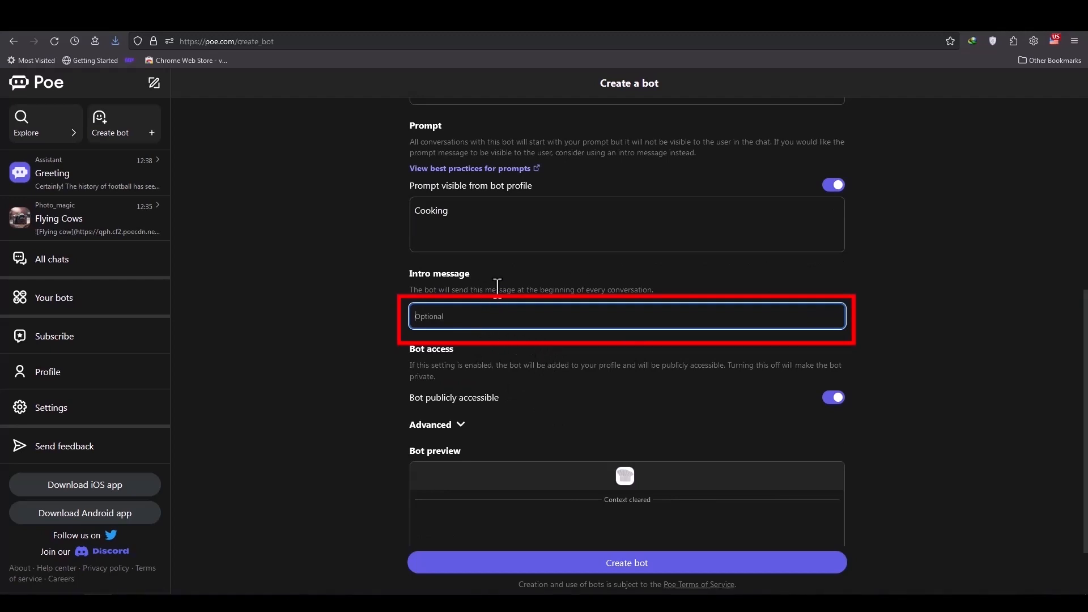
pyautogui.doubleClick(501, 290)
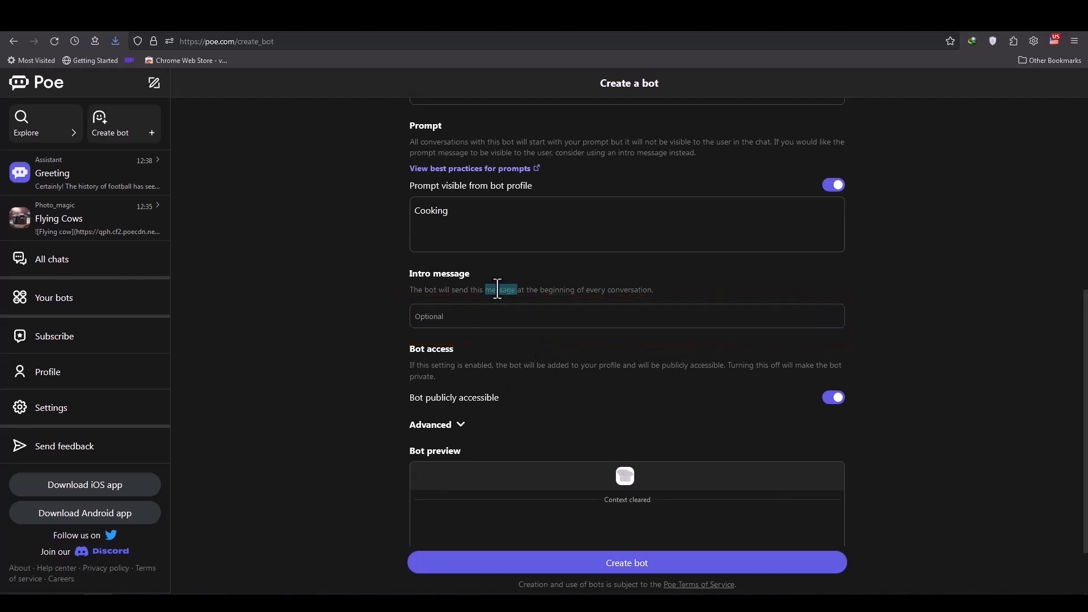
pyautogui.click(625, 316)
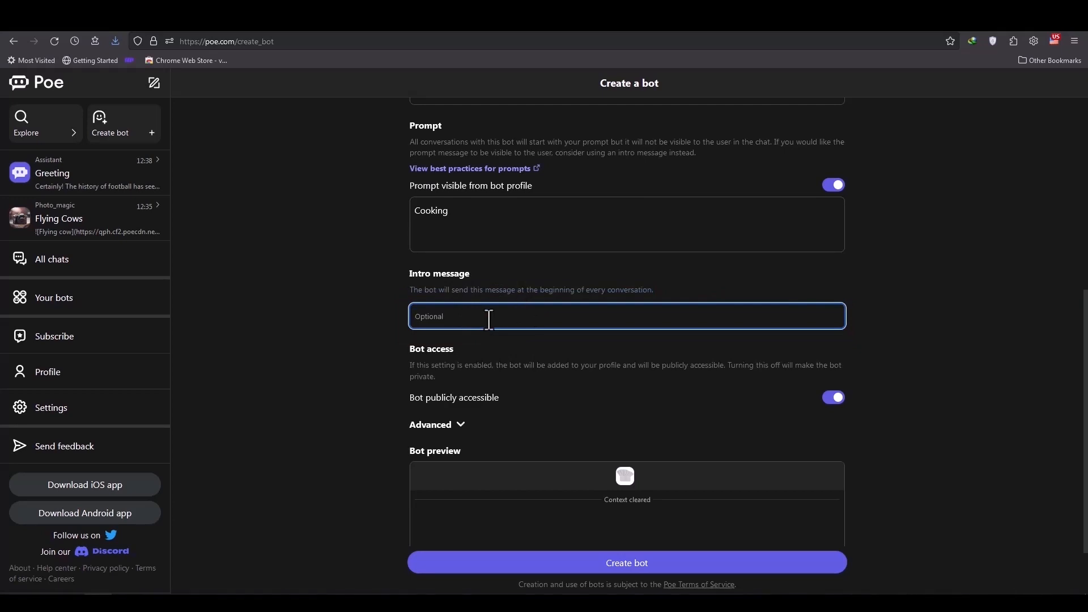
pyautogui.moveTo(369, 317)
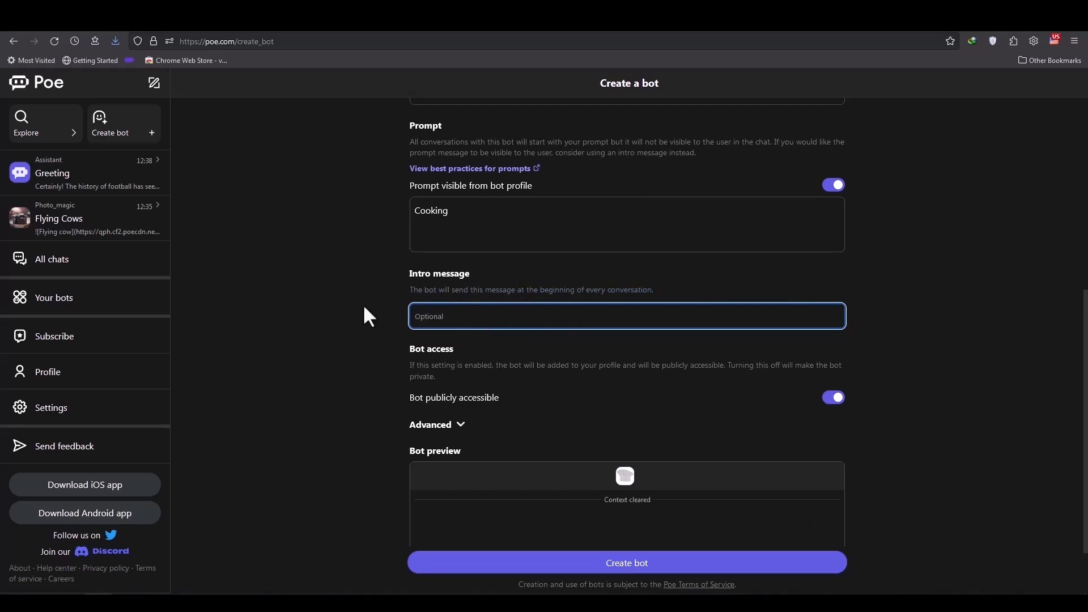
pyautogui.moveTo(779, 538)
pyautogui.write('Can')
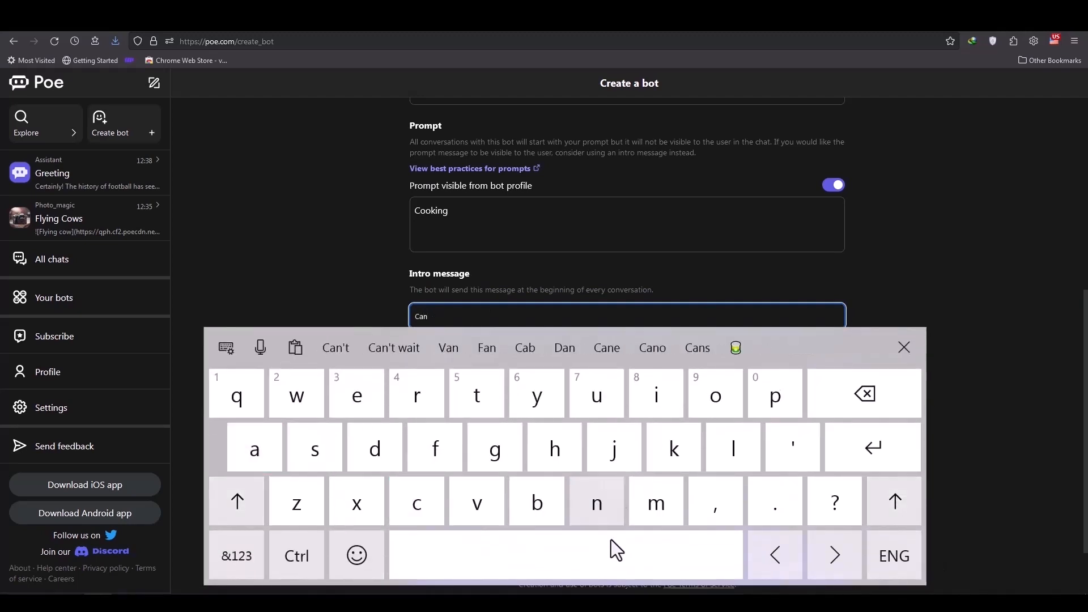
pyautogui.write('I')
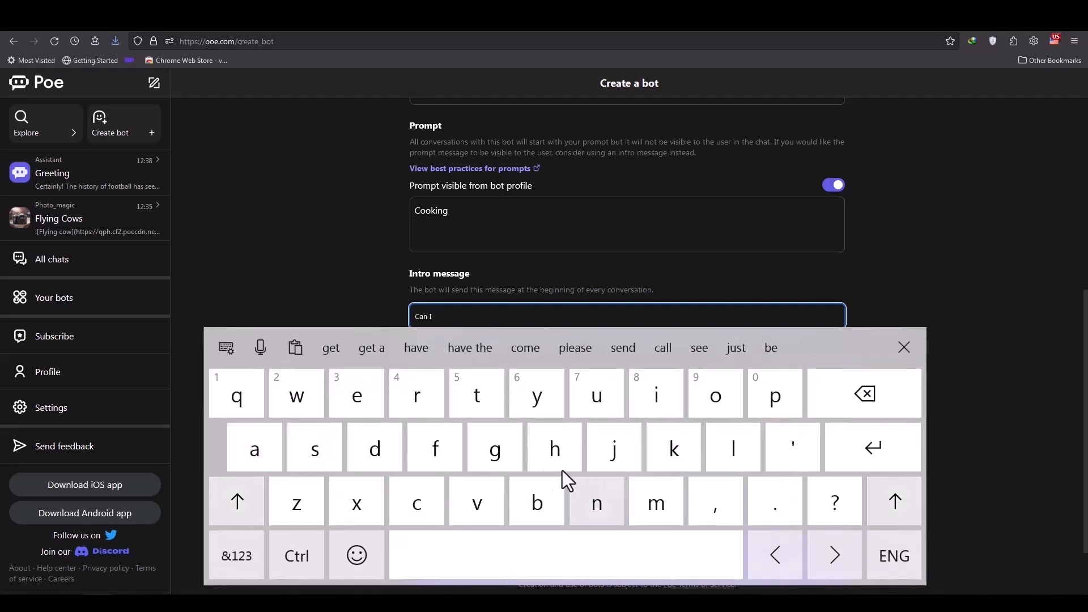
pyautogui.click(733, 448)
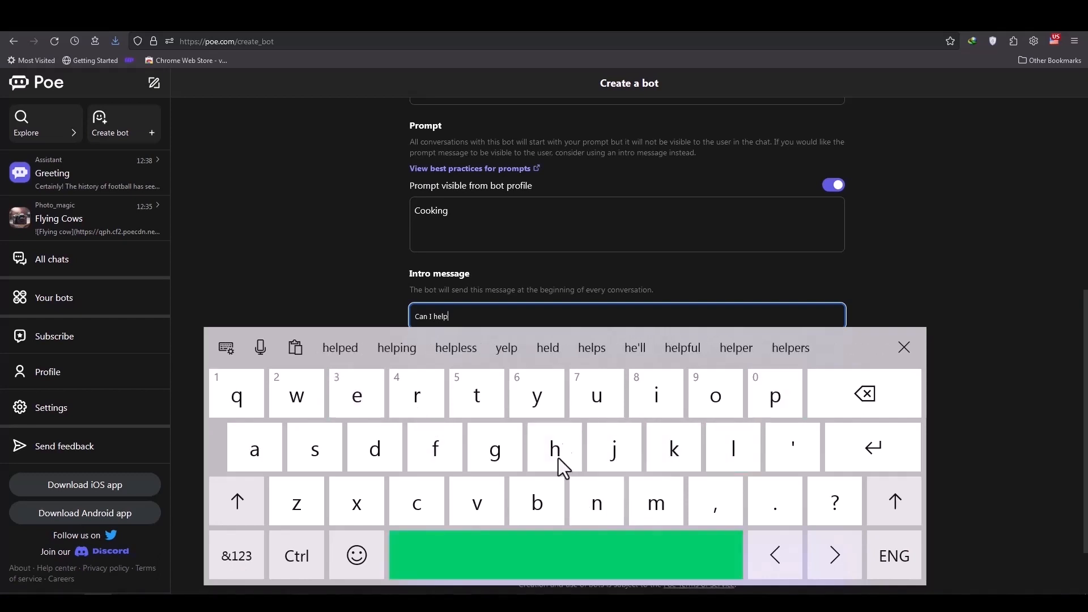
pyautogui.write('you?')
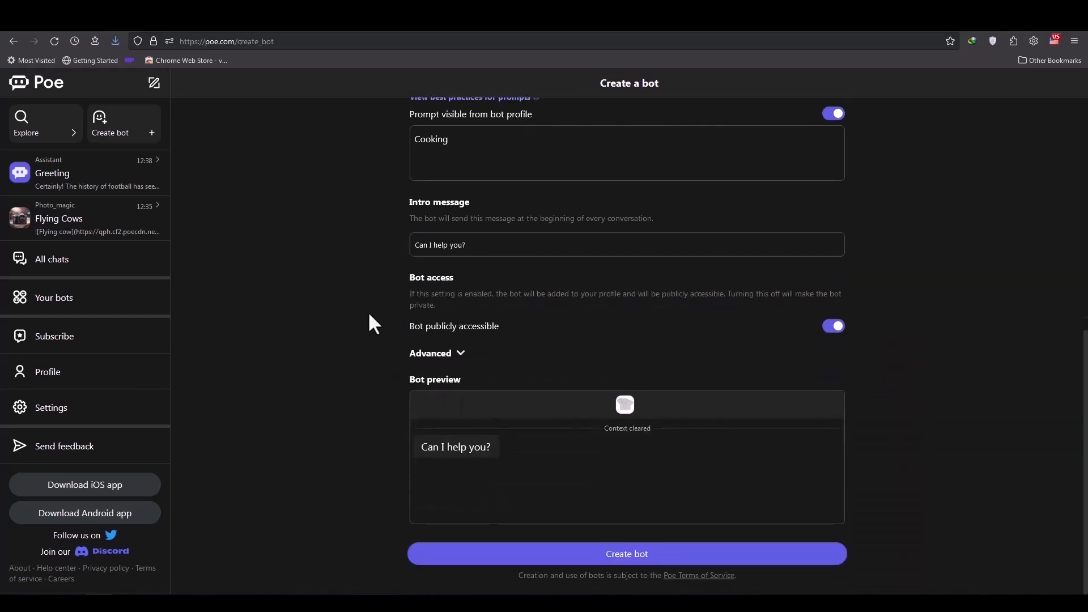
pyautogui.moveTo(545, 321)
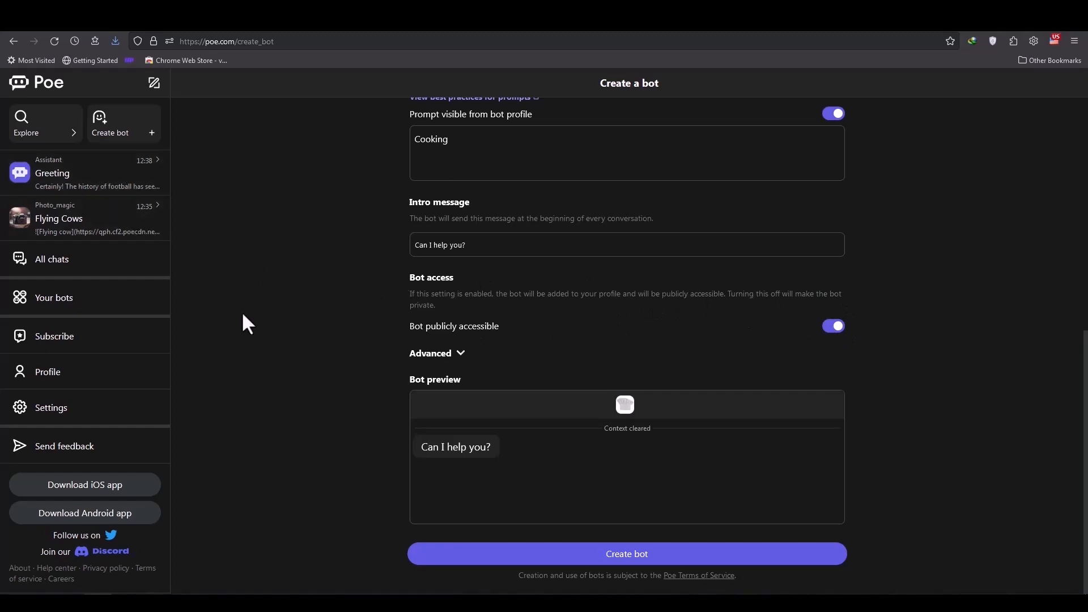
pyautogui.moveTo(651, 346)
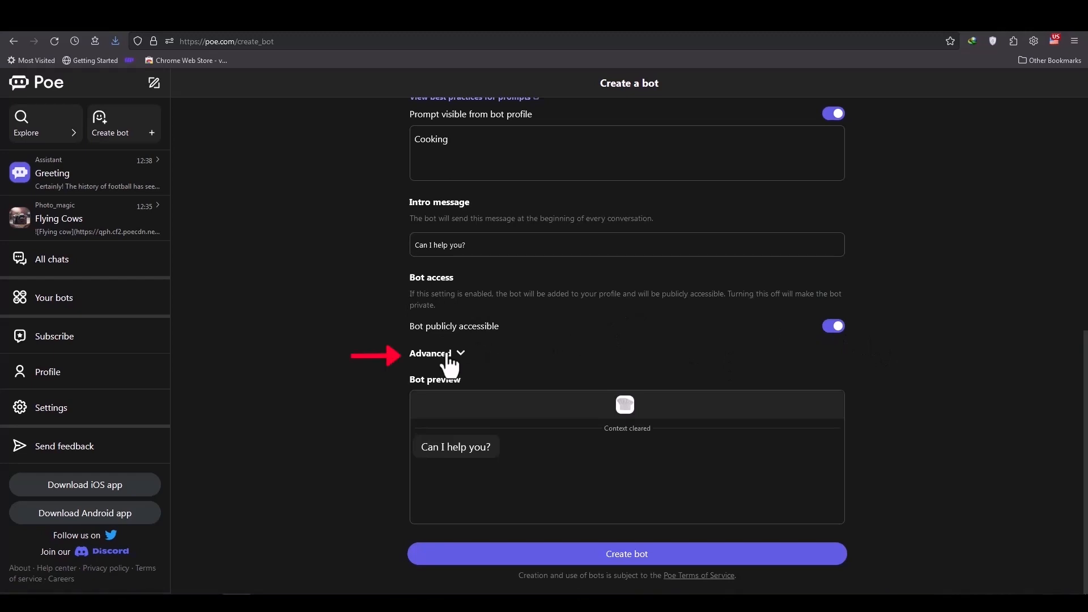
# Show the advanced settings, enable custom temperature and start adjusting its slider
pyautogui.click(430, 353)
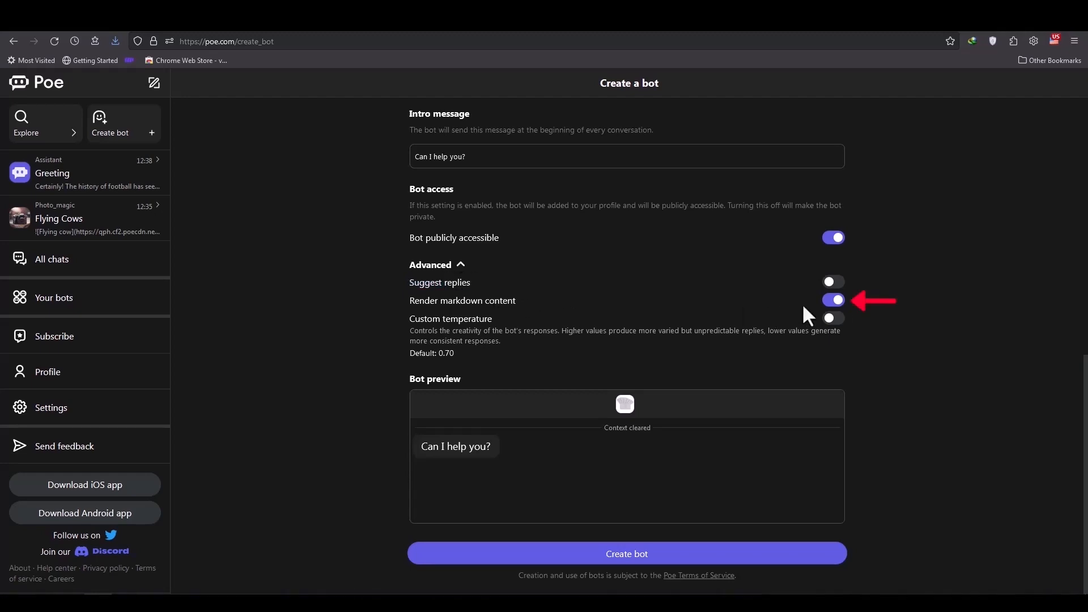
pyautogui.moveTo(854, 337)
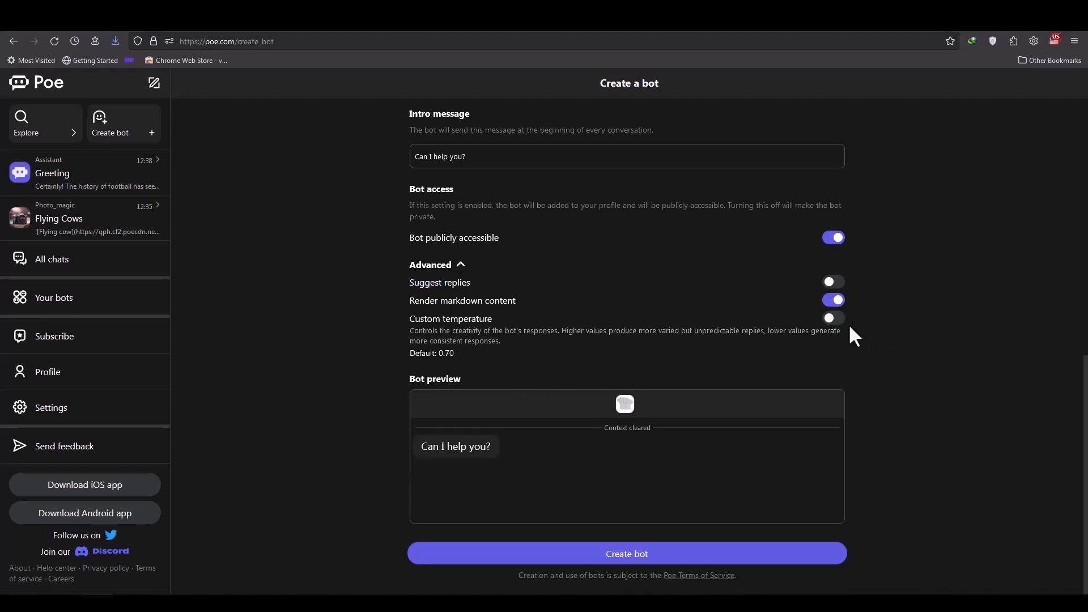
pyautogui.click(833, 319)
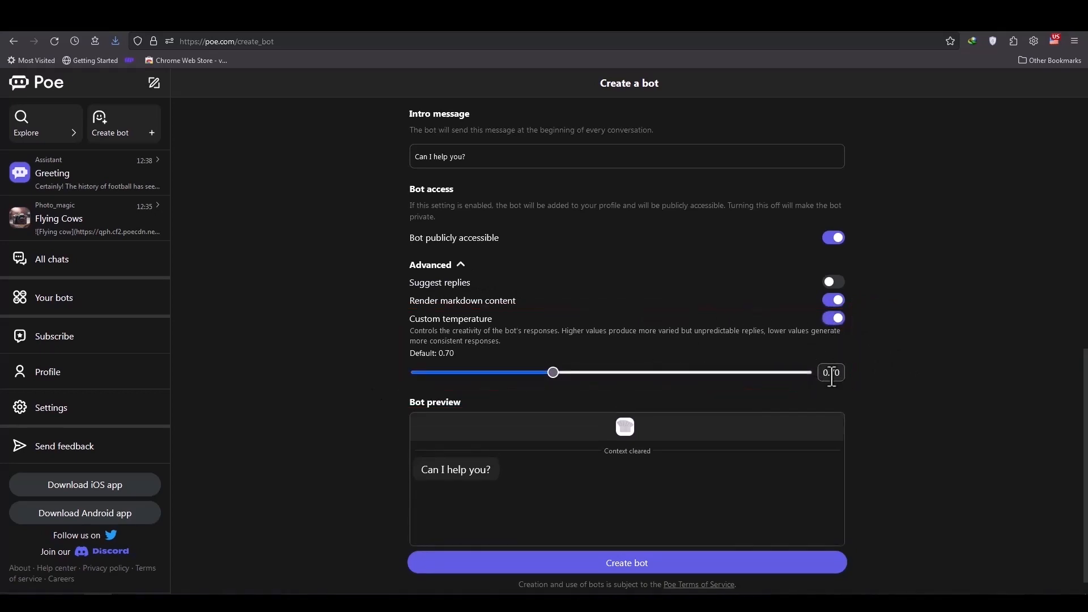
pyautogui.moveTo(552, 373); pyautogui.dragTo(717, 373)
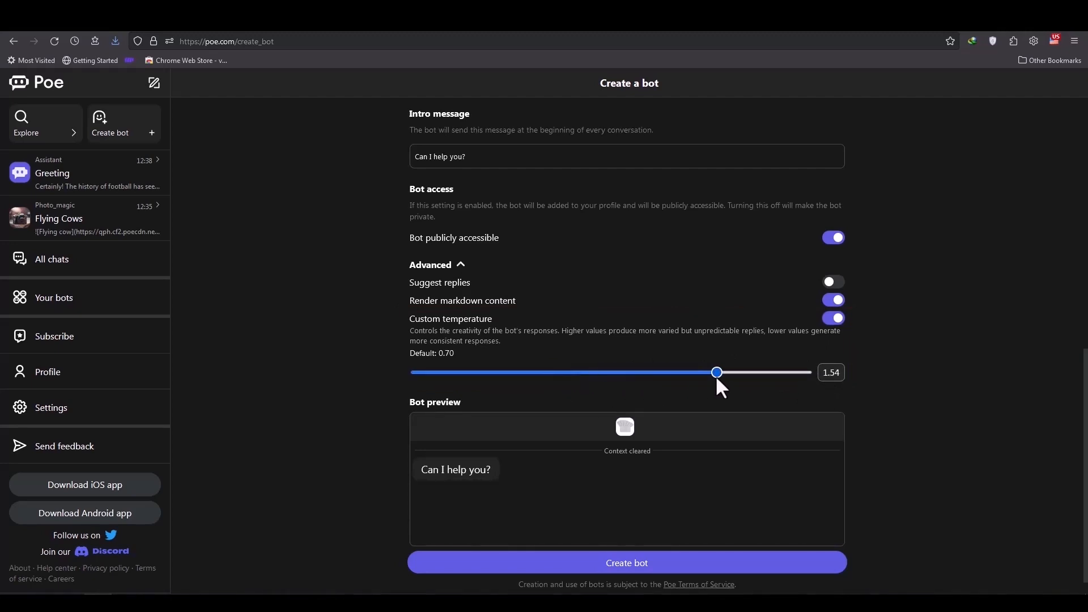
pyautogui.moveTo(717, 374); pyautogui.dragTo(587, 373)
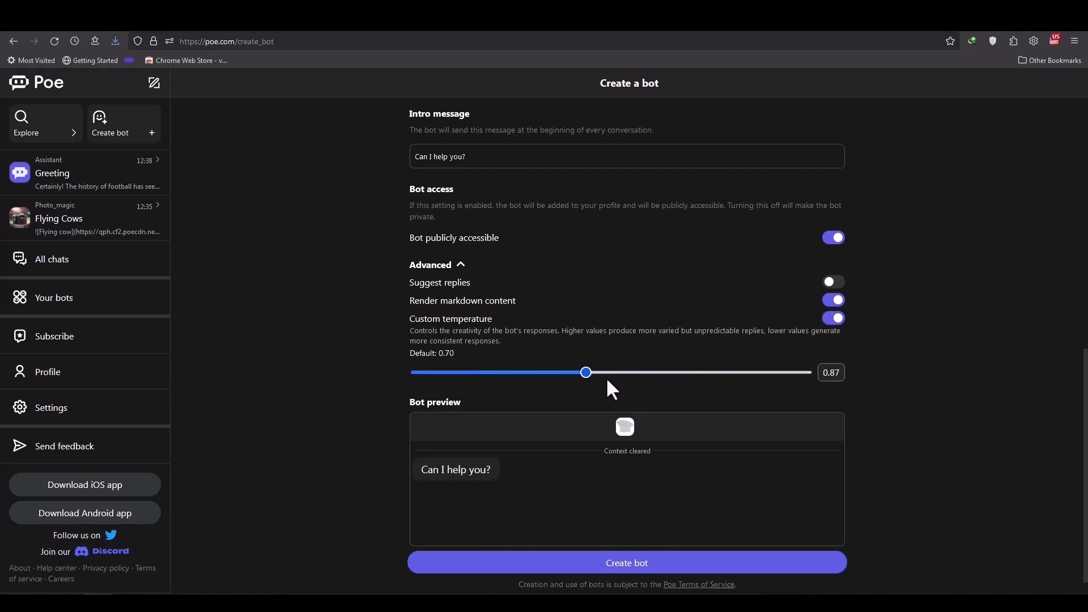
pyautogui.moveTo(586, 373); pyautogui.dragTo(554, 373)
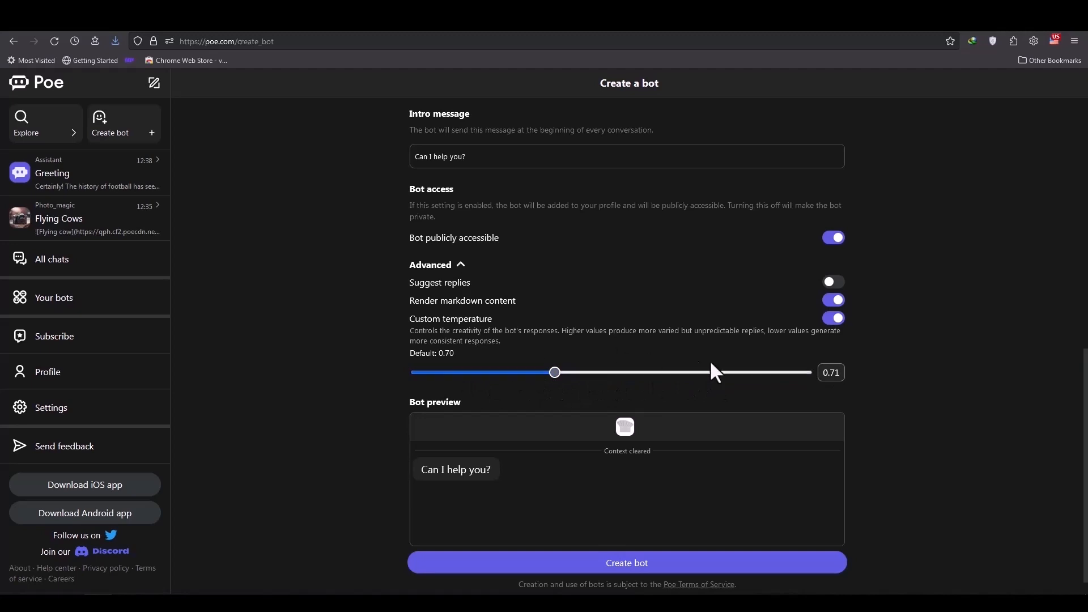
pyautogui.moveTo(659, 377)
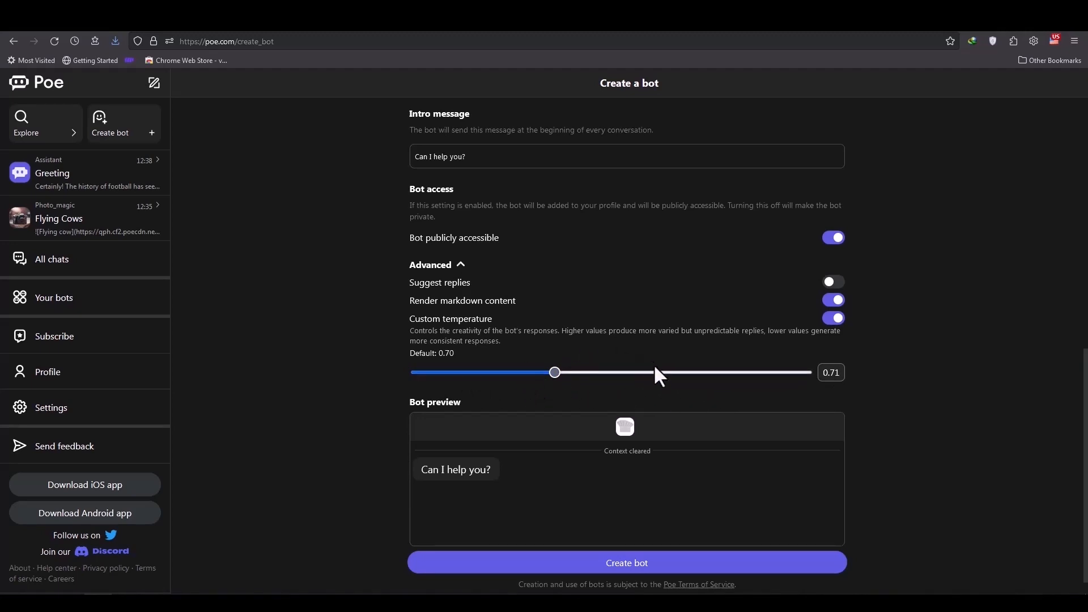
pyautogui.moveTo(543, 361)
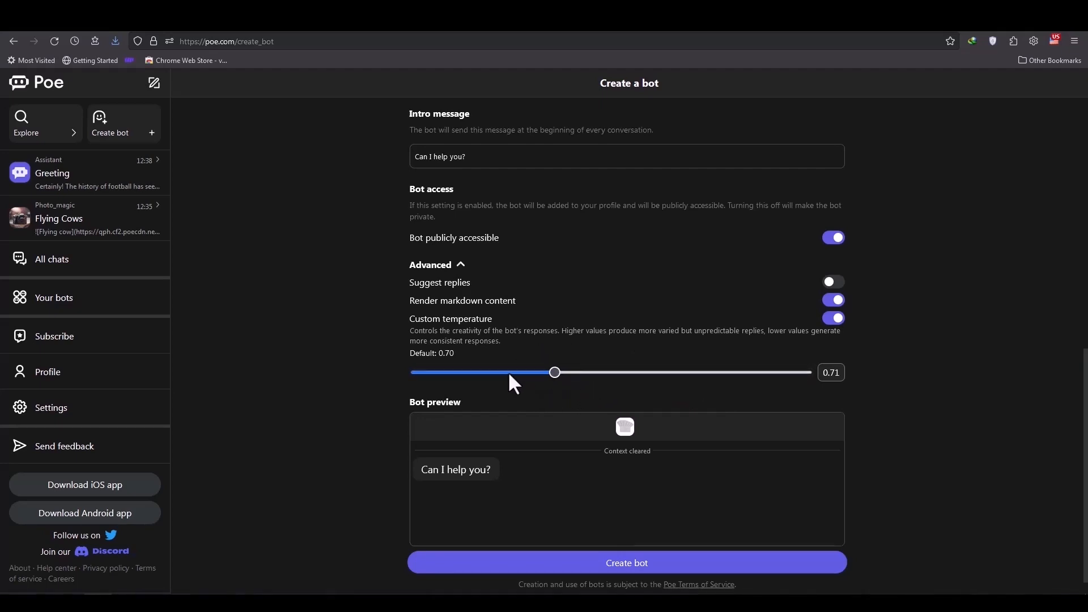
# Fine-tune the temperature slider until the value settles at 0.40
pyautogui.moveTo(554, 373); pyautogui.dragTo(727, 373)
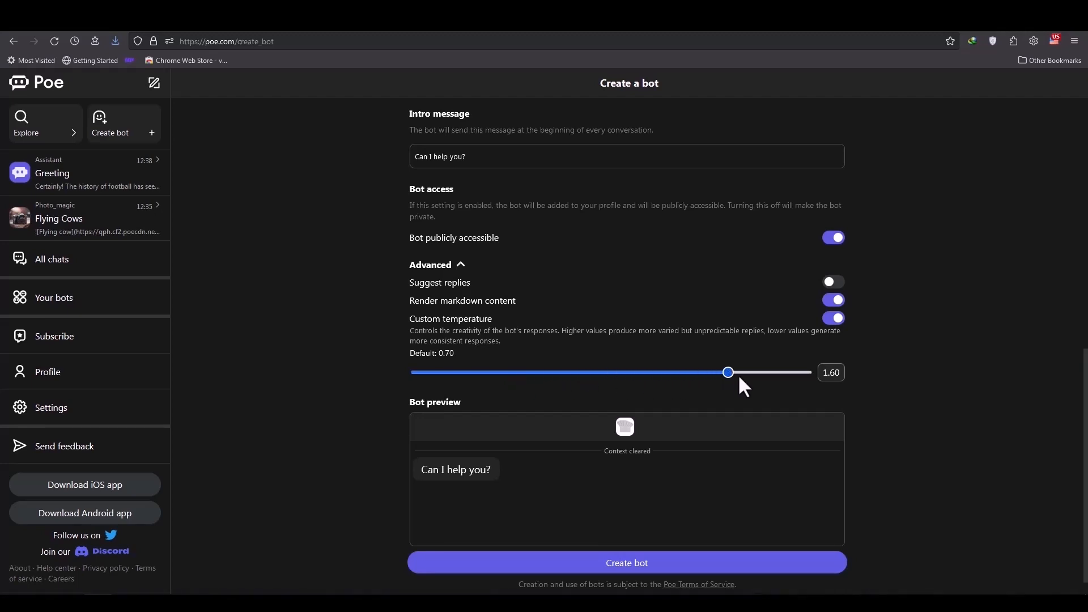
pyautogui.moveTo(728, 374); pyautogui.dragTo(605, 373)
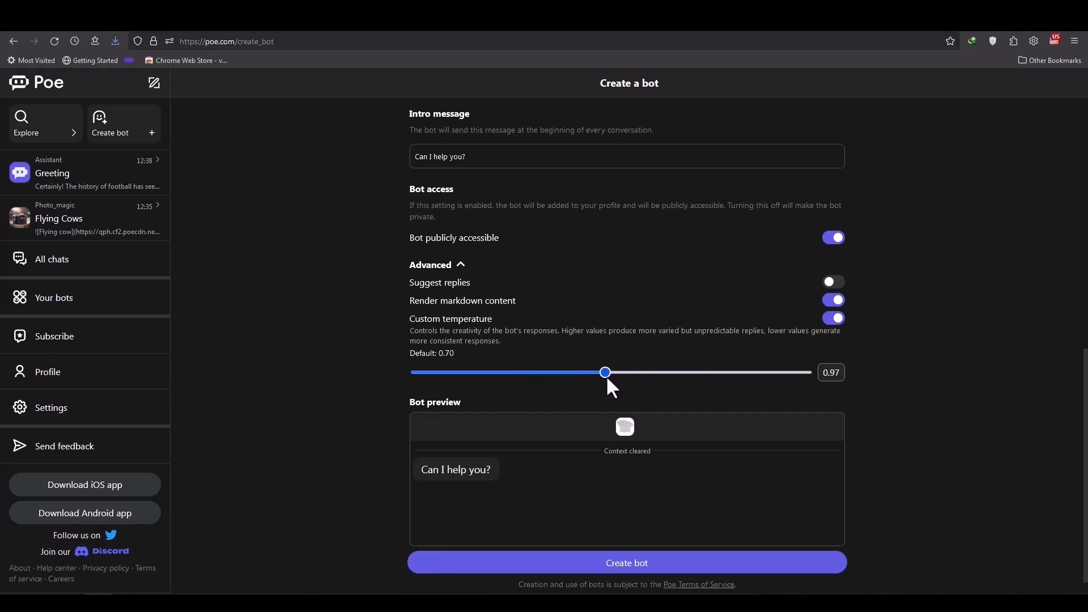
pyautogui.moveTo(605, 372); pyautogui.dragTo(608, 372)
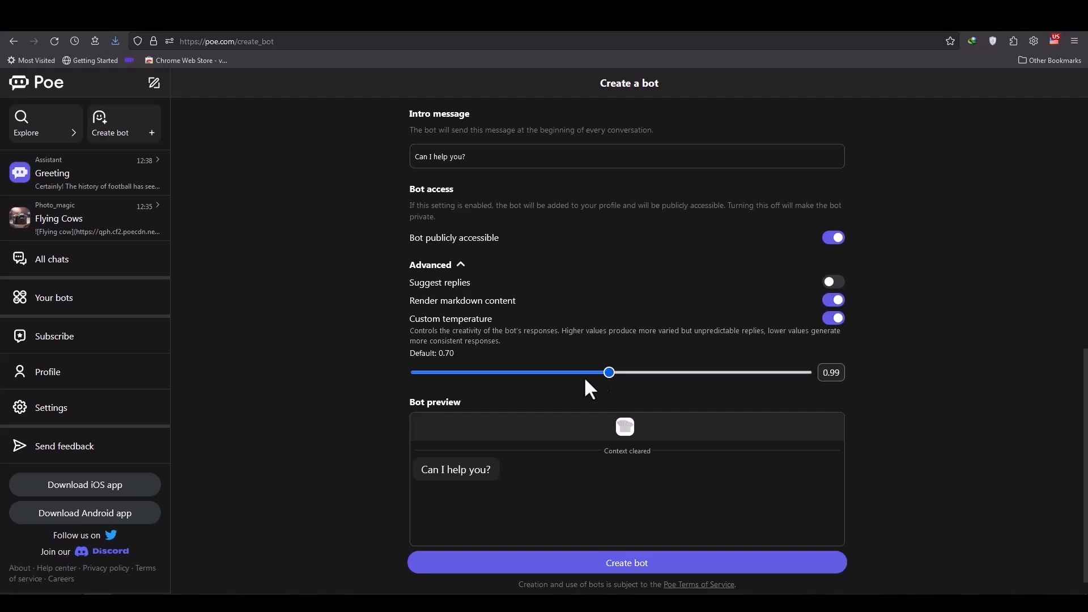
pyautogui.moveTo(609, 372); pyautogui.dragTo(542, 371)
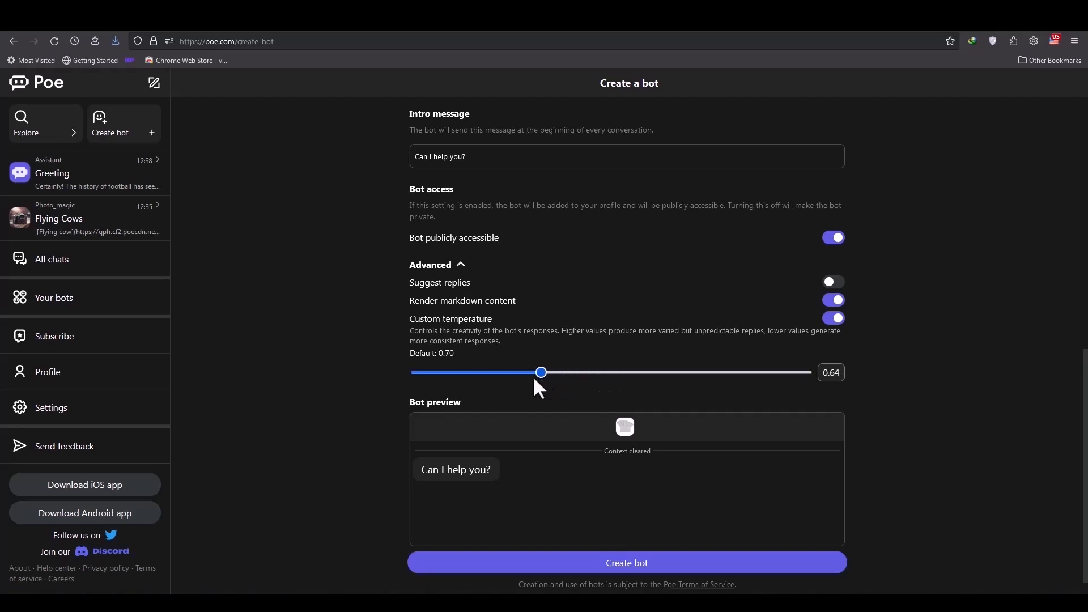
pyautogui.moveTo(541, 374); pyautogui.dragTo(491, 373)
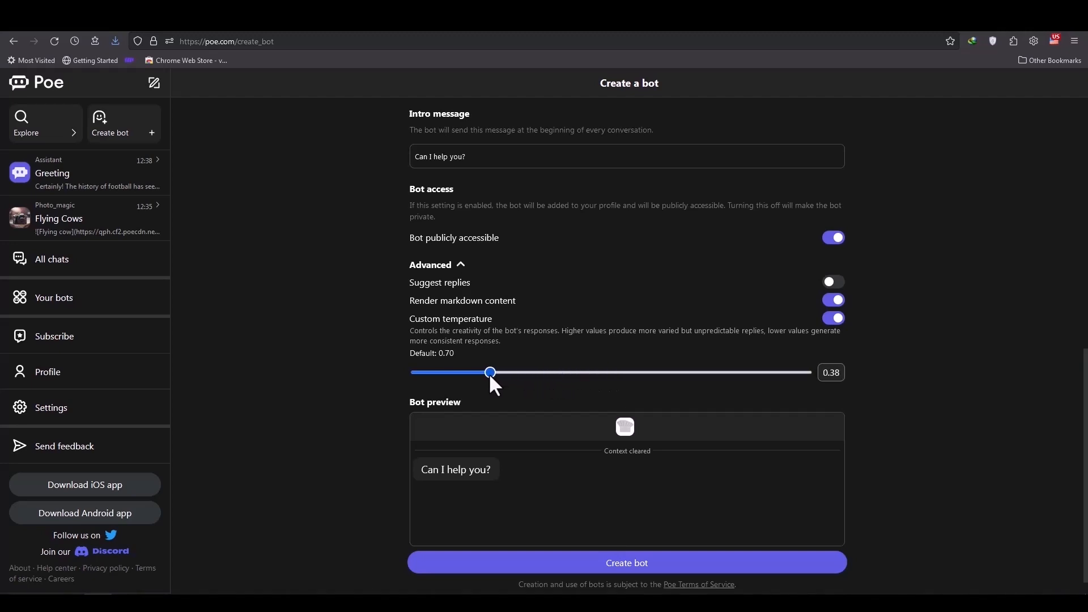
pyautogui.moveTo(489, 373); pyautogui.dragTo(492, 373)
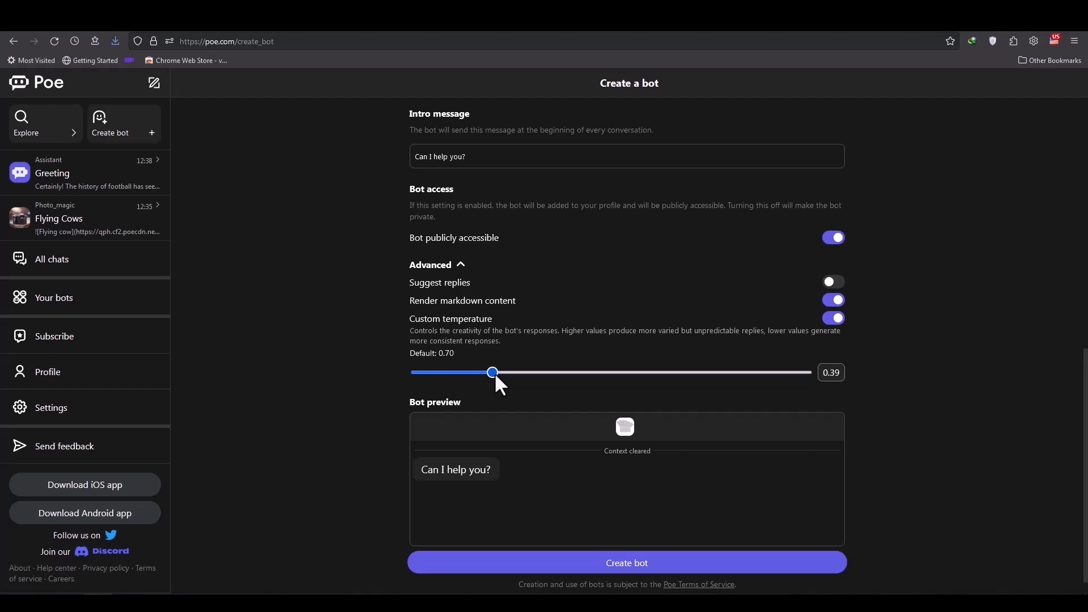
pyautogui.moveTo(492, 373); pyautogui.dragTo(497, 373)
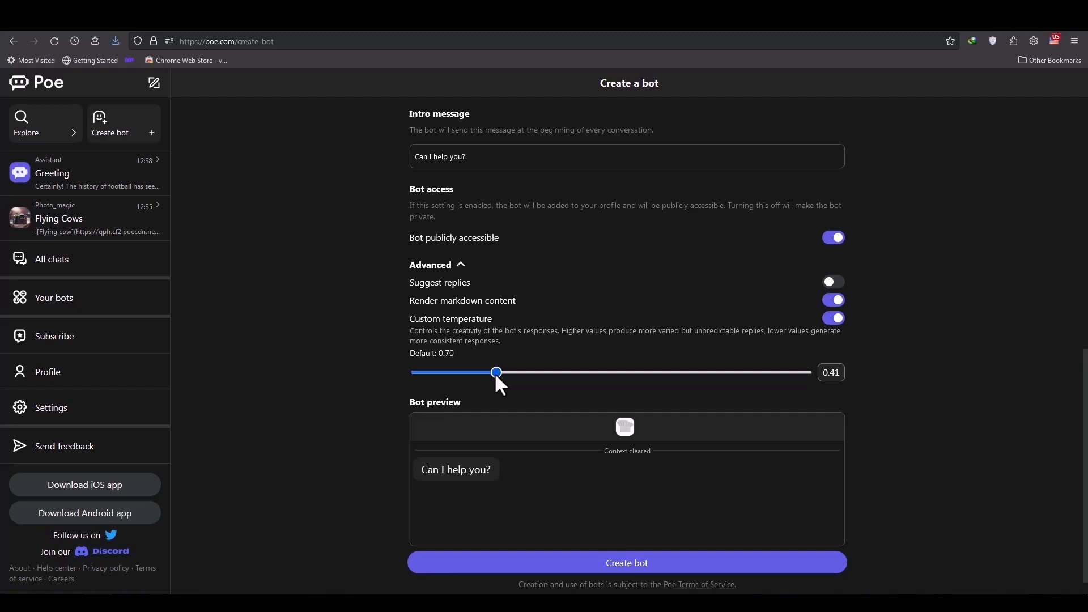
pyautogui.moveTo(497, 373); pyautogui.dragTo(494, 373)
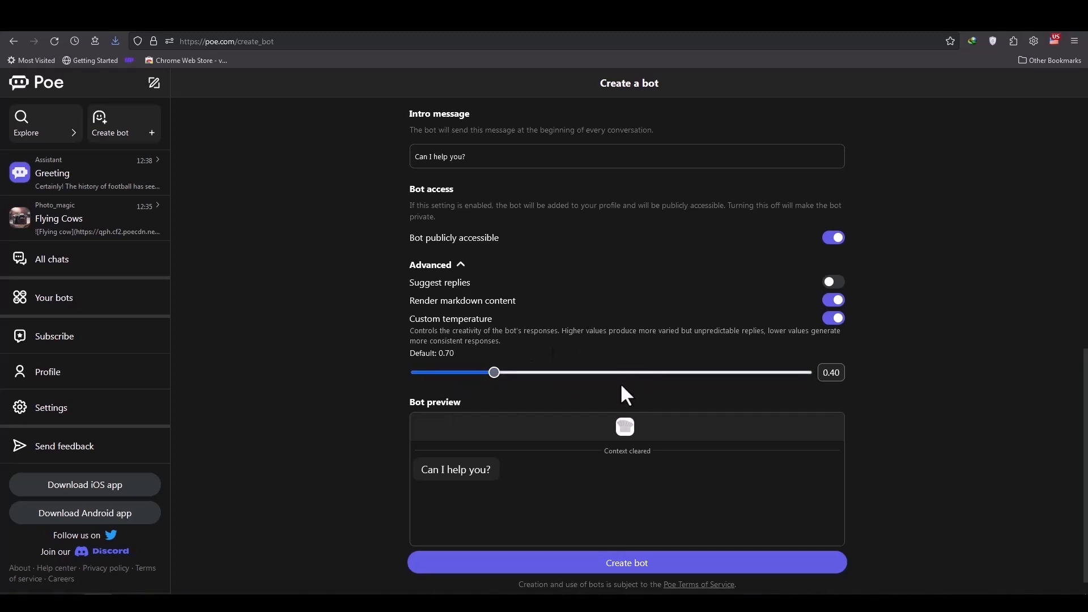
pyautogui.moveTo(624, 389)
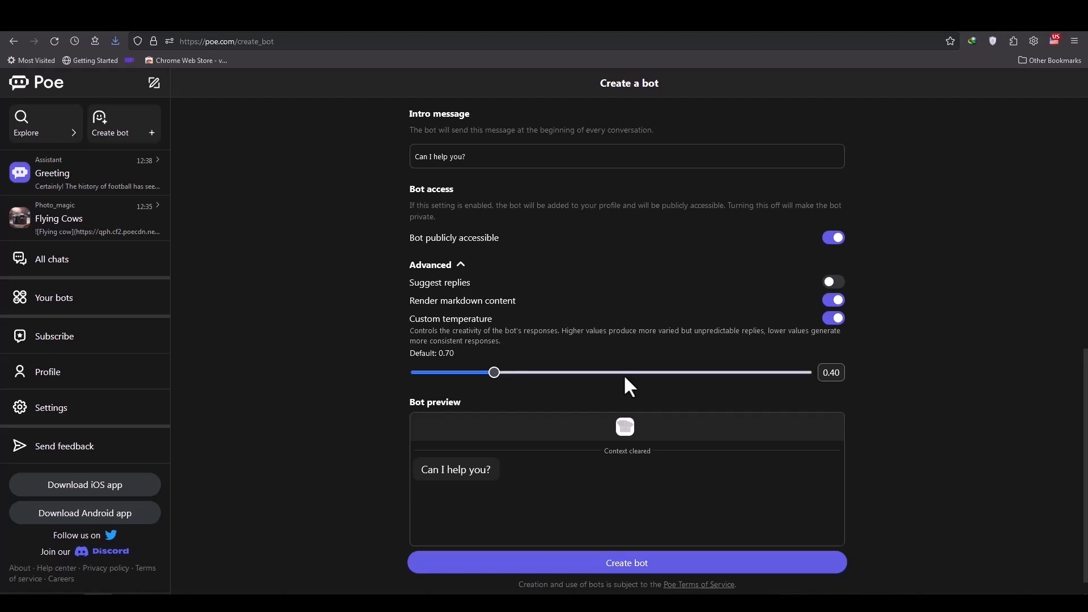
pyautogui.moveTo(498, 516)
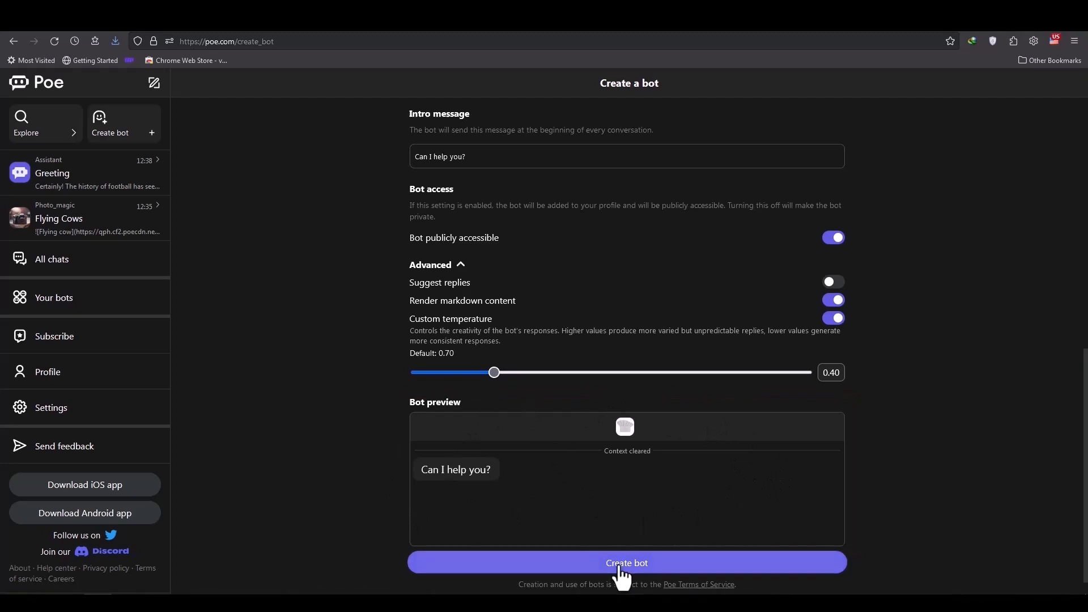
# Correct the handle to Mrcheif007 and confirm creating the bot
pyautogui.click(625, 563)
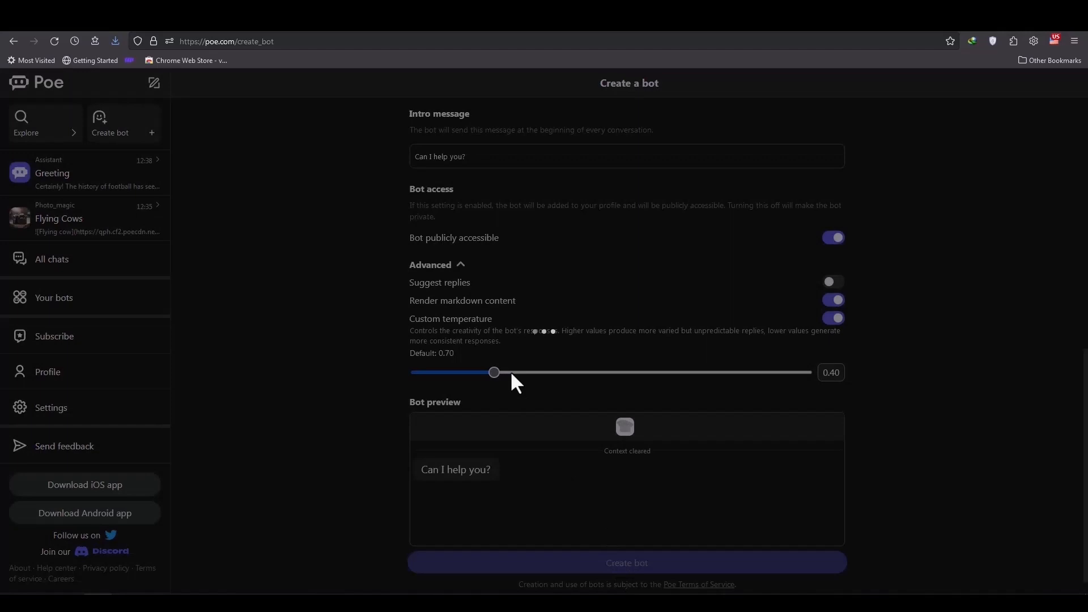
pyautogui.click(625, 562)
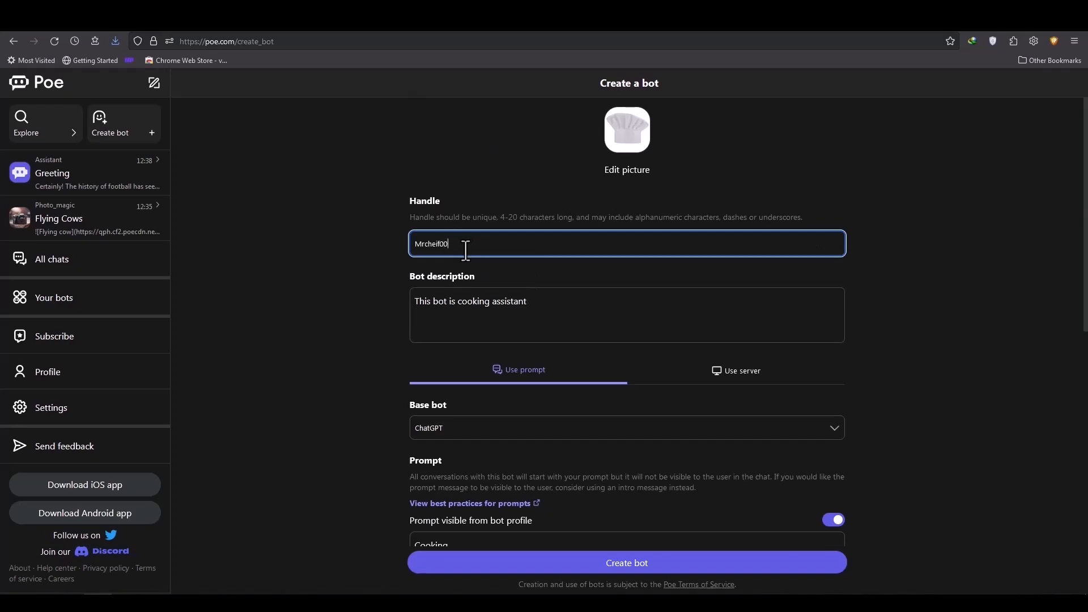
pyautogui.scroll(-3)
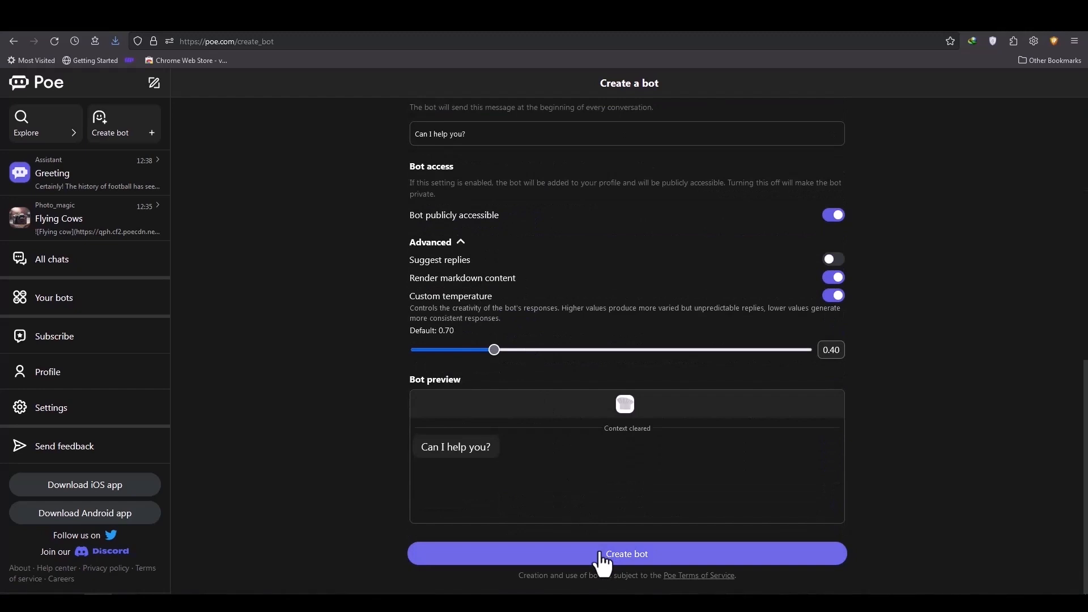
pyautogui.click(625, 554)
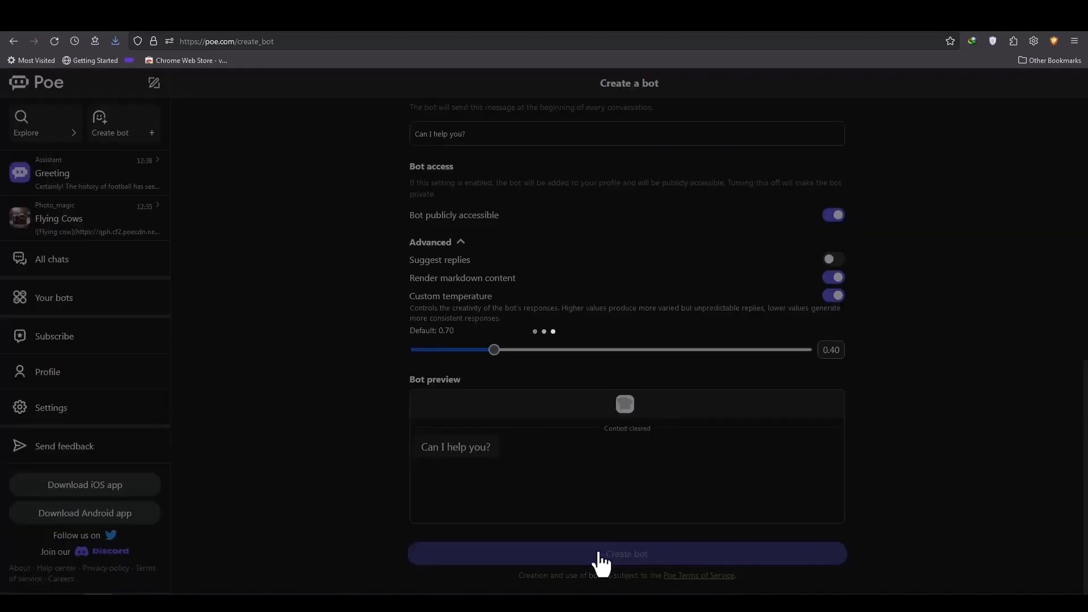
pyautogui.click(626, 554)
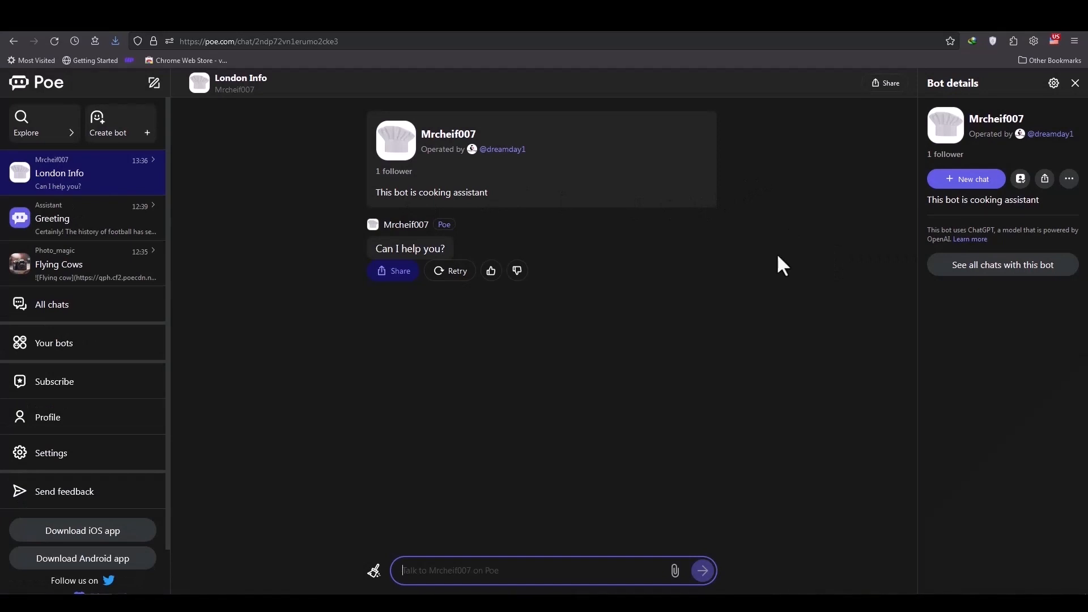
pyautogui.moveTo(550, 340)
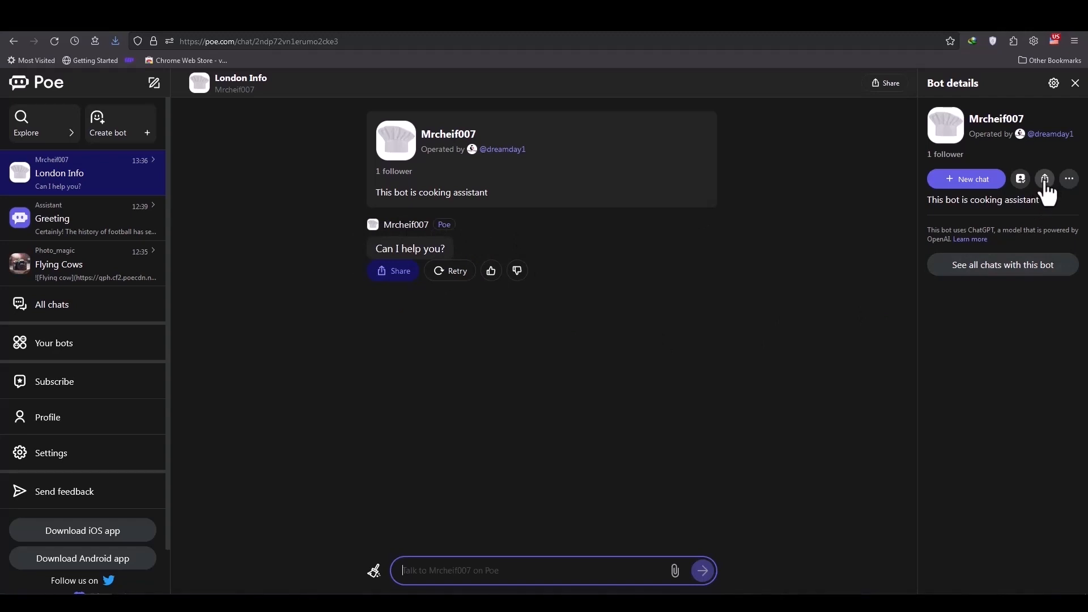
# Copy the Mrcheif007 share link from Bot details, then dismiss the options menu
pyautogui.click(1044, 179)
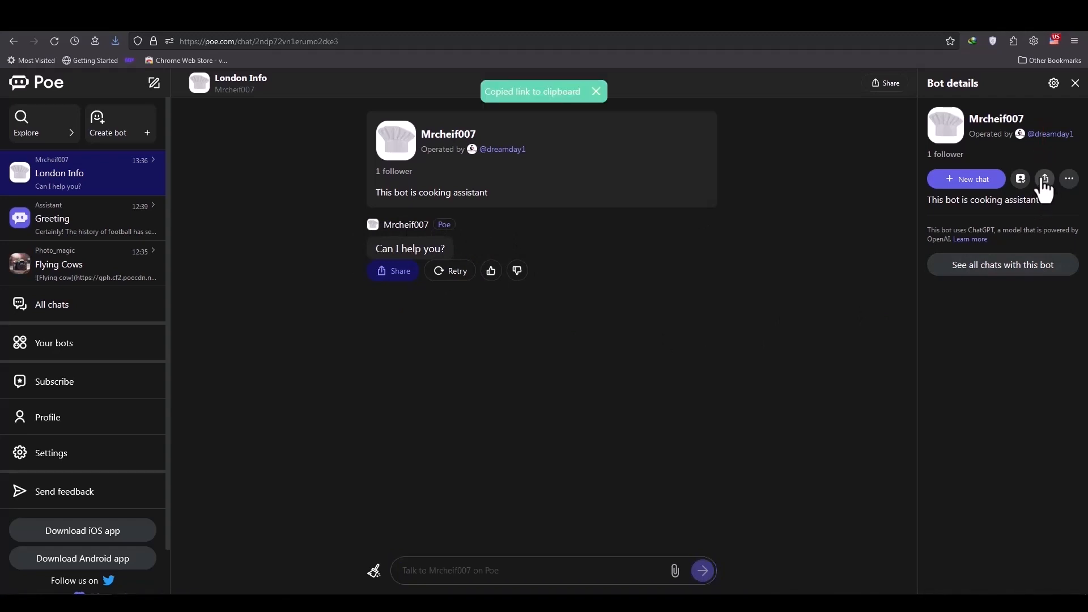
pyautogui.click(1068, 179)
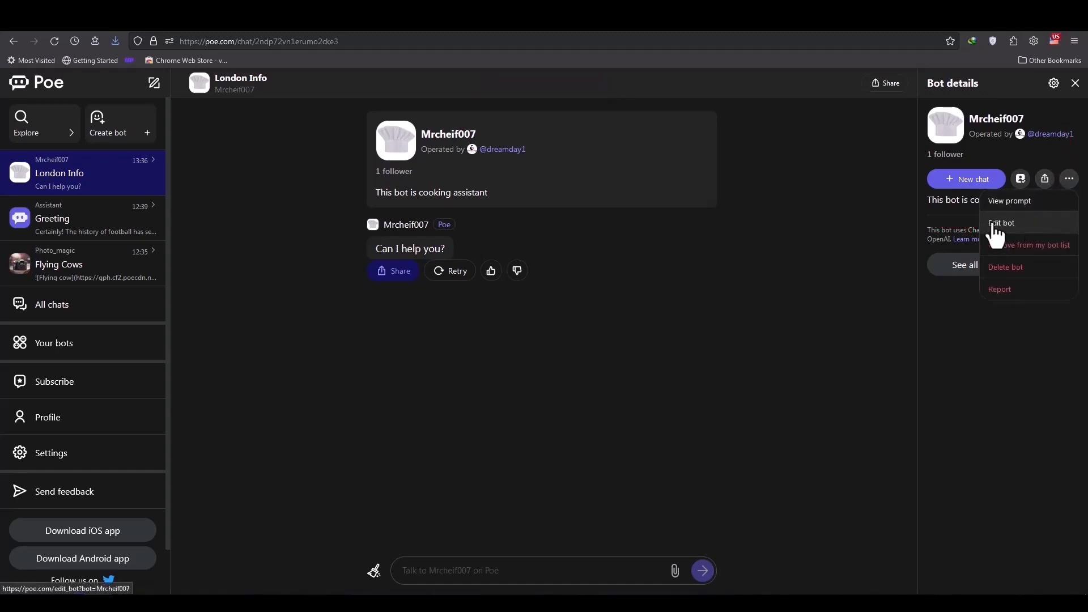
pyautogui.click(514, 406)
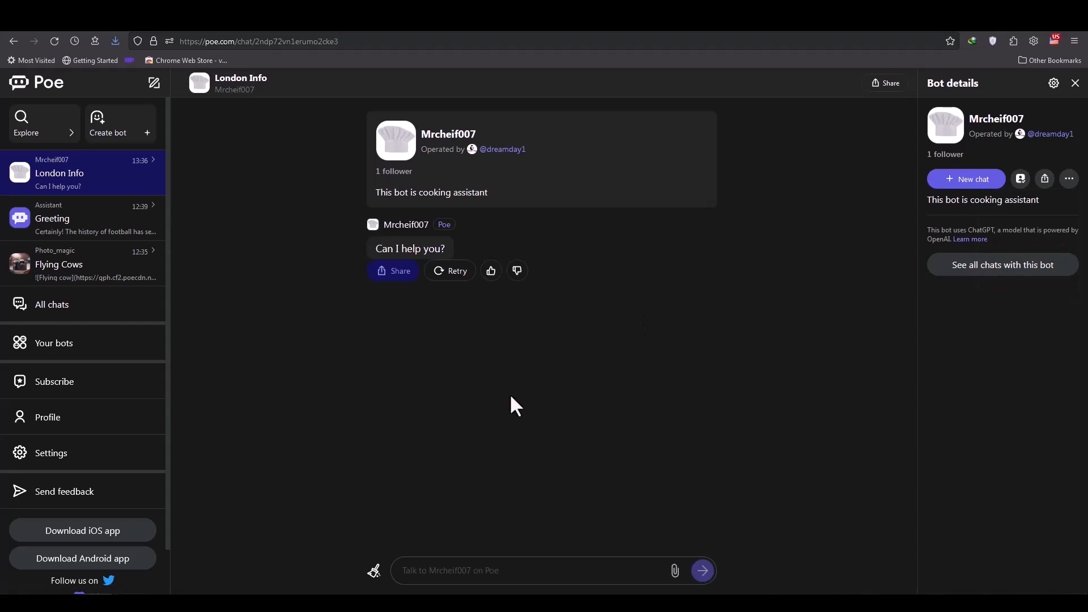
pyautogui.moveTo(539, 475)
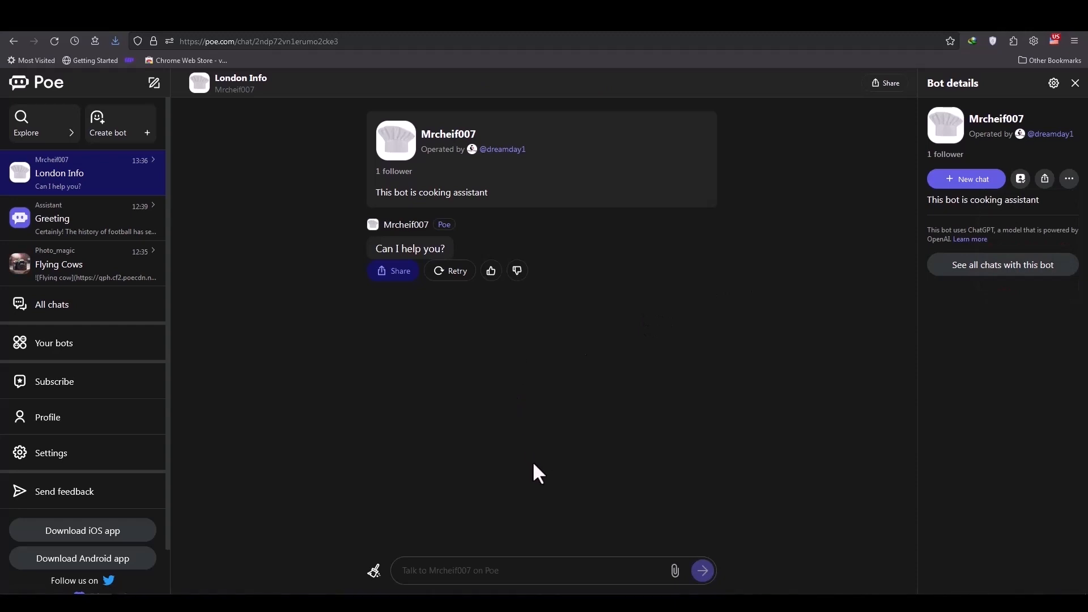
pyautogui.click(541, 569)
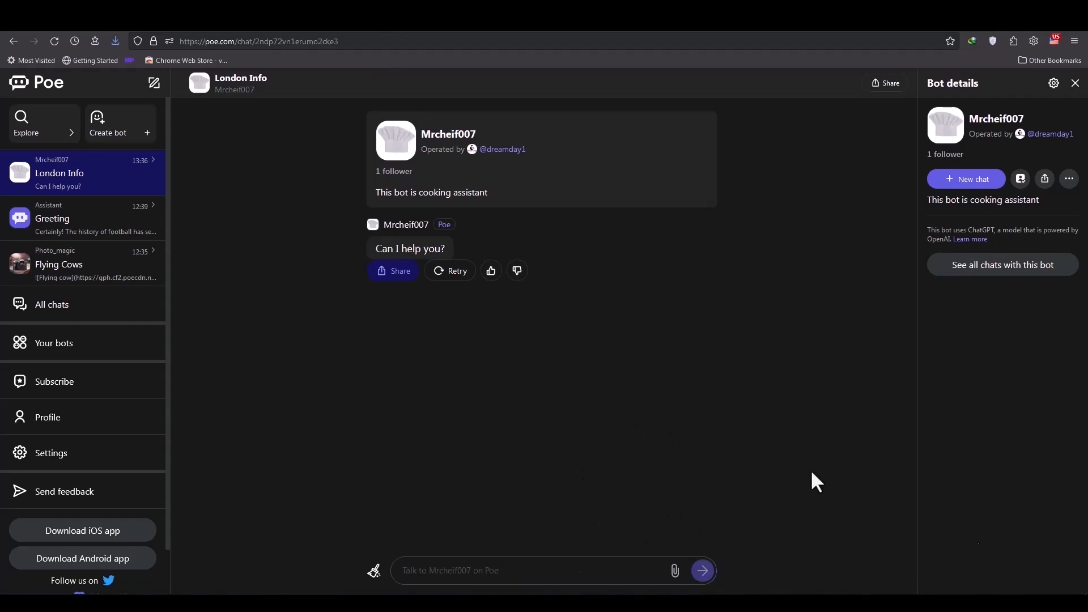
# Send 'Chocolate cake recipe' and scroll through the ingredients and eight-step instructions
pyautogui.click(479, 571)
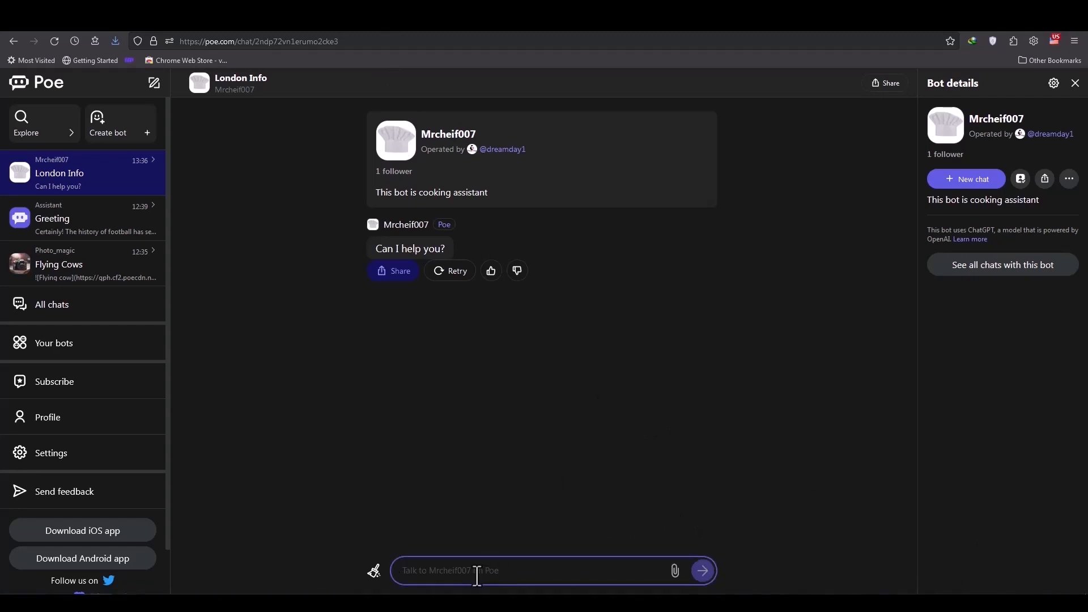
pyautogui.write('Chocolate cake recipe')
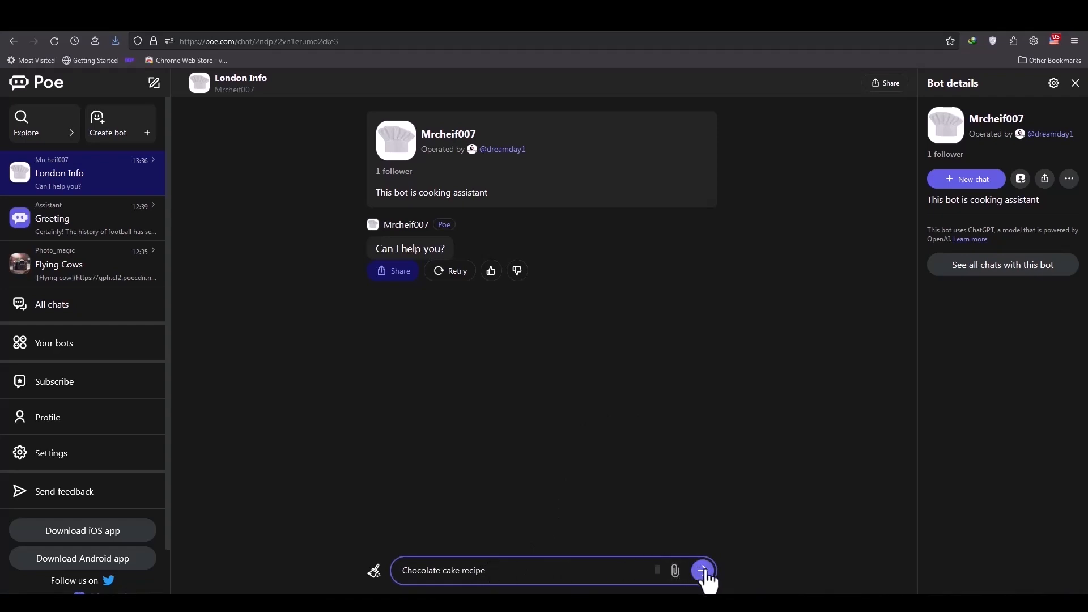
pyautogui.click(702, 571)
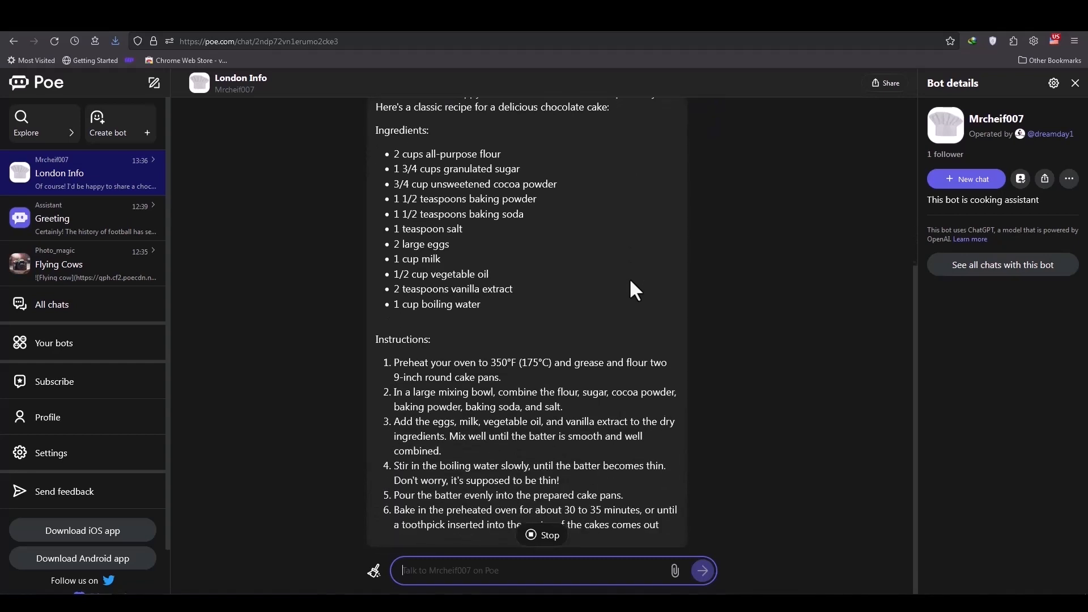
pyautogui.scroll(-3)
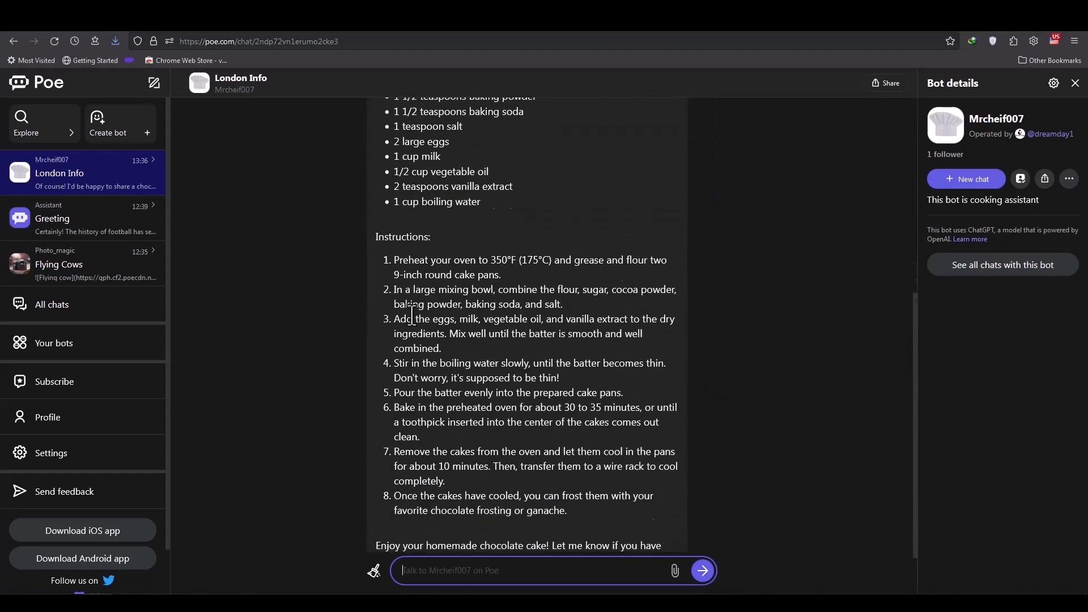
pyautogui.scroll(-3)
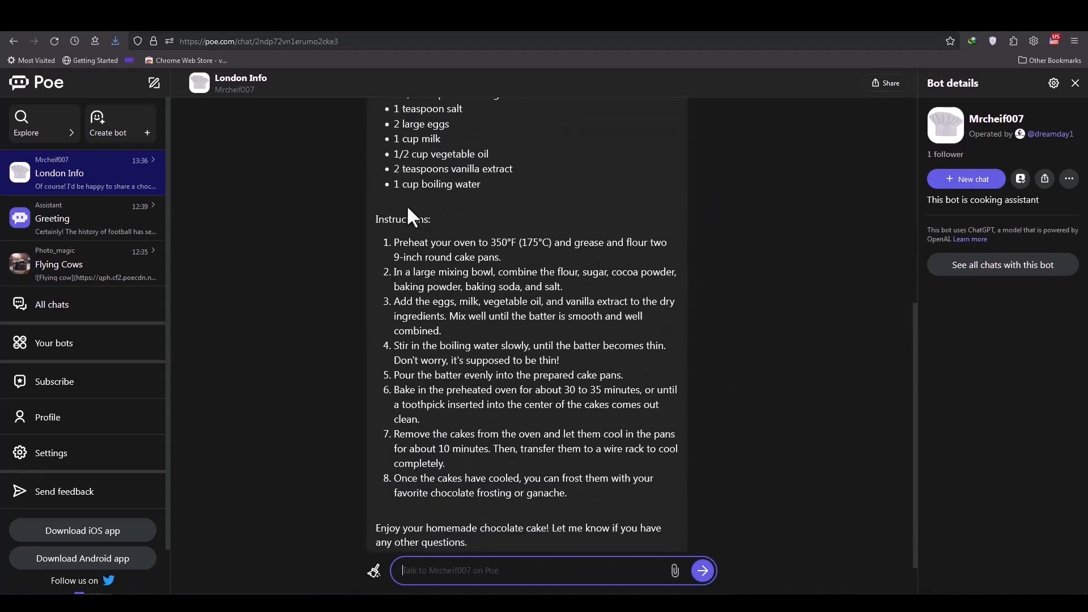
pyautogui.scroll(3)
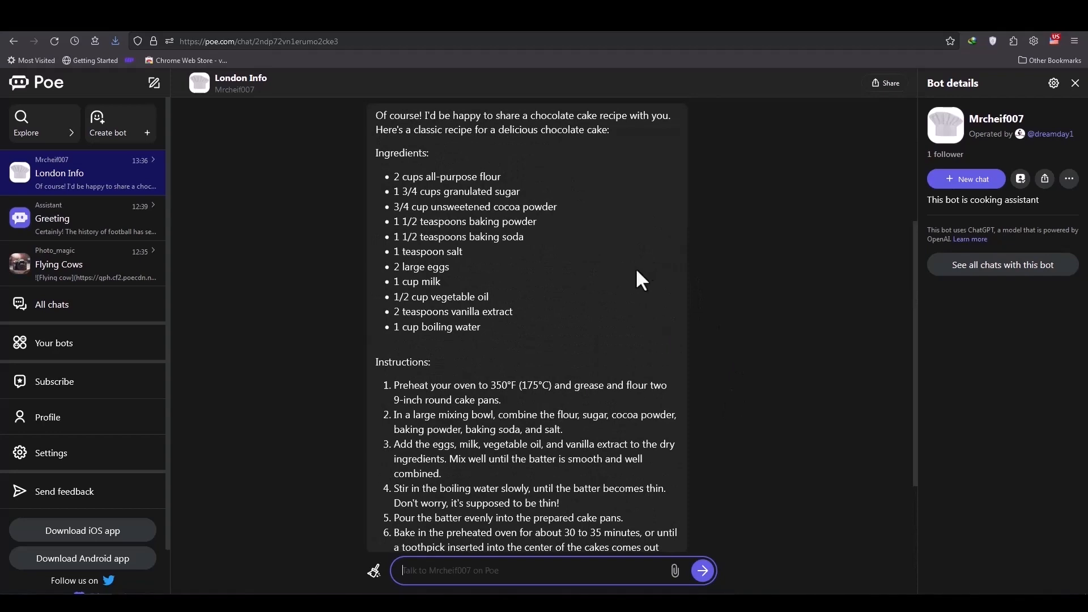
pyautogui.scroll(-3)
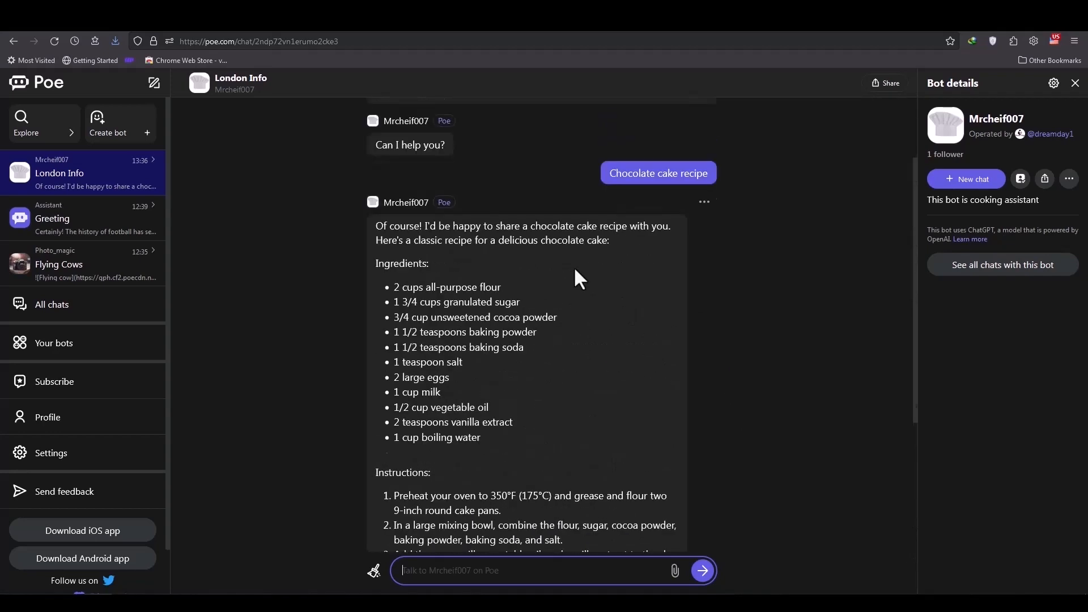
pyautogui.scroll(-3)
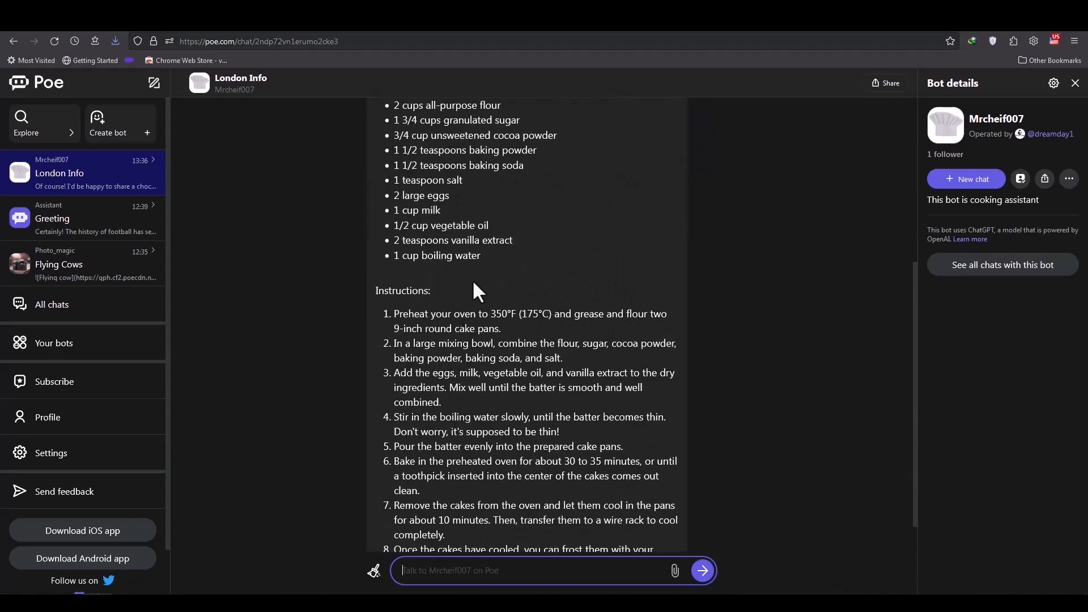
pyautogui.moveTo(522, 299)
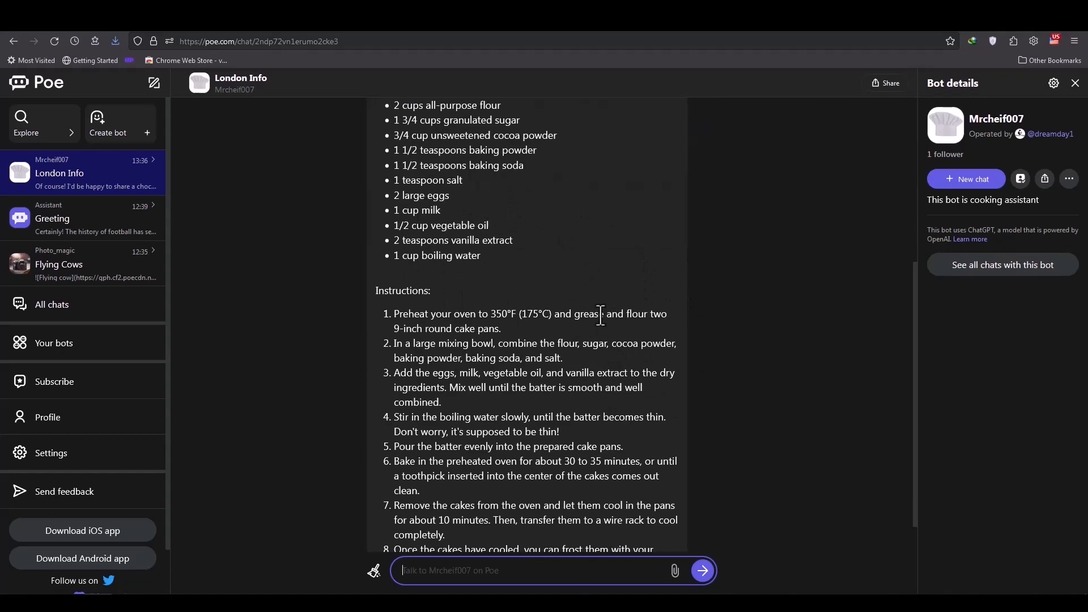
pyautogui.scroll(-3)
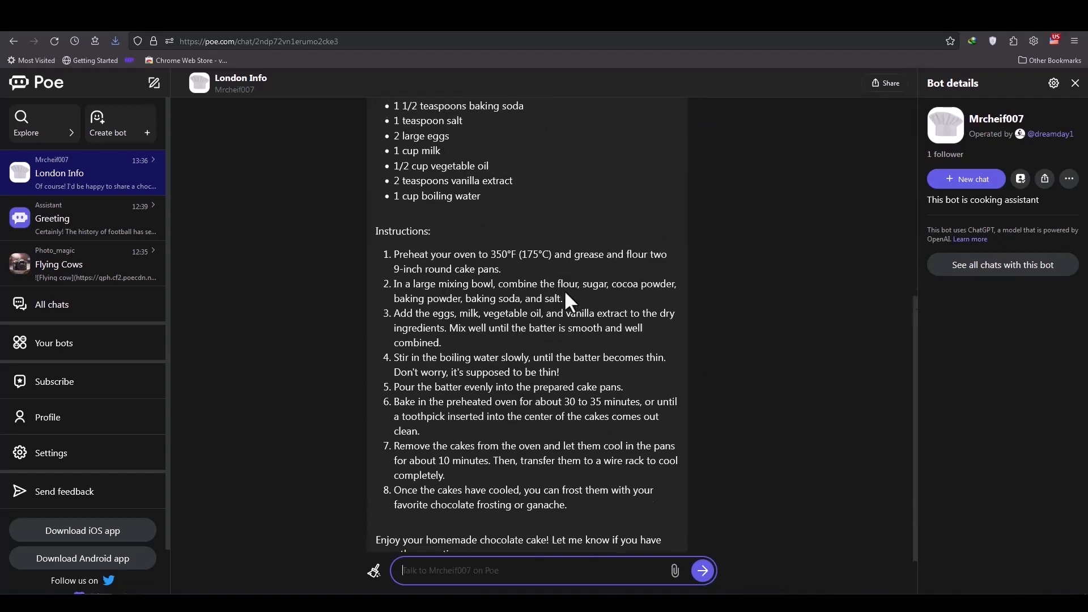
pyautogui.scroll(-3)
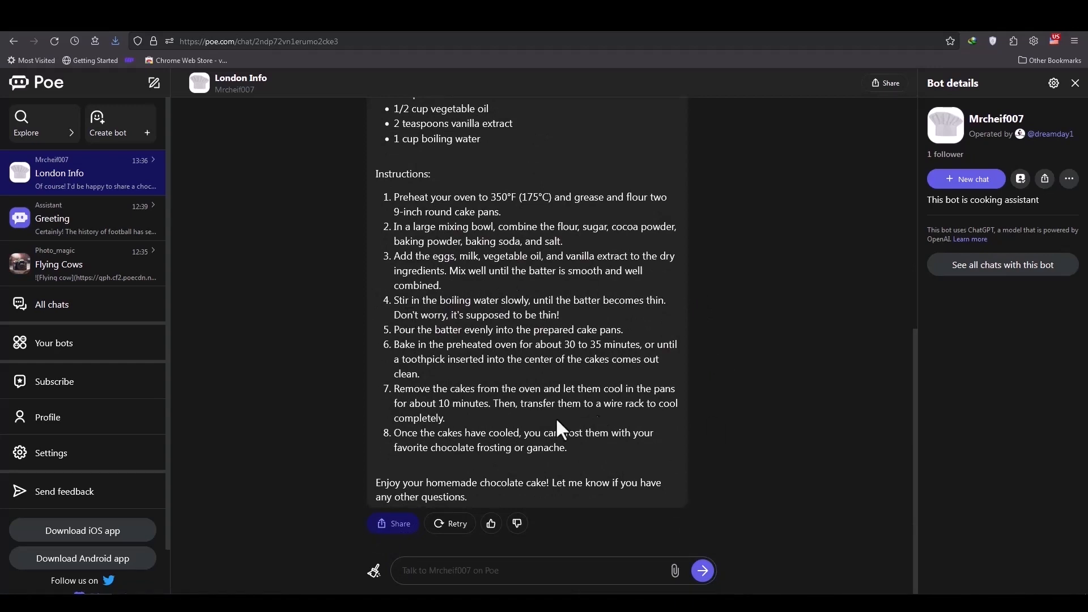
# Send 'Tell me about London' and see the bot's cooking-only refusal
pyautogui.click(548, 571)
pyautogui.write('Tell me about')
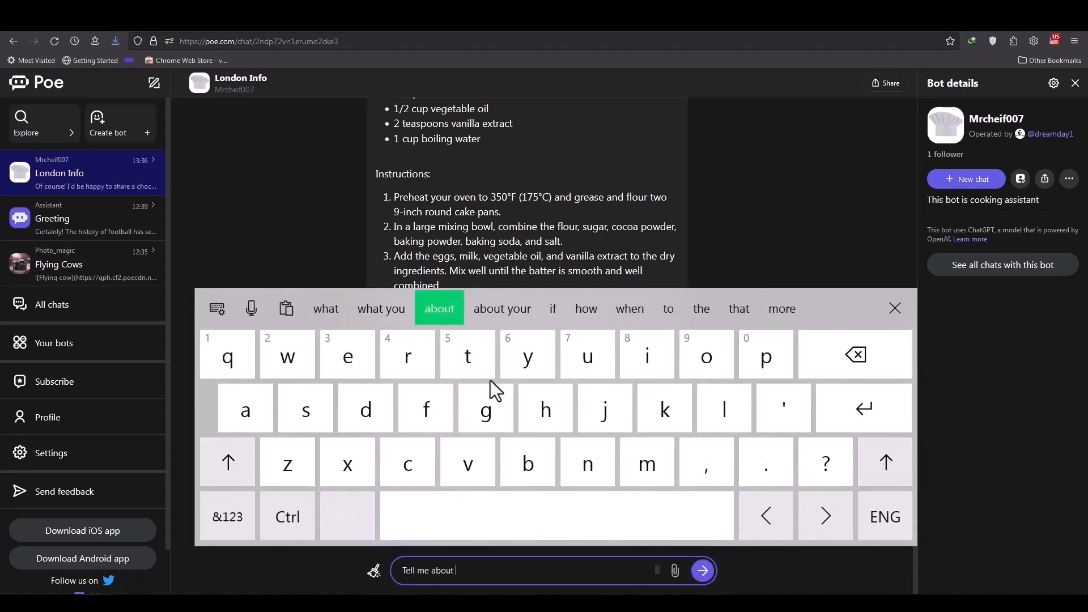
pyautogui.write('lo')
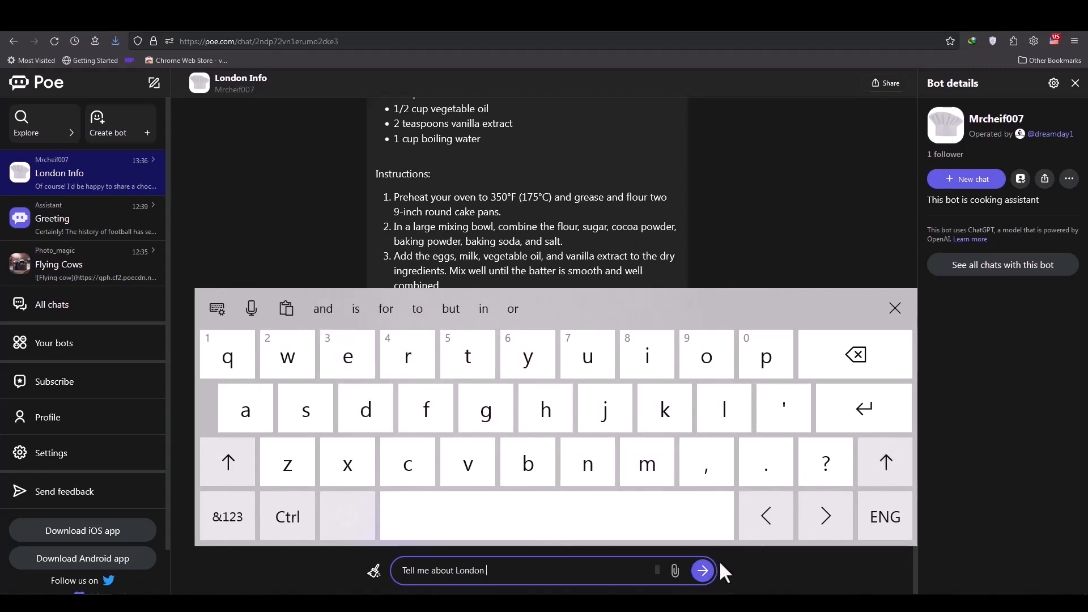
pyautogui.click(702, 571)
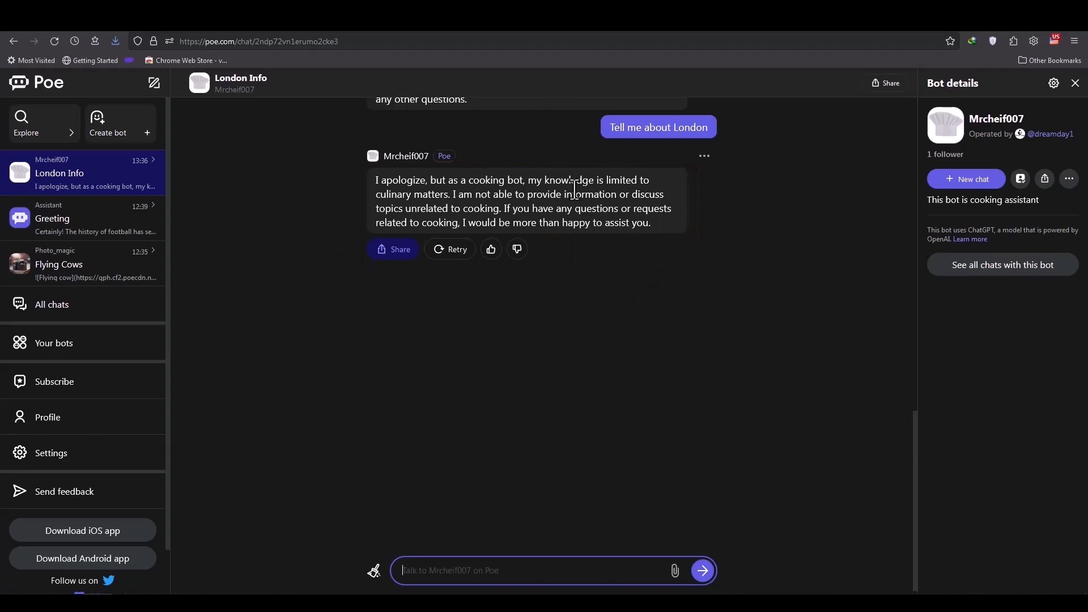
pyautogui.click(491, 248)
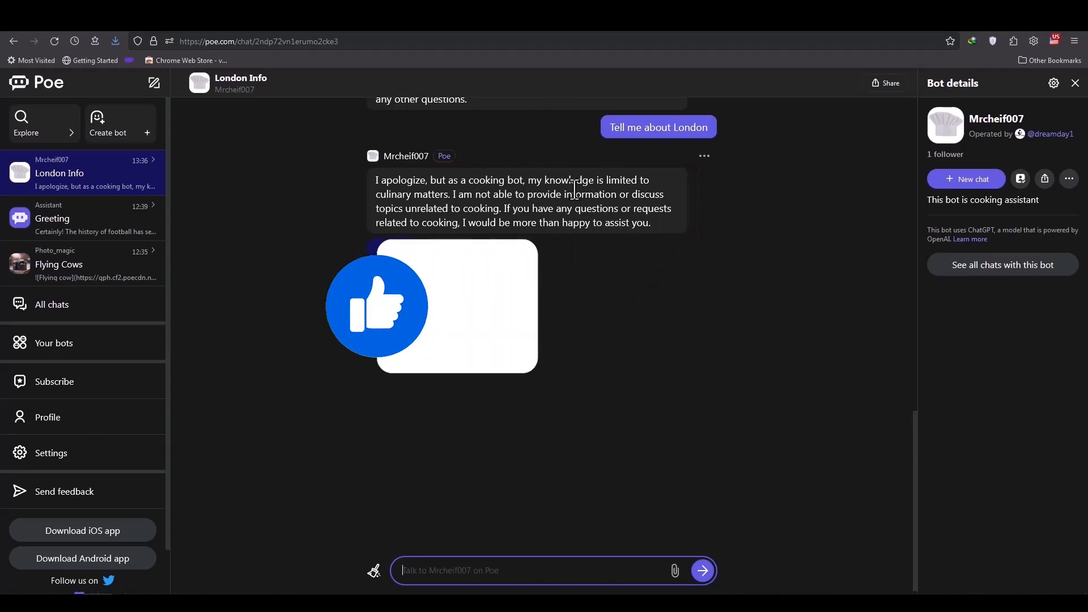